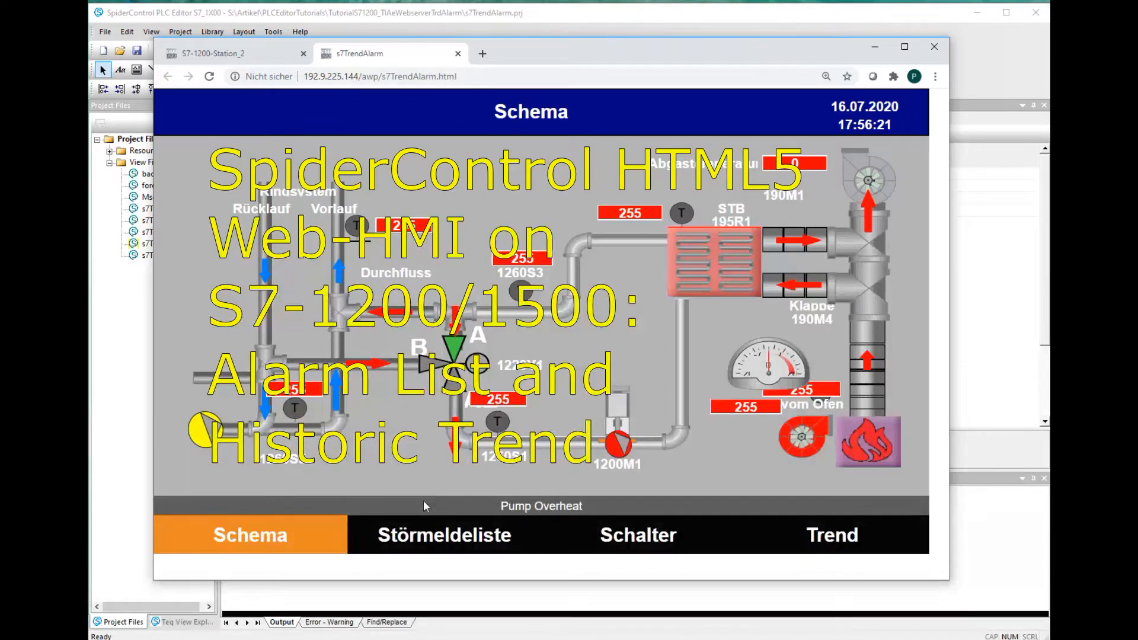
View the Störmeldeliste with 16 active alarms, then move on to the historic Trend curve page
left_click(443, 534)
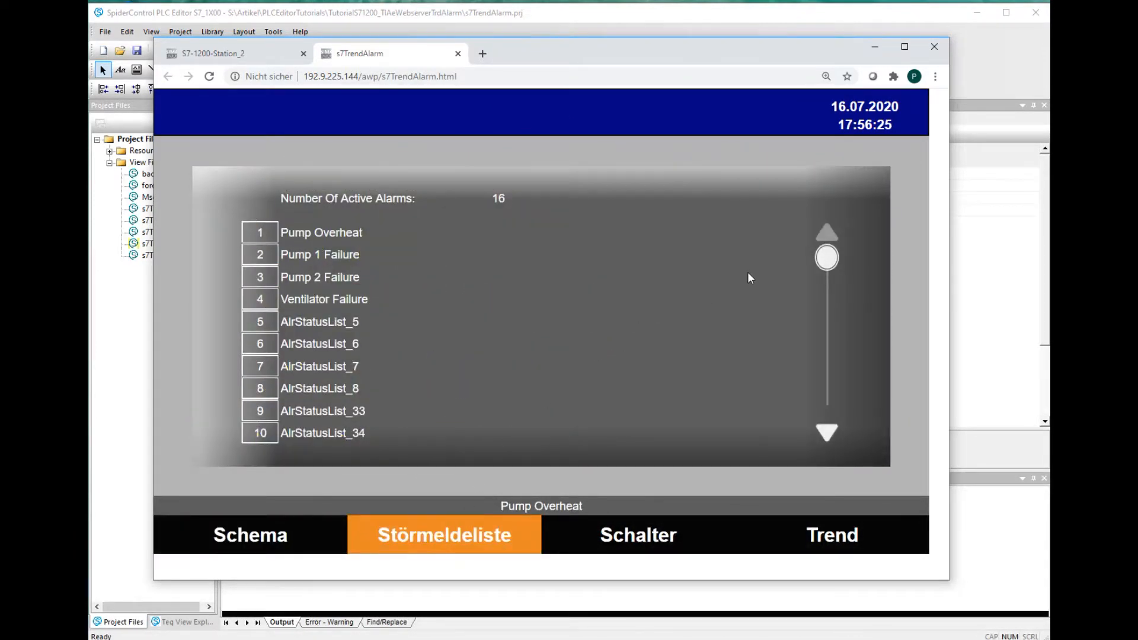
mouse_move(827, 258)
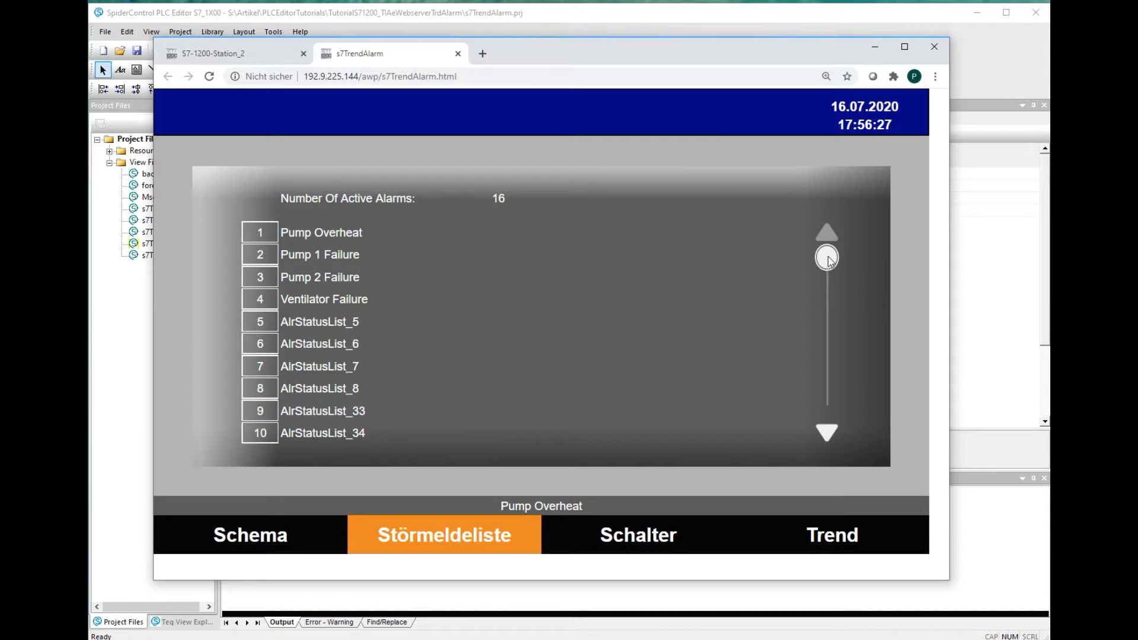
left_click_drag(827, 260, 827, 273)
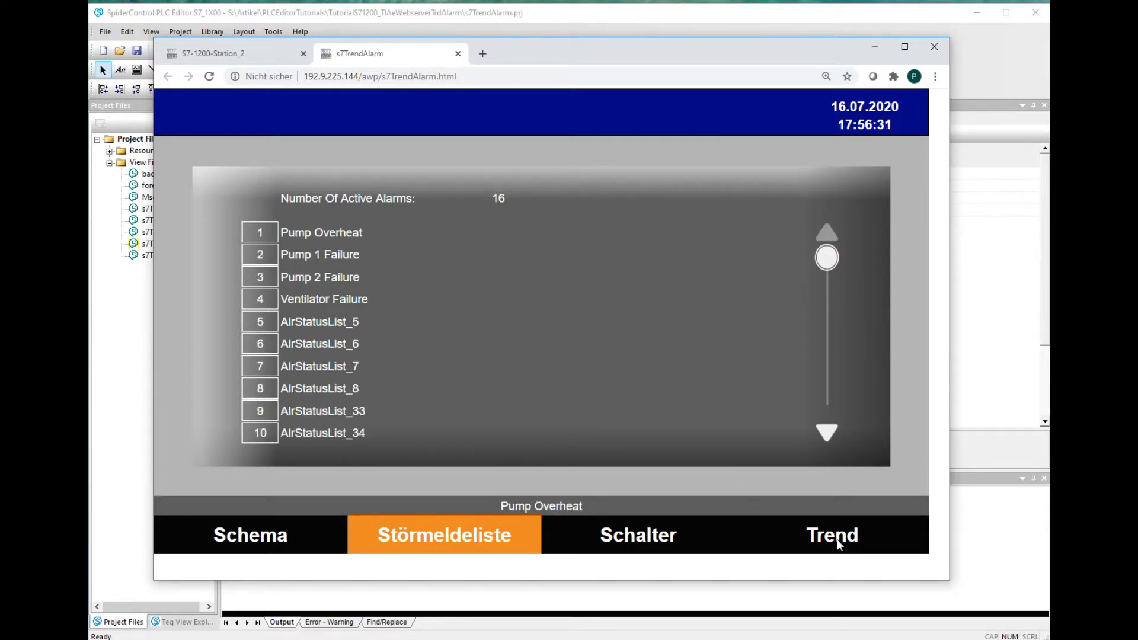
left_click(835, 538)
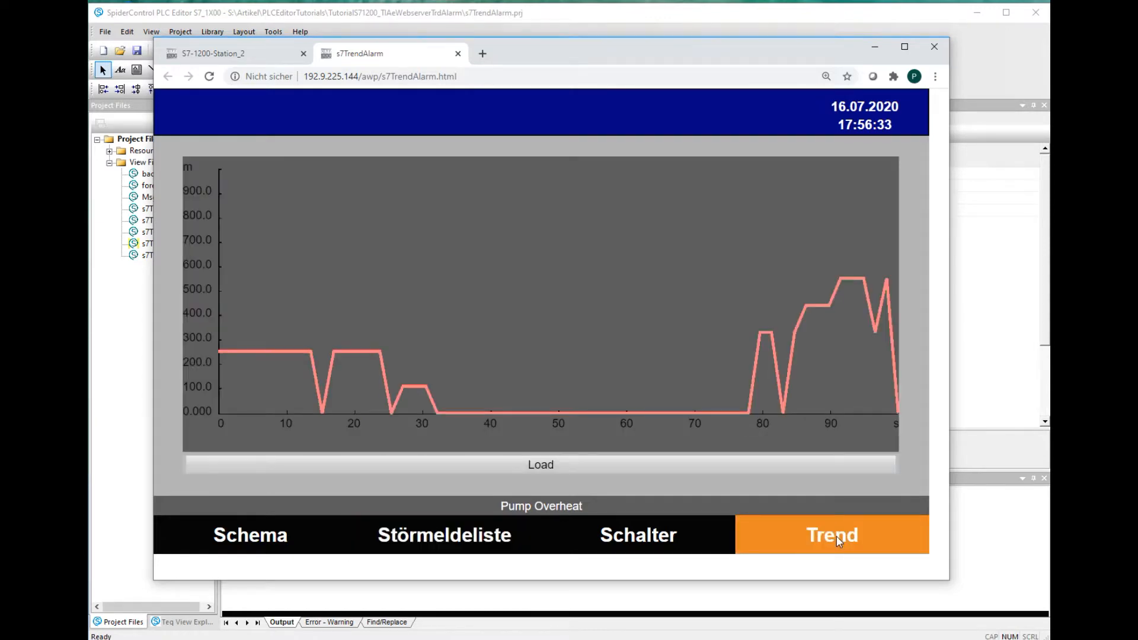
mouse_move(650, 252)
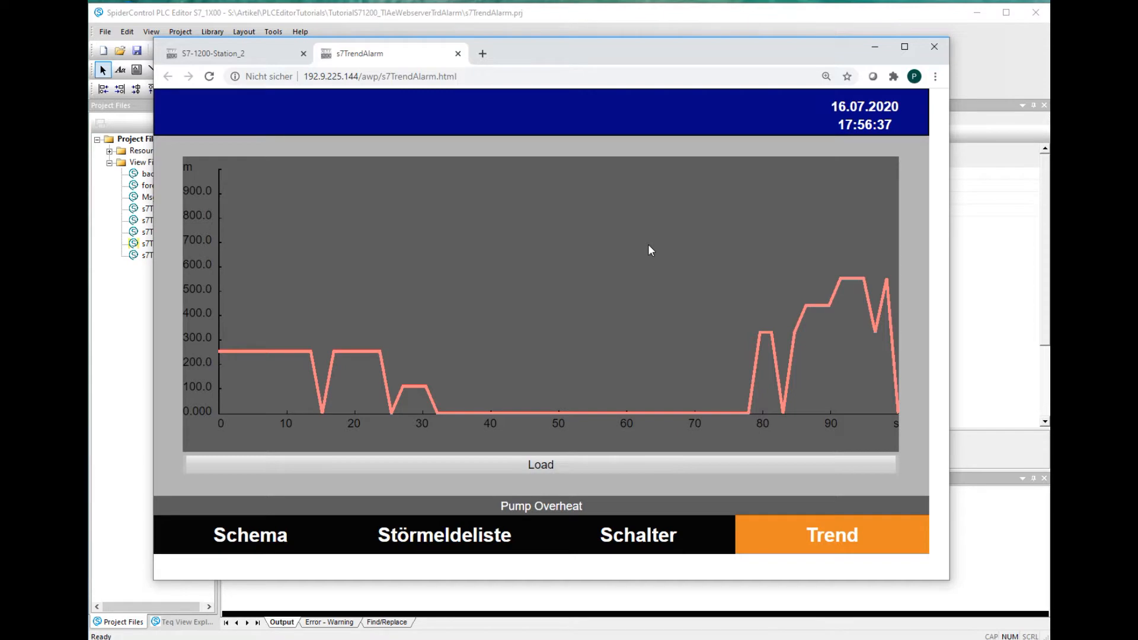
mouse_move(791, 232)
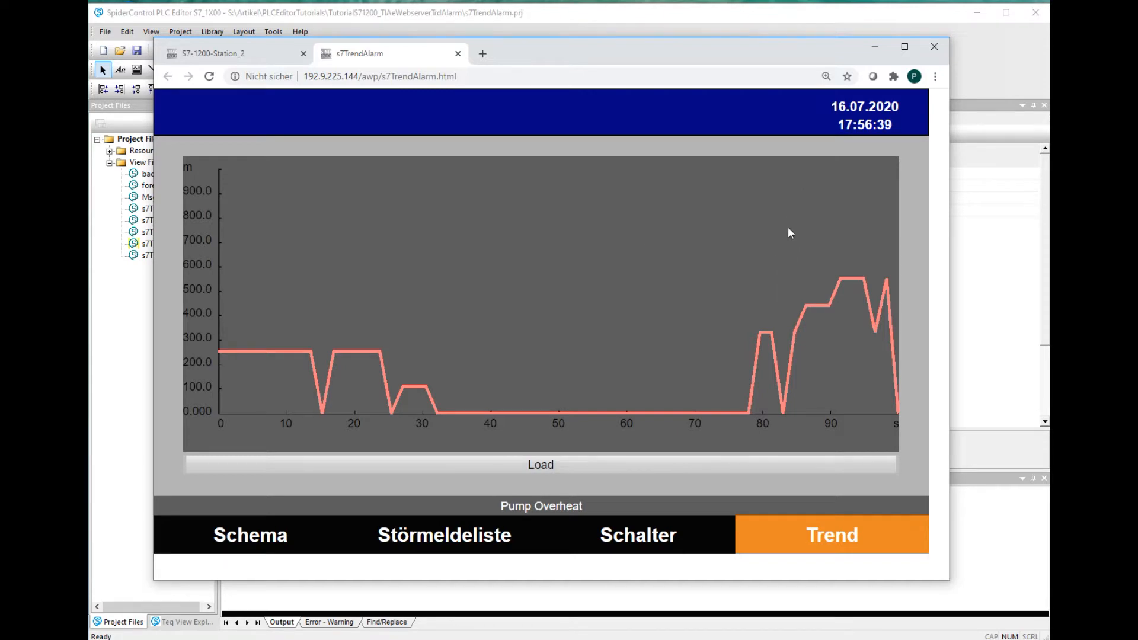
Show the architecture slide linking SpiderControl editor, TIA Portal, S7 webserver, browser and panel
left_click(249, 534)
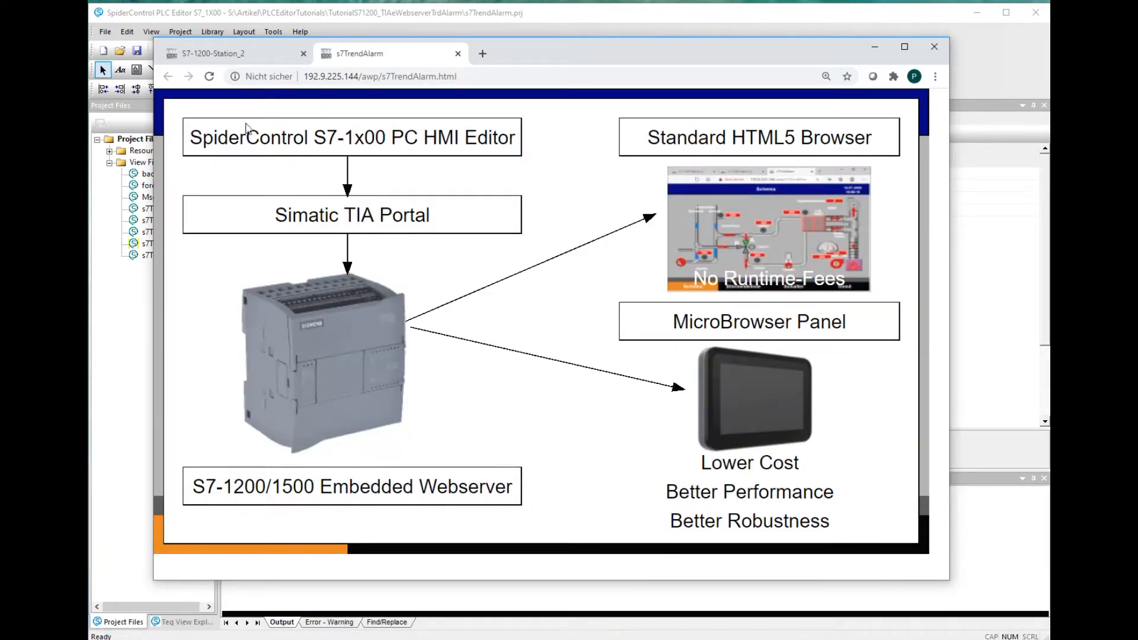
mouse_move(477, 163)
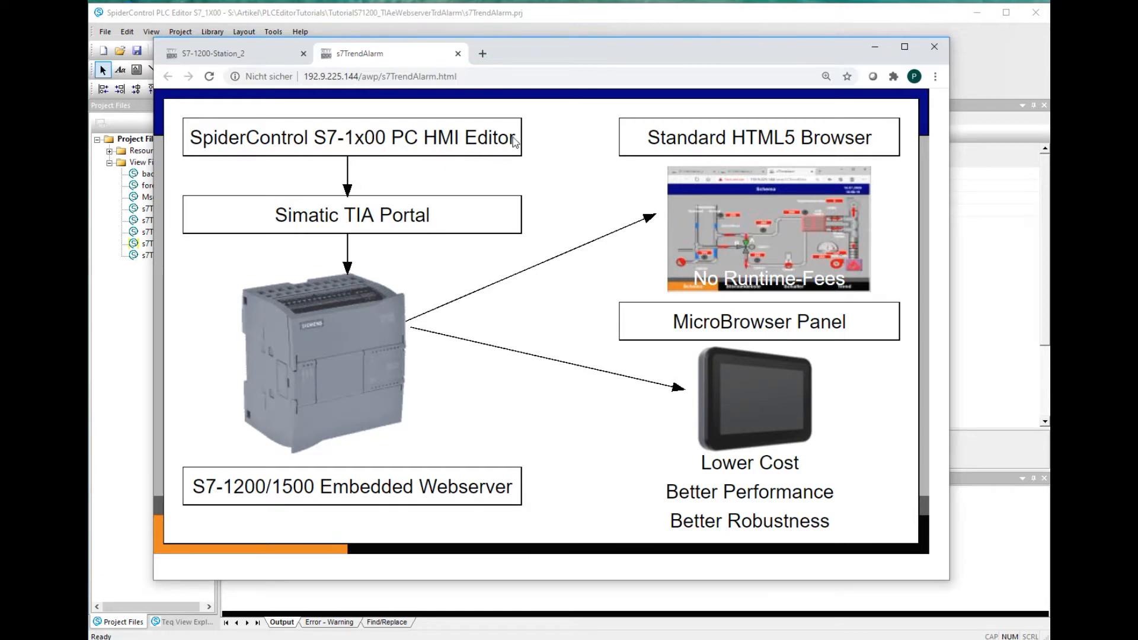
mouse_move(520, 176)
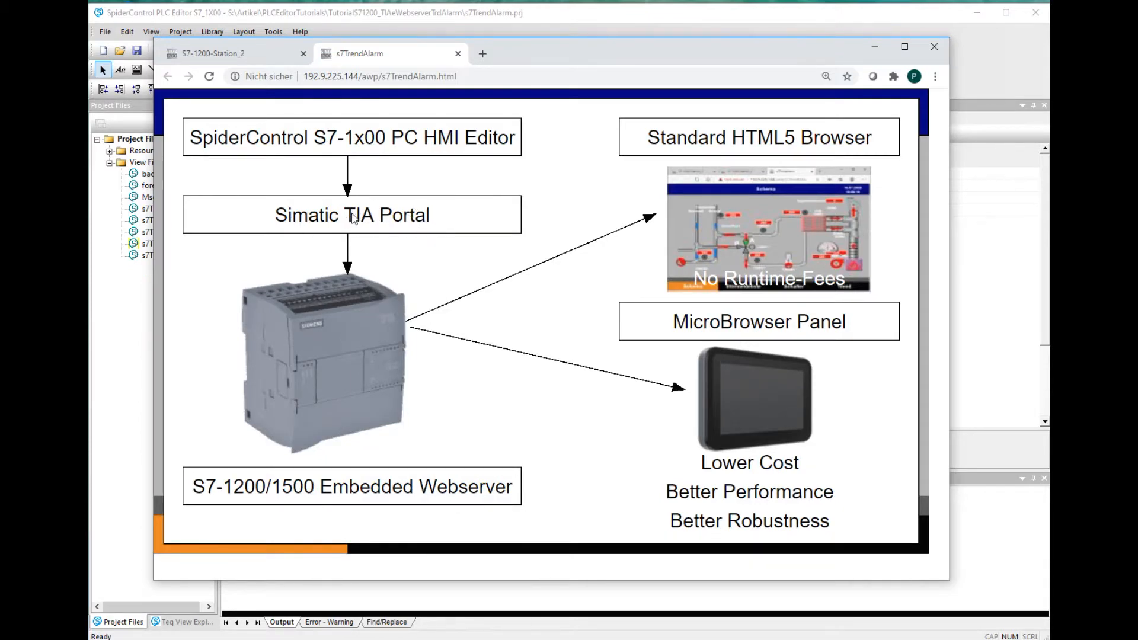
mouse_move(315, 380)
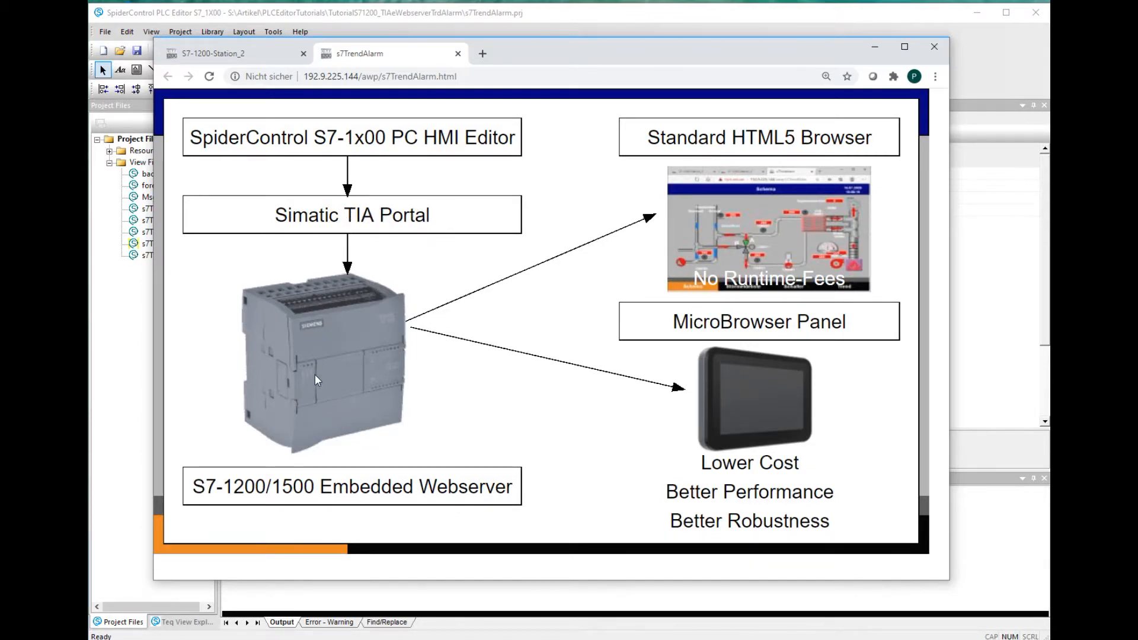
mouse_move(300, 391)
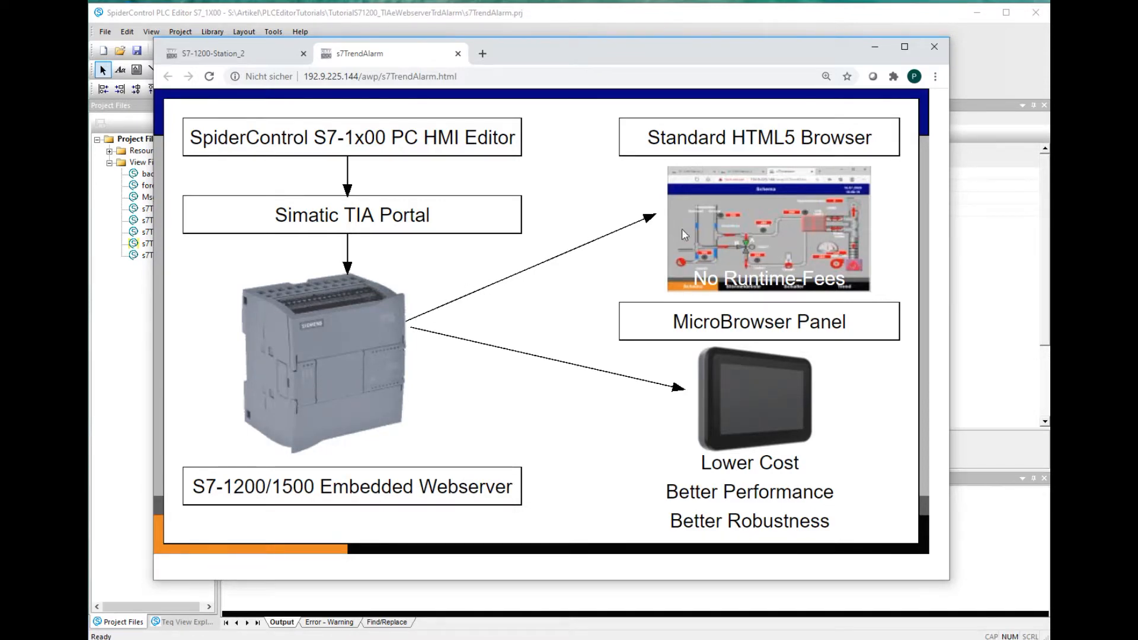
mouse_move(754, 253)
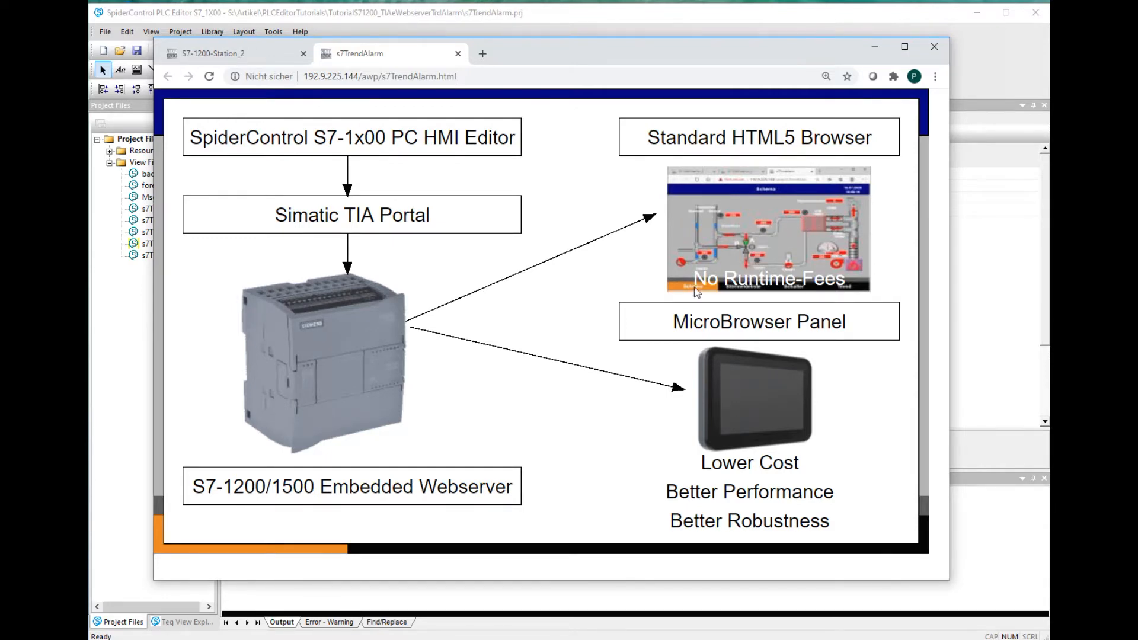
mouse_move(724, 425)
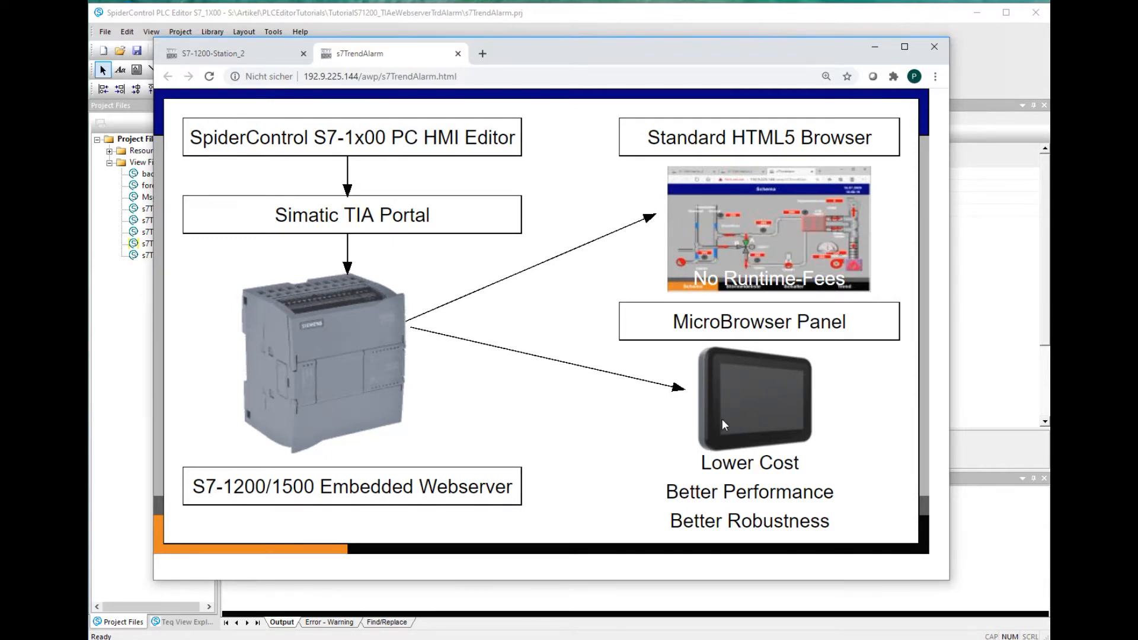
mouse_move(811, 457)
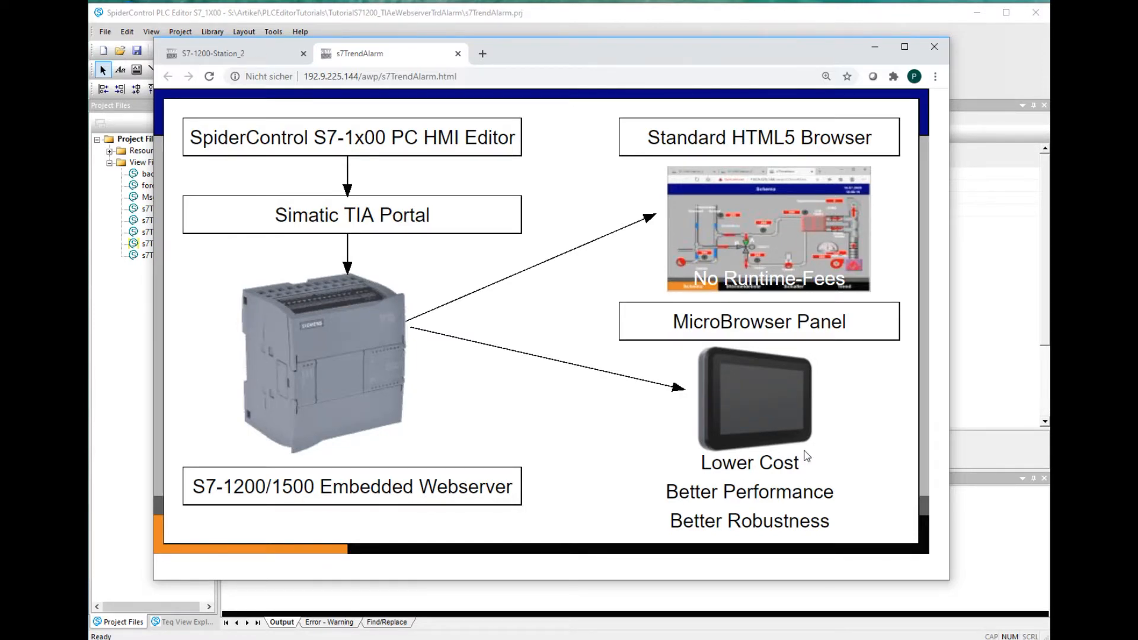
mouse_move(783, 404)
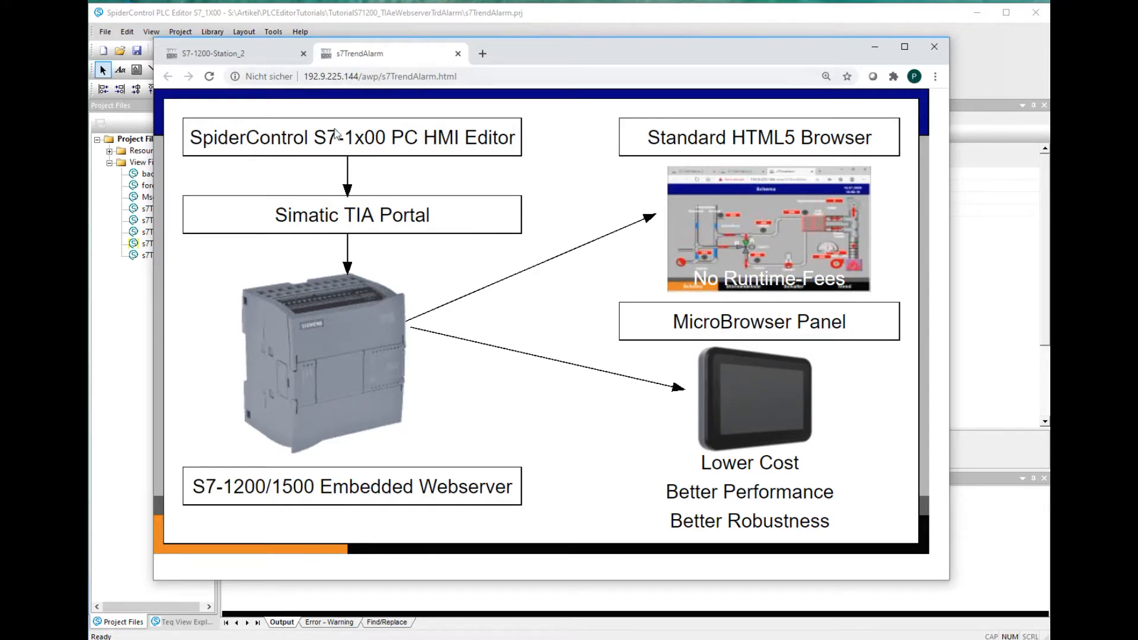
mouse_move(330, 357)
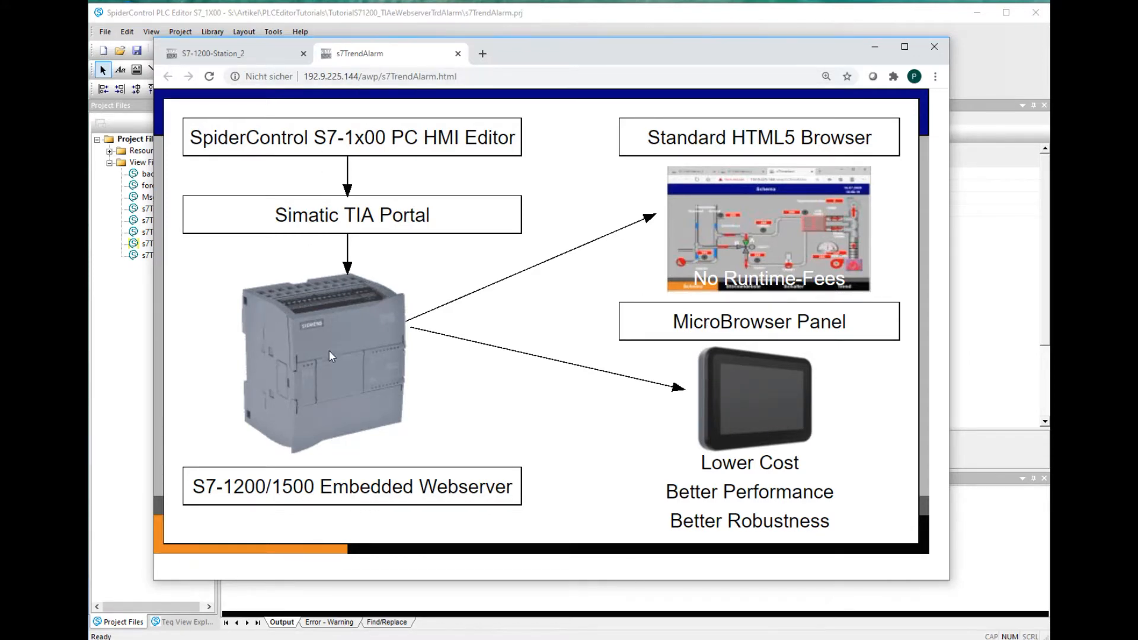
mouse_move(778, 240)
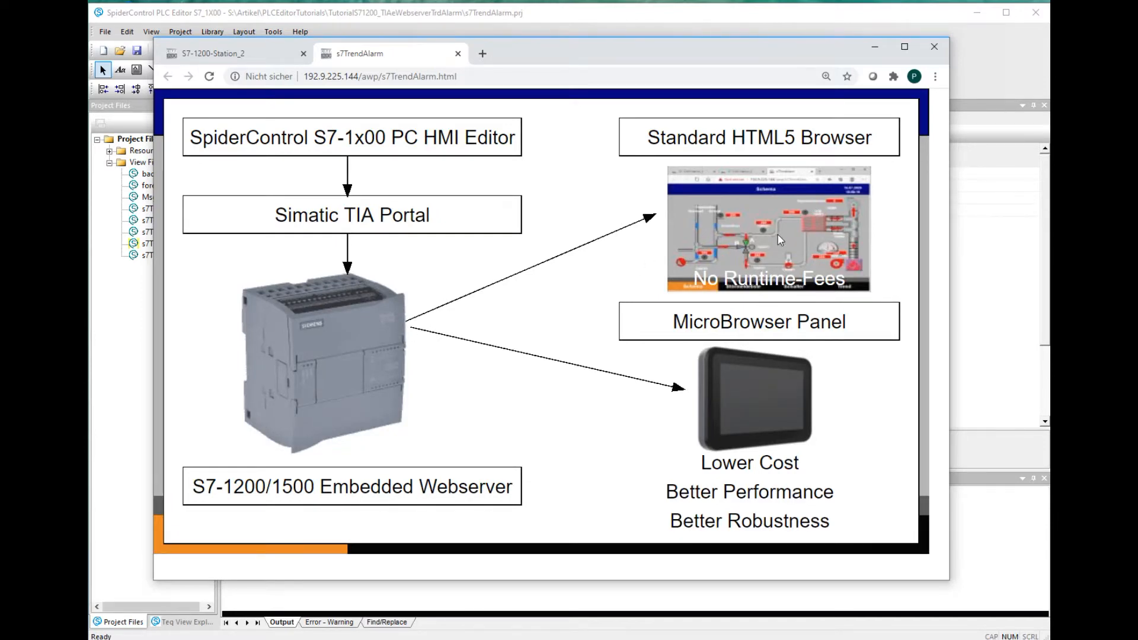
mouse_move(716, 360)
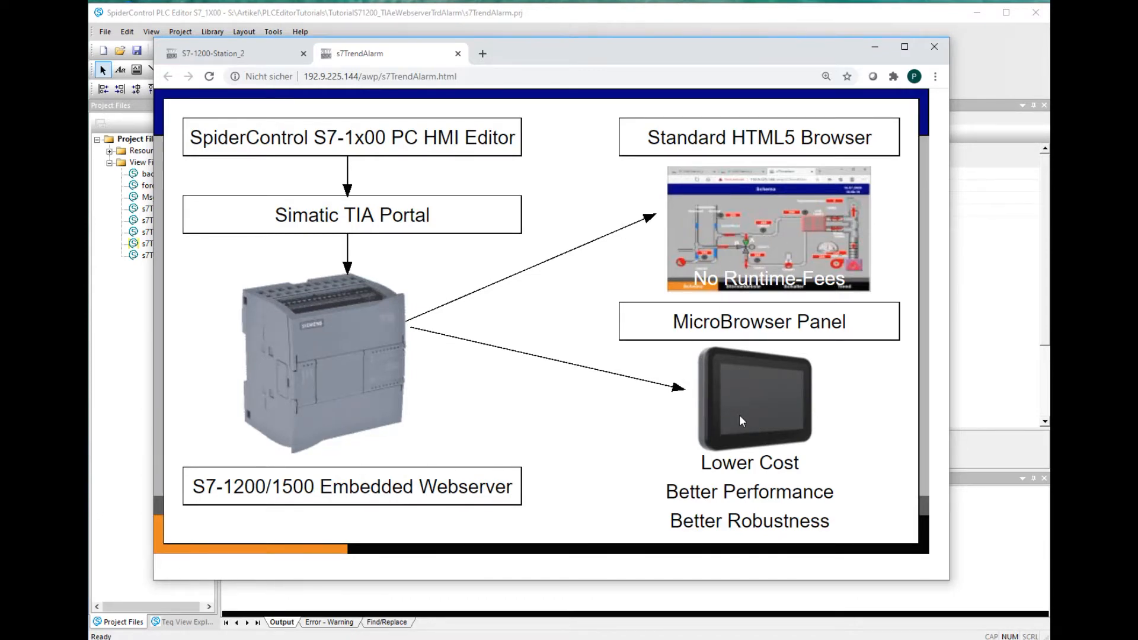
mouse_move(718, 412)
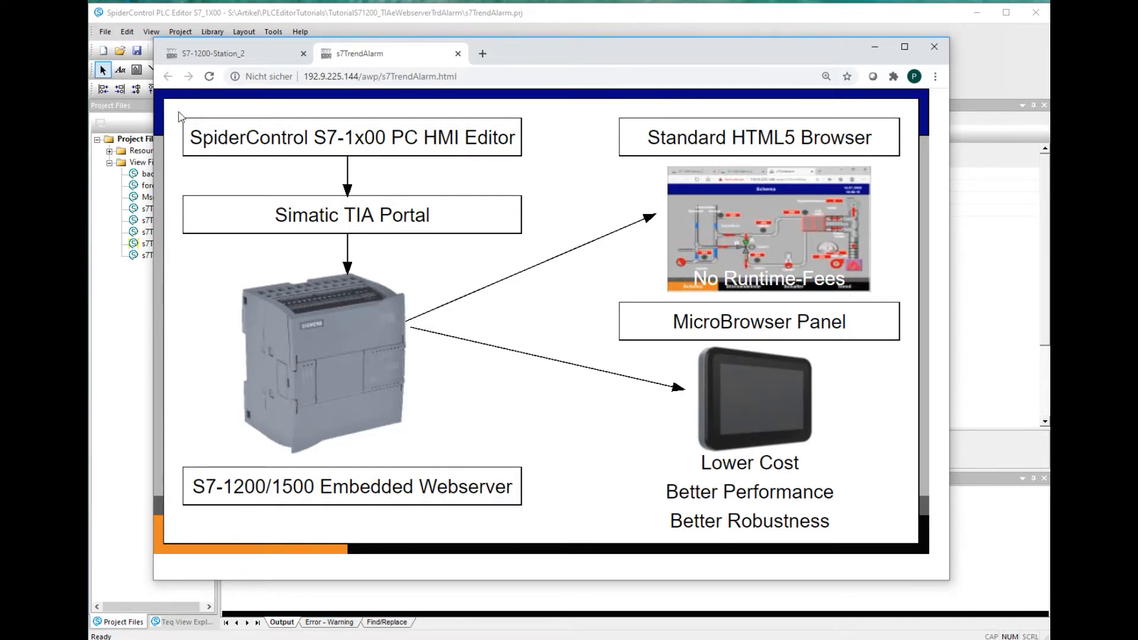
Return to the Störmeldeliste, slide down to lines 21–30 and back up to Pump Overheat at the top
left_click(185, 115)
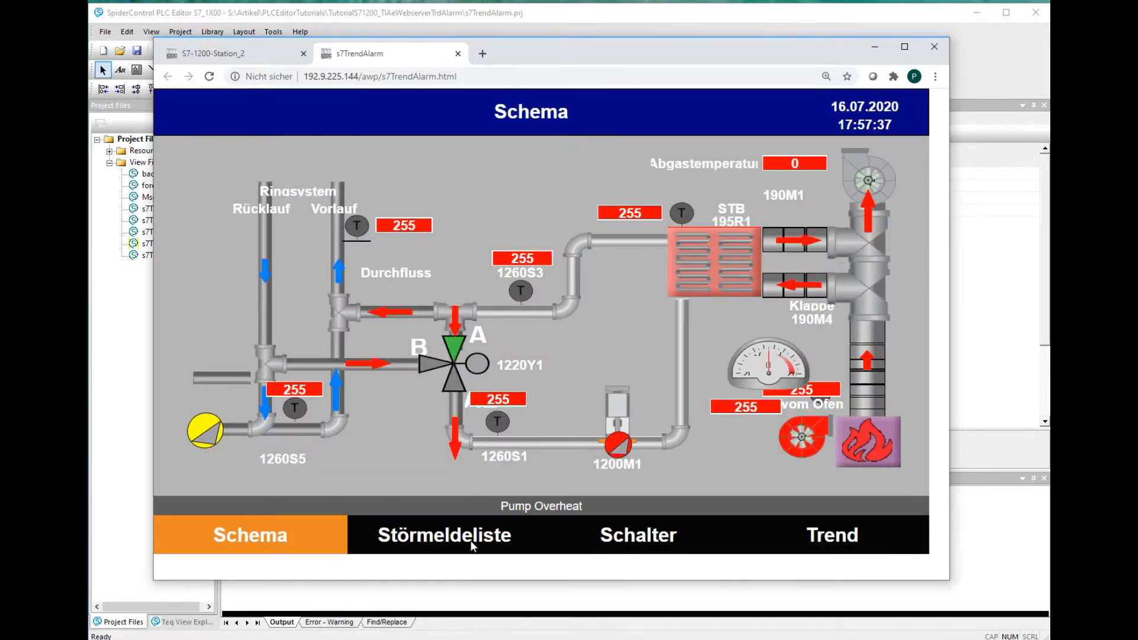
left_click(469, 535)
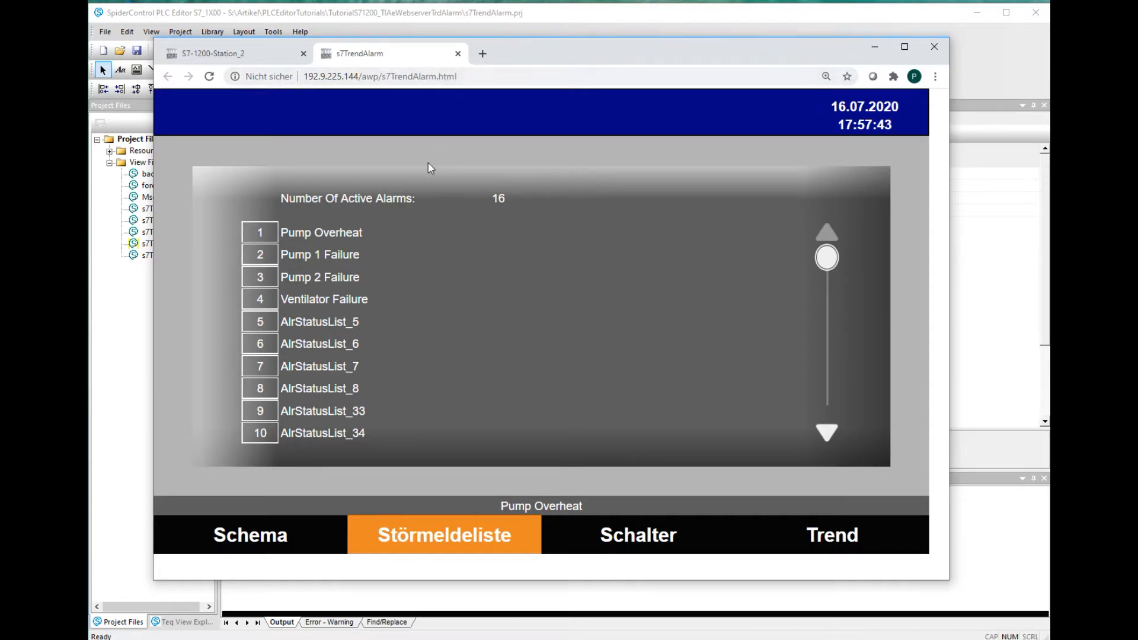
mouse_move(437, 319)
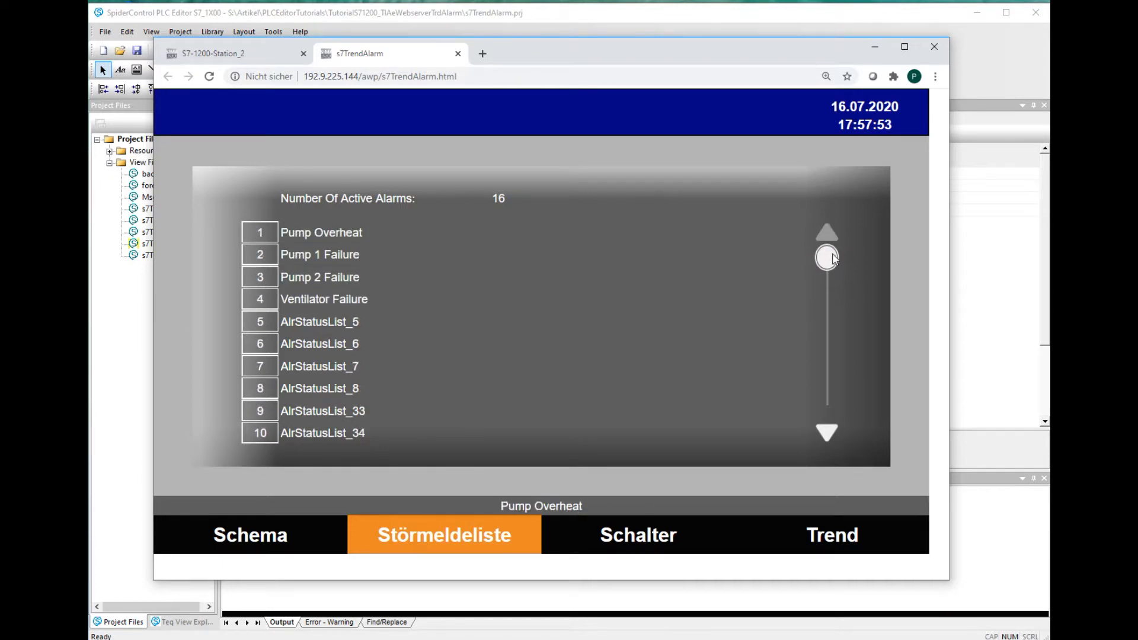
mouse_move(510, 288)
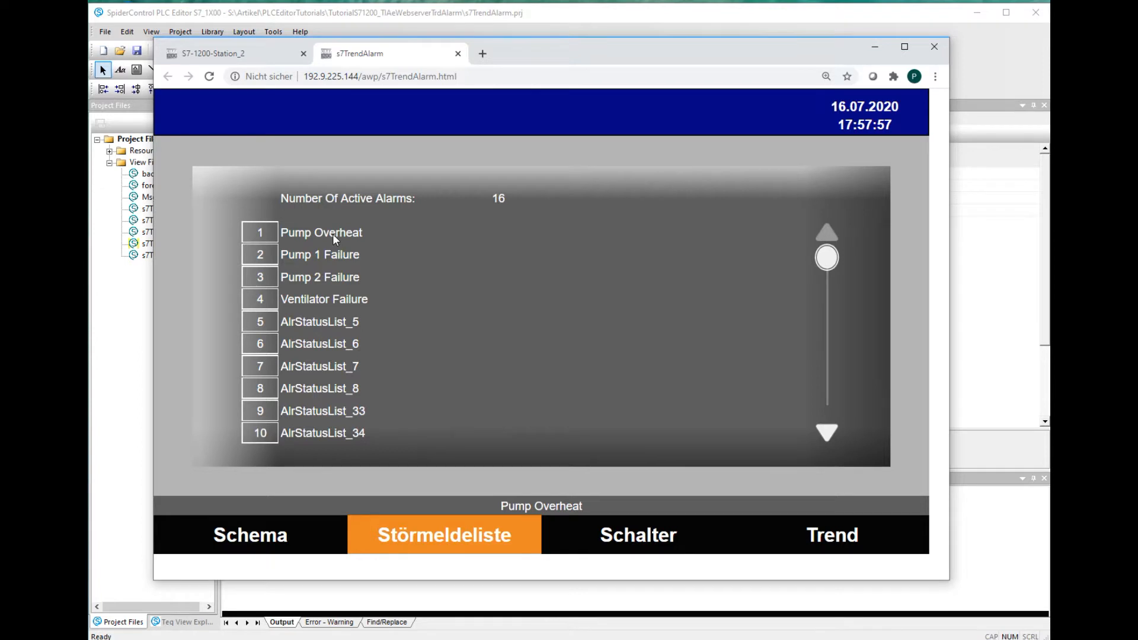
mouse_move(349, 246)
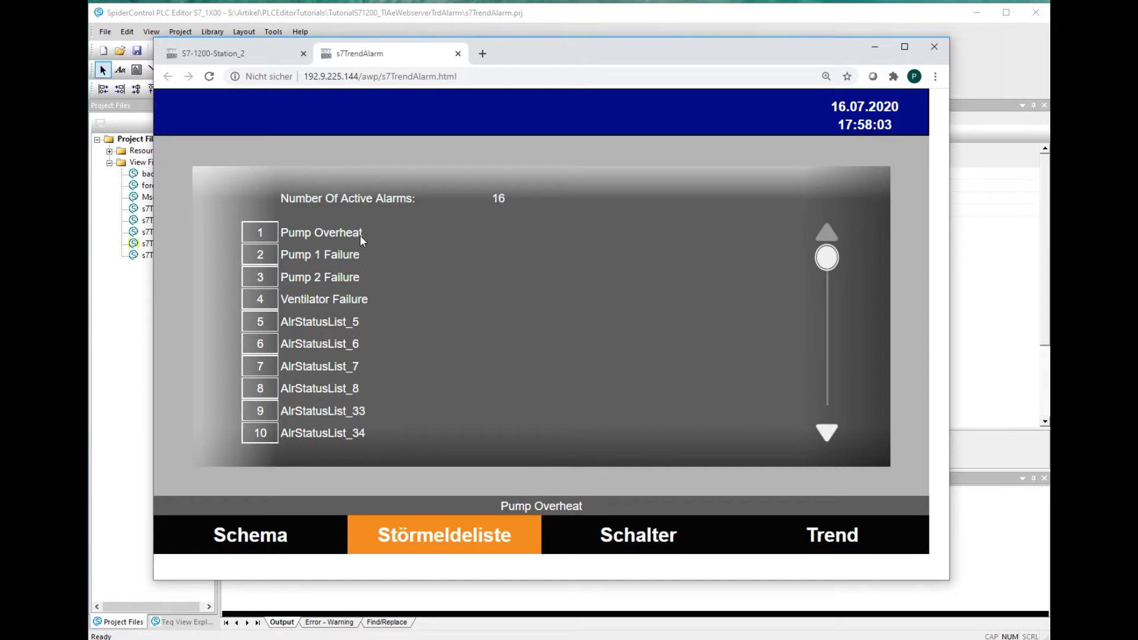
left_click_drag(826, 257, 826, 311)
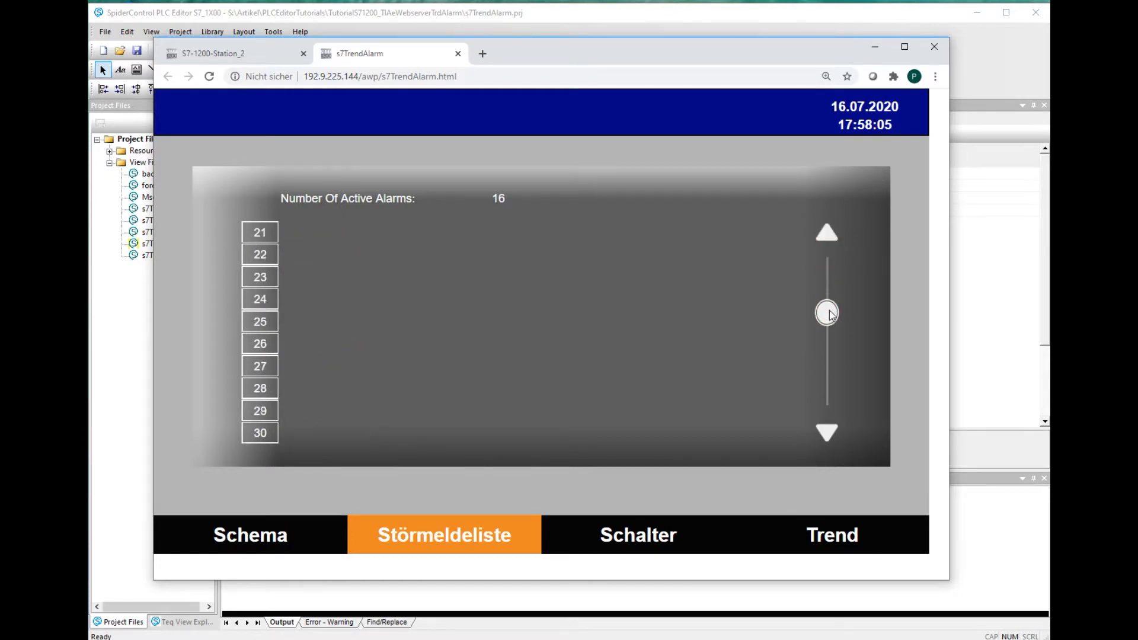
left_click_drag(827, 311, 828, 254)
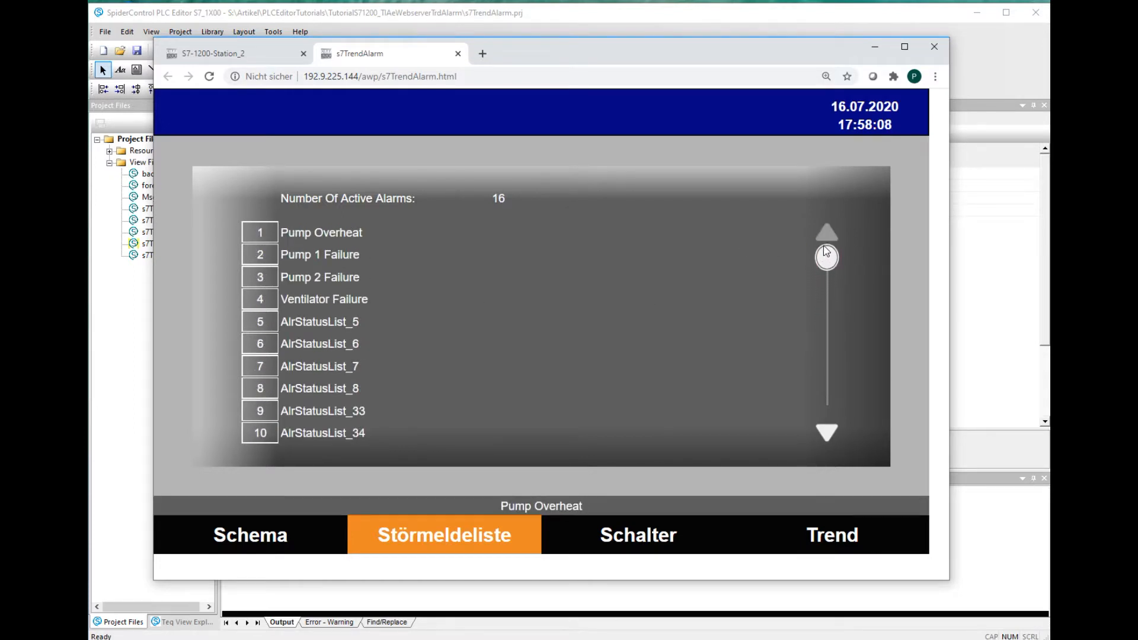
mouse_move(502, 204)
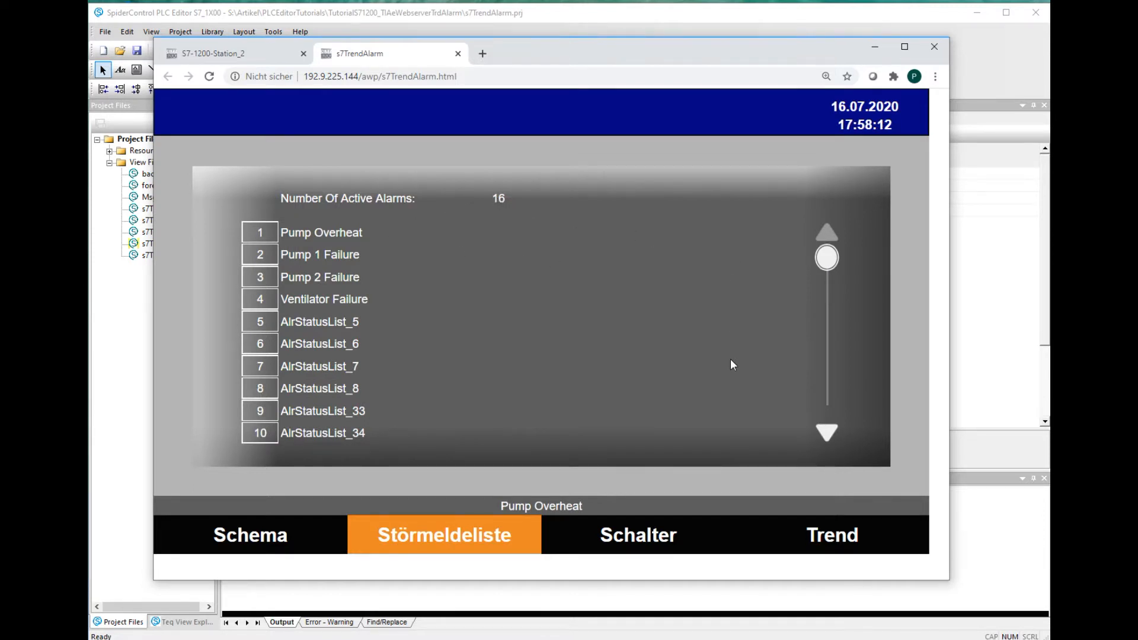
Switch the HMI footer to the Trend page with the red oscilloscope curve over seconds
left_click(833, 535)
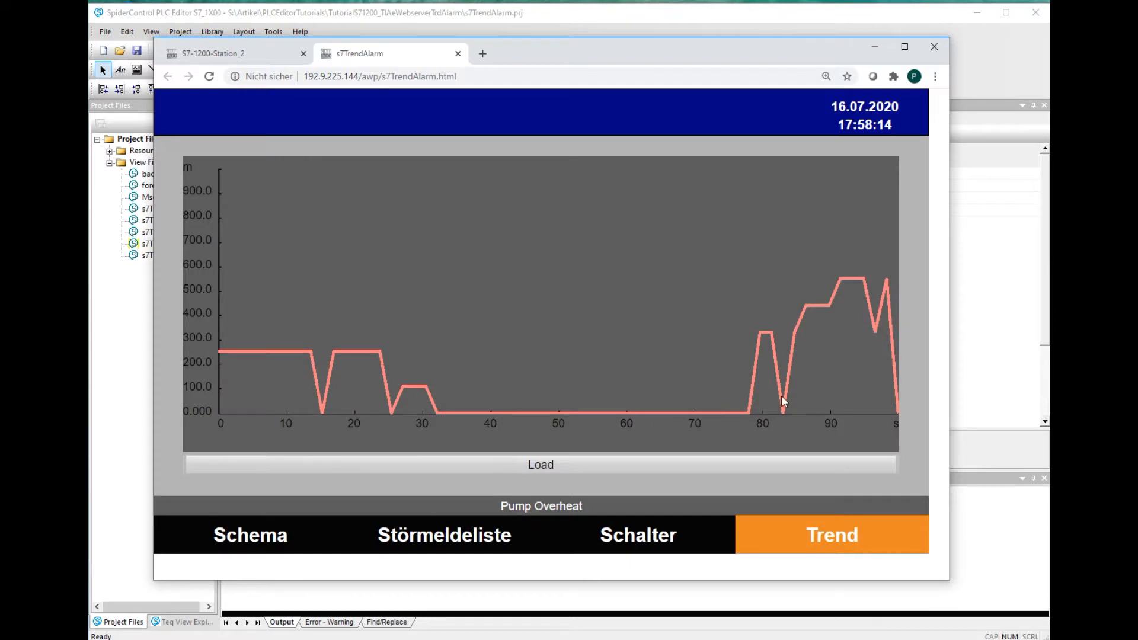
mouse_move(382, 288)
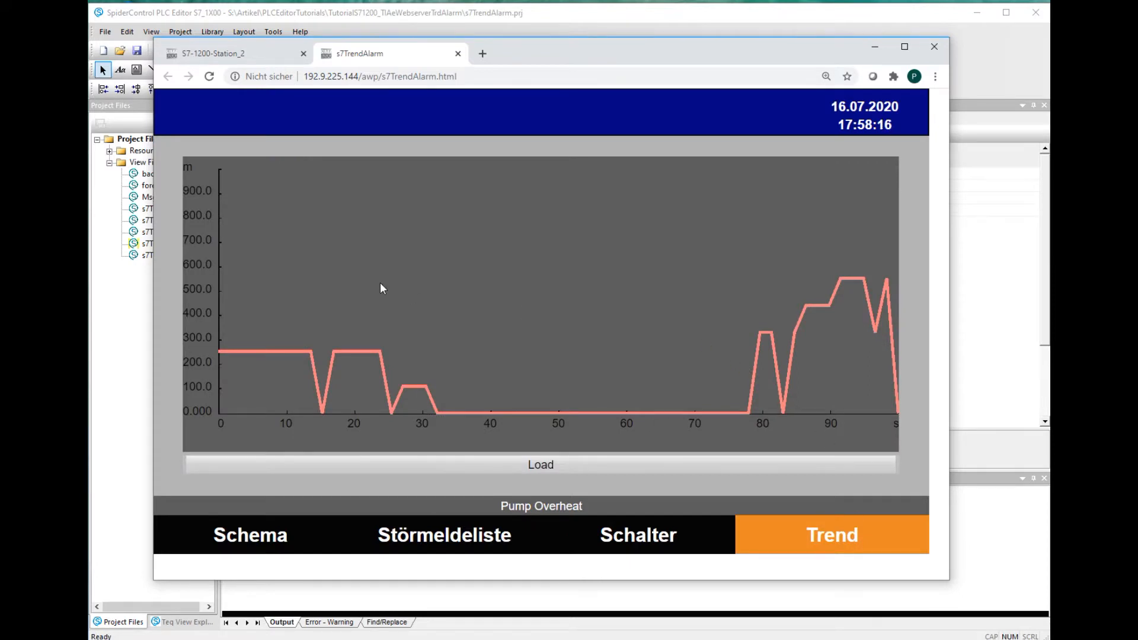
mouse_move(287, 254)
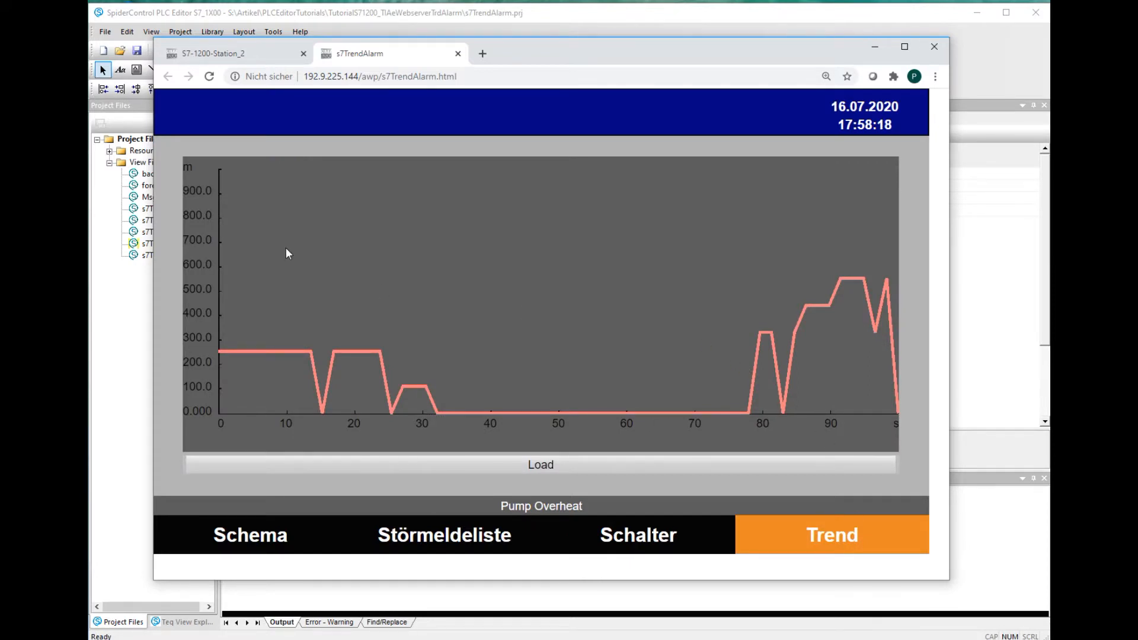
mouse_move(302, 304)
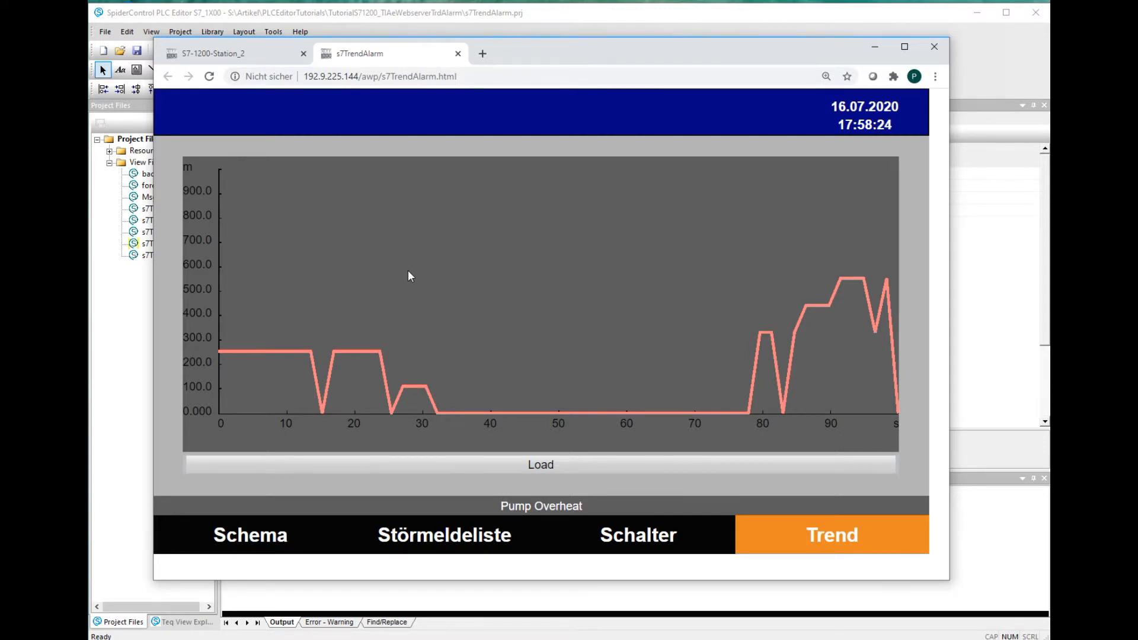
mouse_move(408, 290)
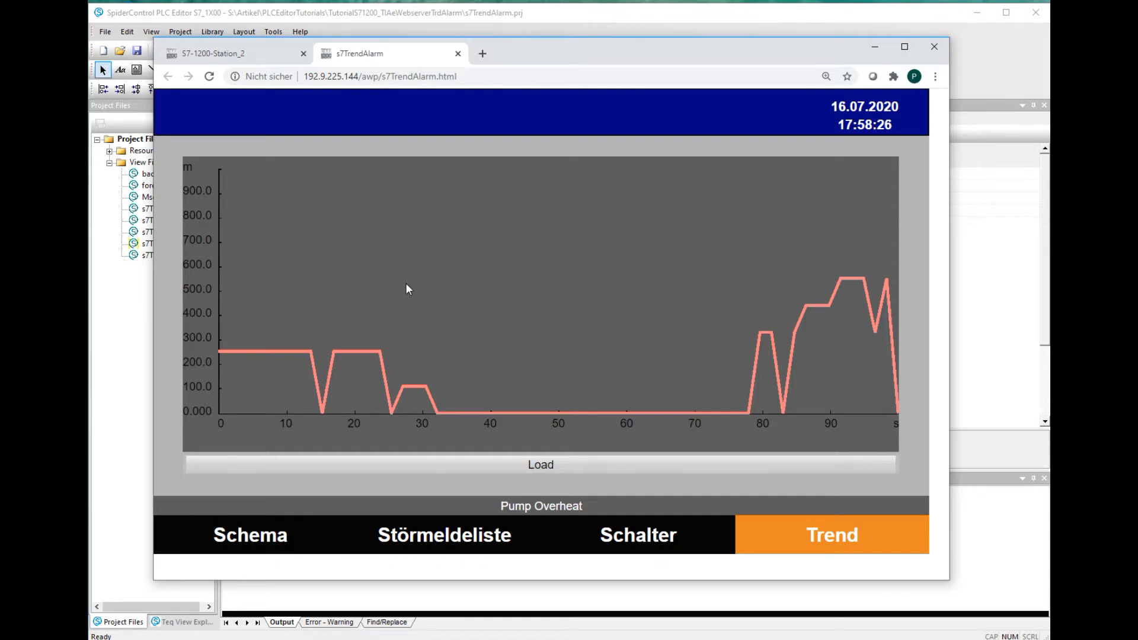
mouse_move(399, 290)
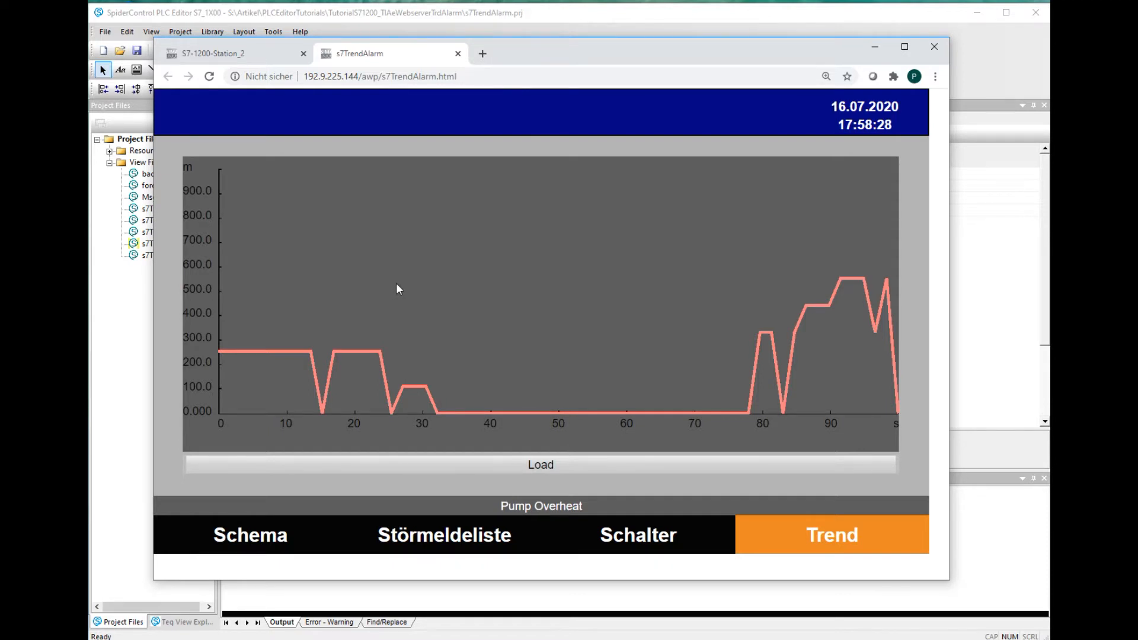
mouse_move(445, 468)
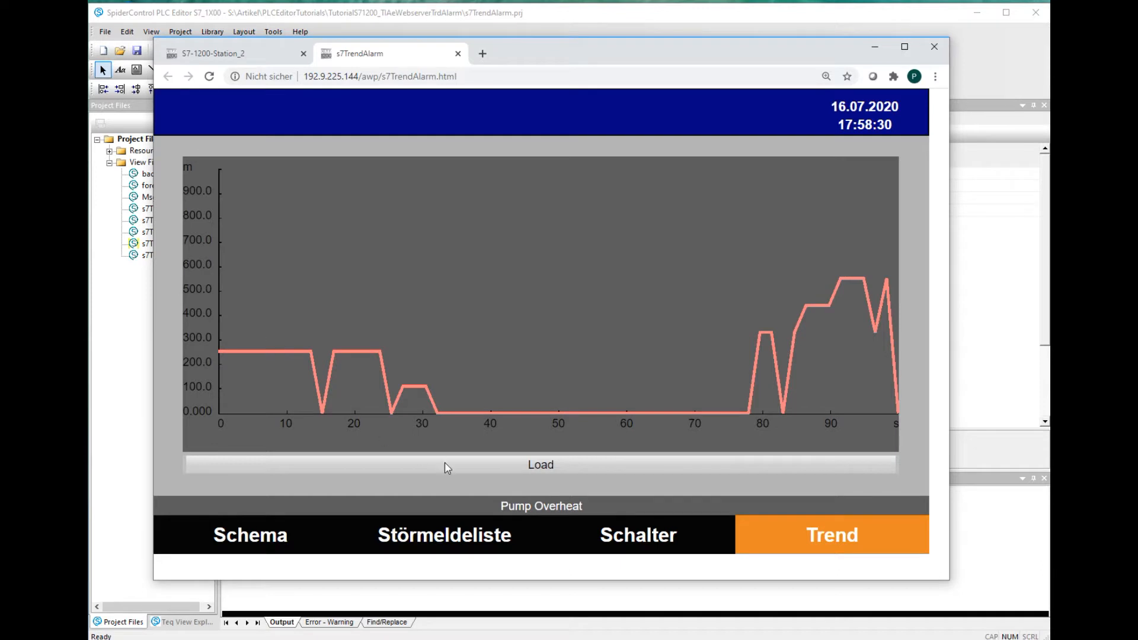
mouse_move(467, 369)
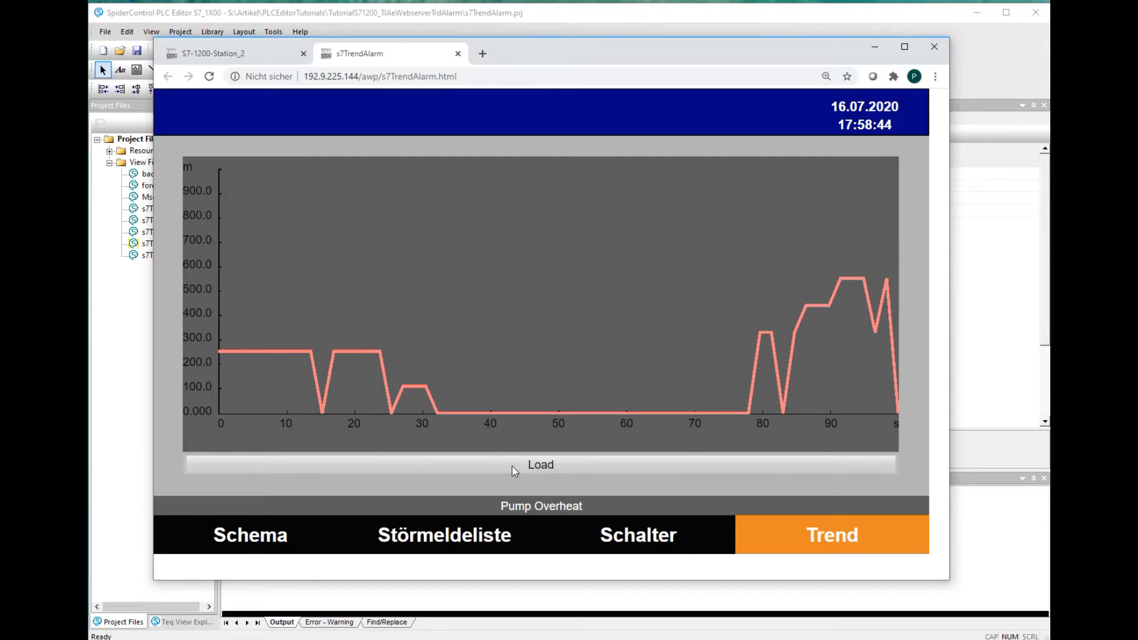
mouse_move(532, 349)
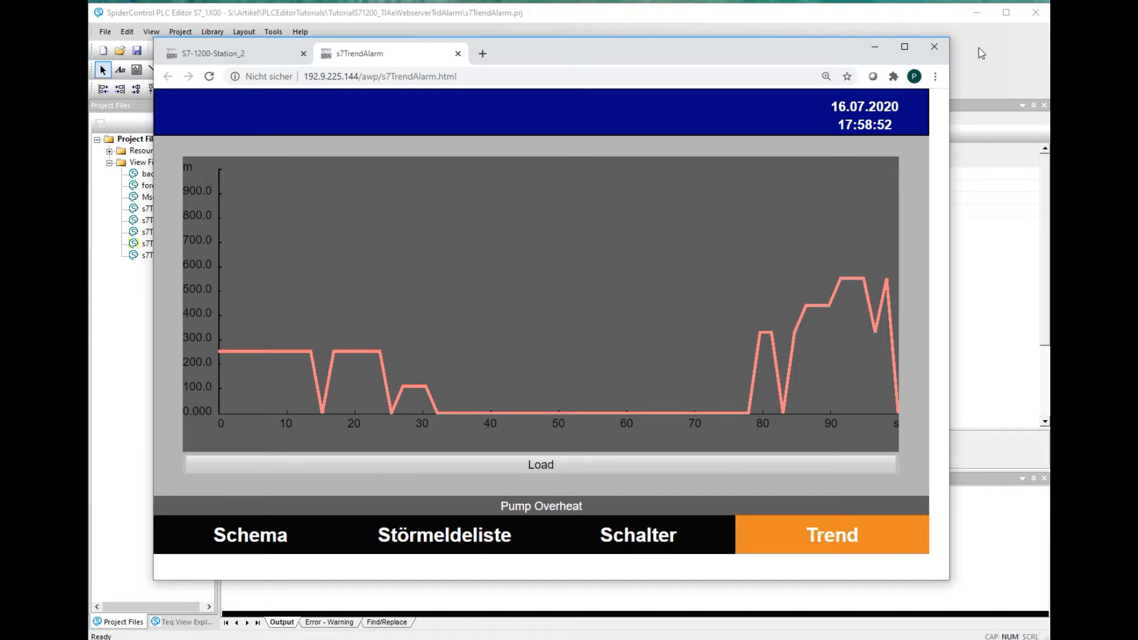
Bring the PLC Editor forward and show the Start Page, then the s7TrendAlarm2.teq alarm list view
left_click(934, 47)
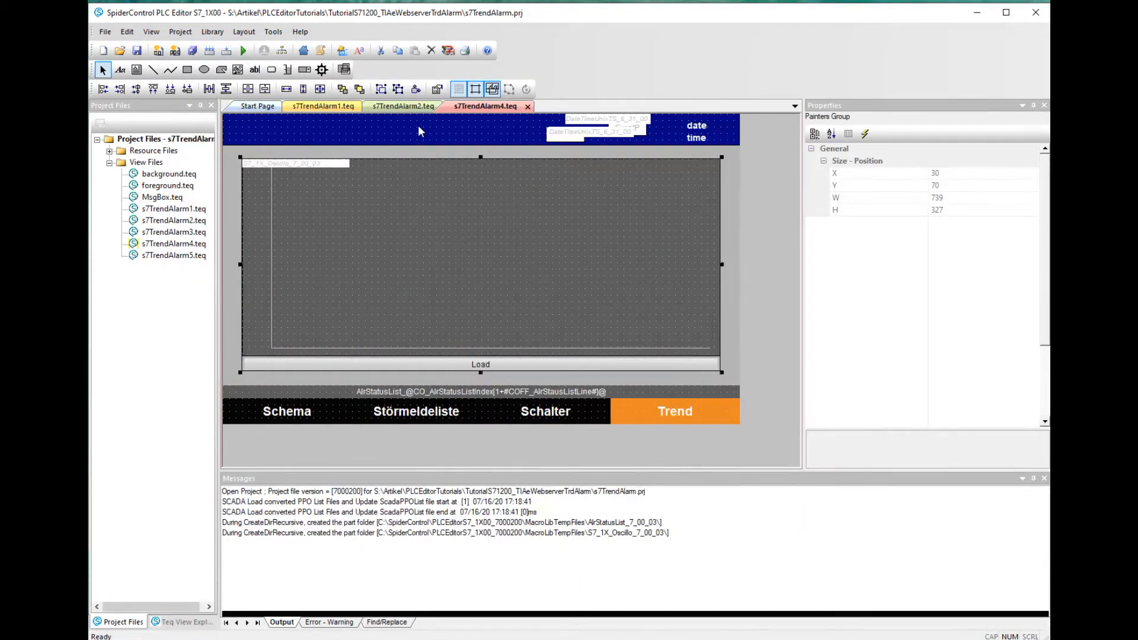
mouse_move(696, 69)
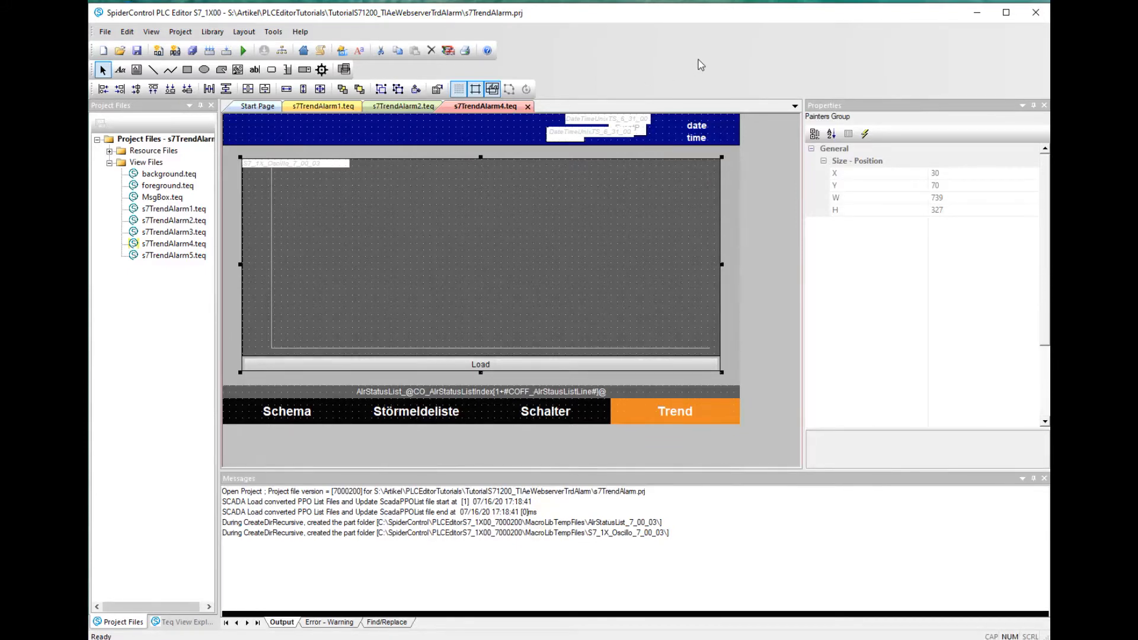
mouse_move(631, 83)
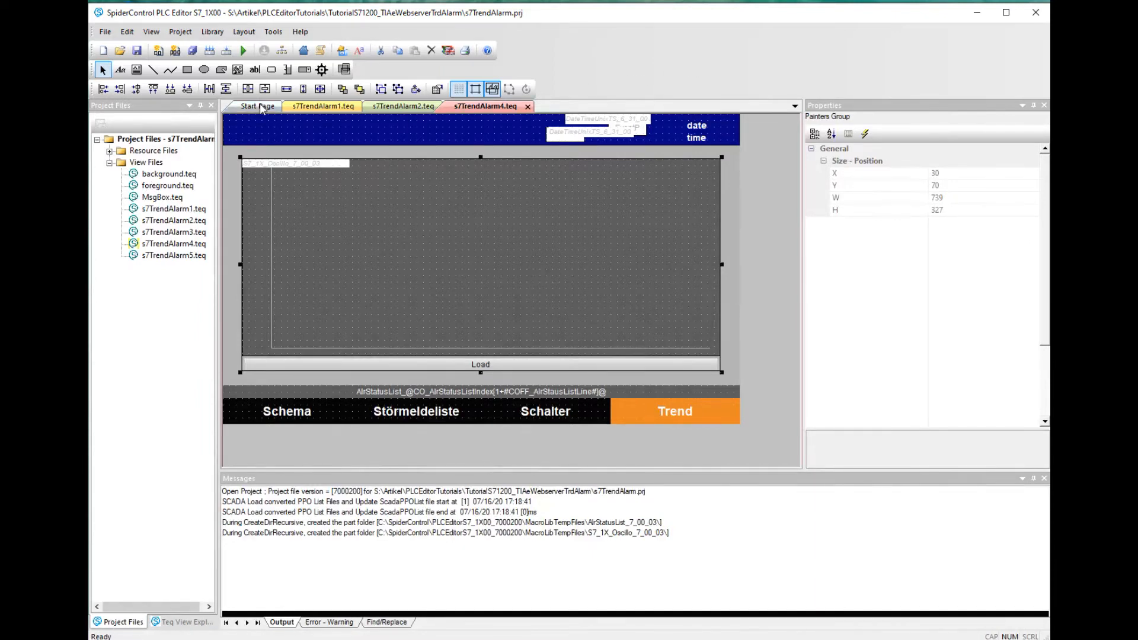
left_click(255, 106)
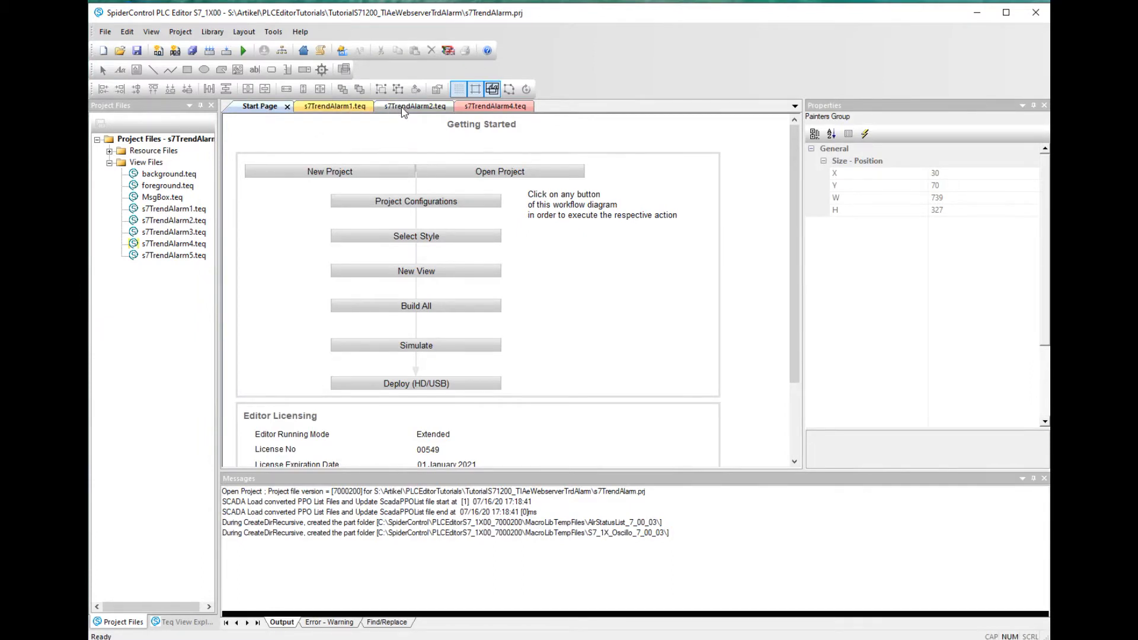
left_click(415, 107)
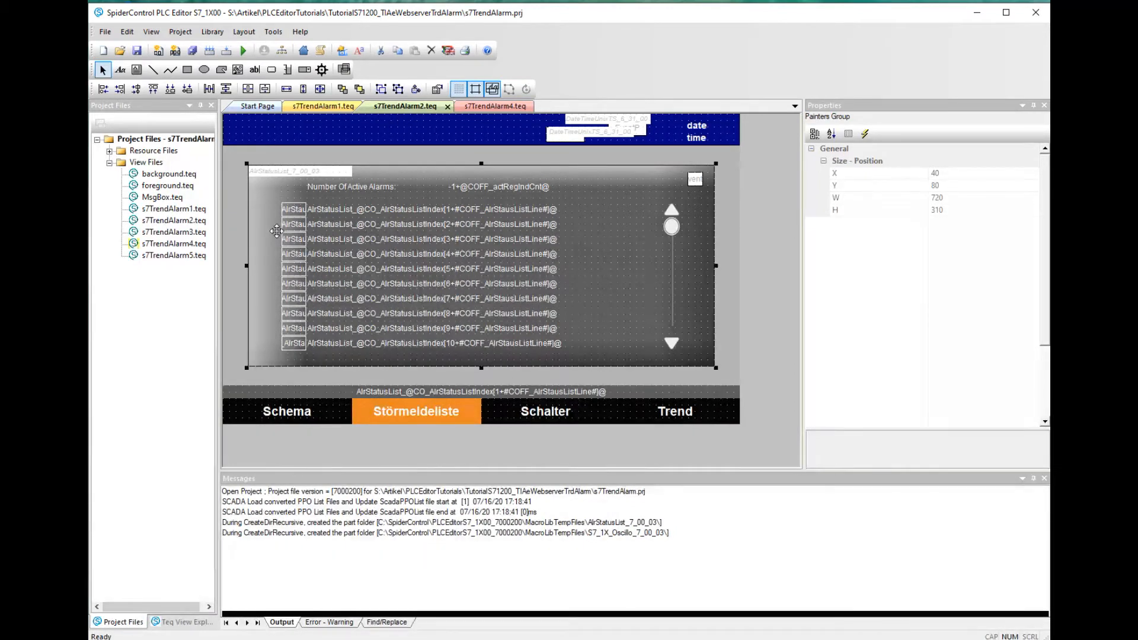
mouse_move(408, 240)
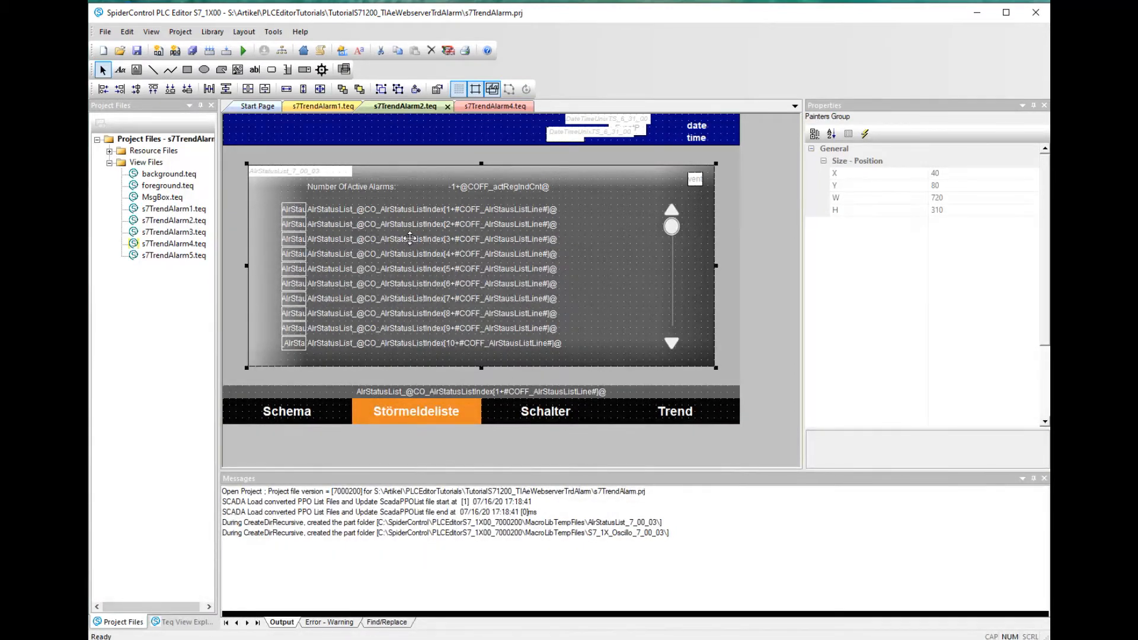
mouse_move(581, 288)
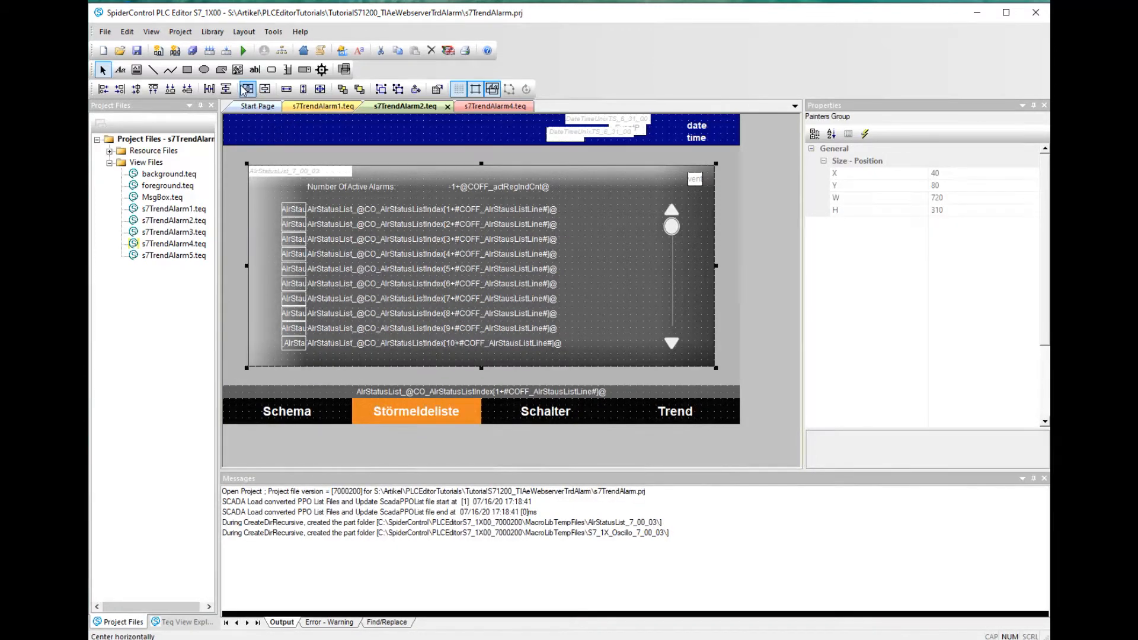
Browse the macro library, test the Burger Menu sample and return to the categories overview
left_click(436, 89)
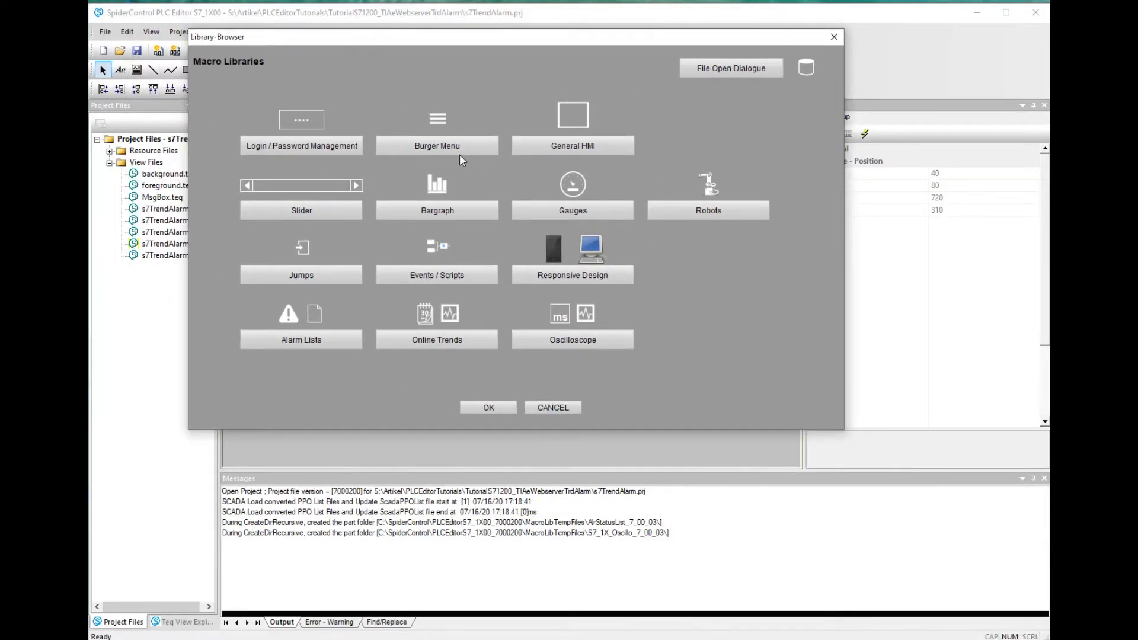
left_click(436, 145)
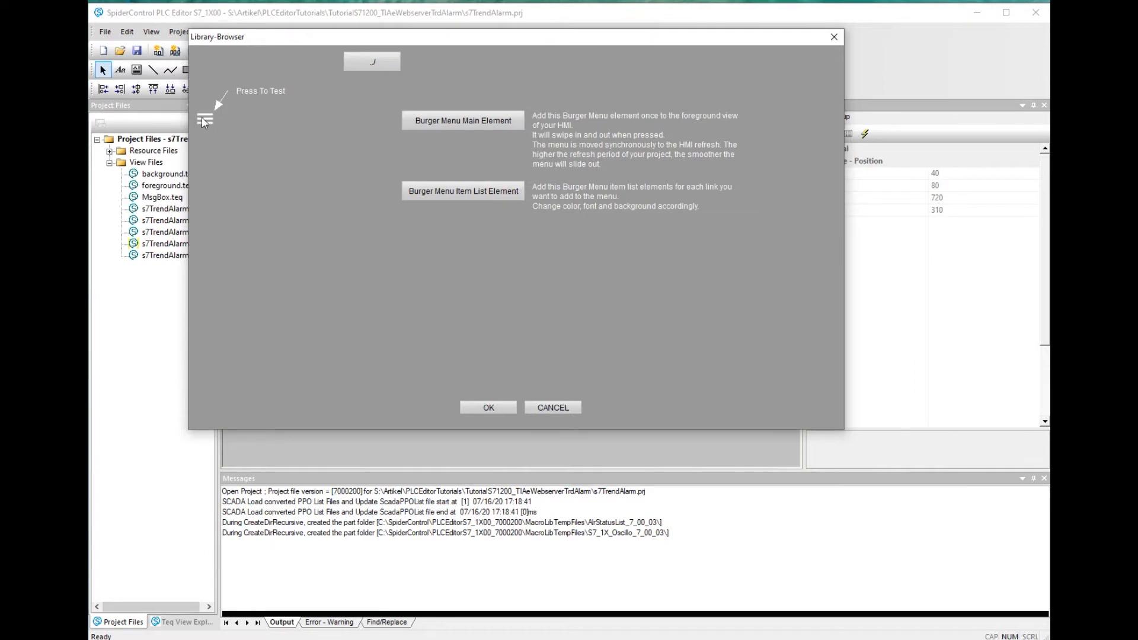
left_click(204, 114)
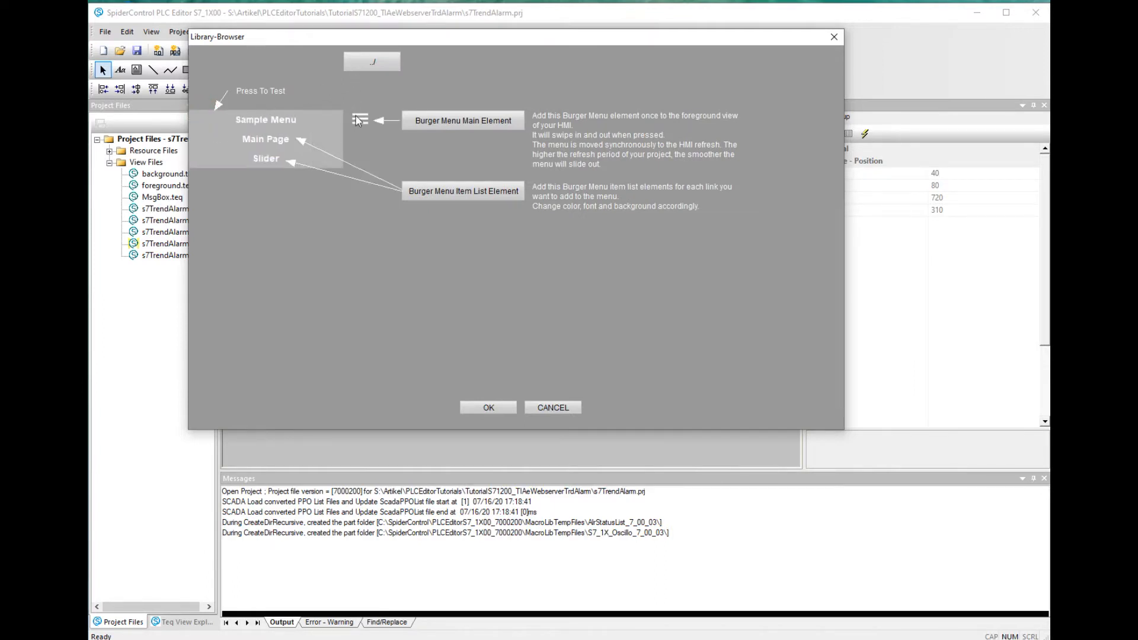
left_click(371, 62)
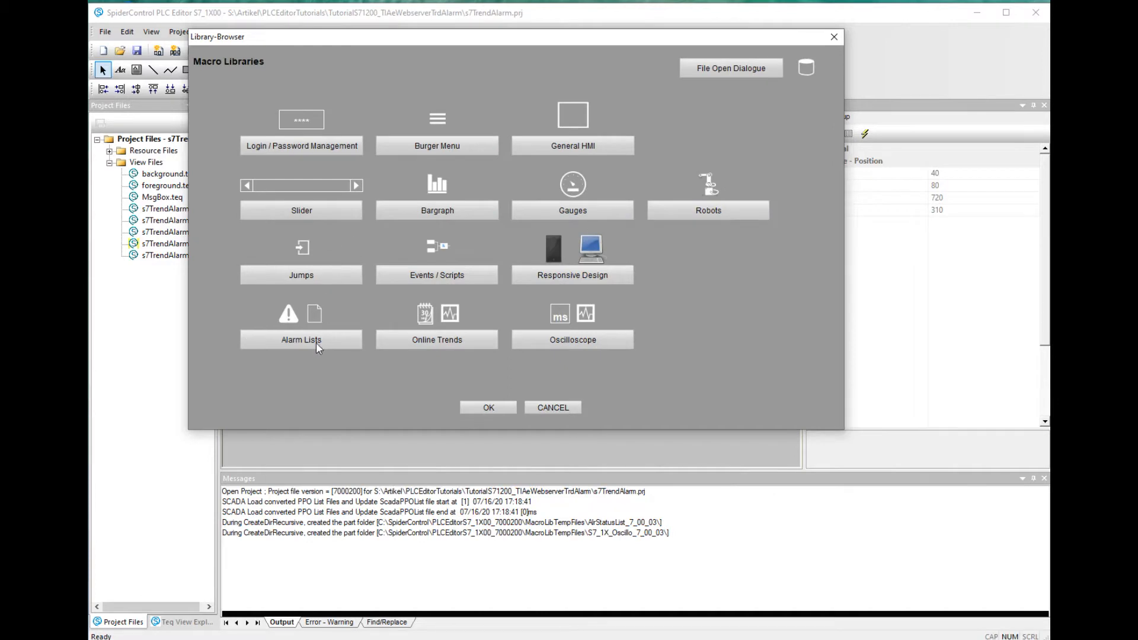
mouse_move(449, 396)
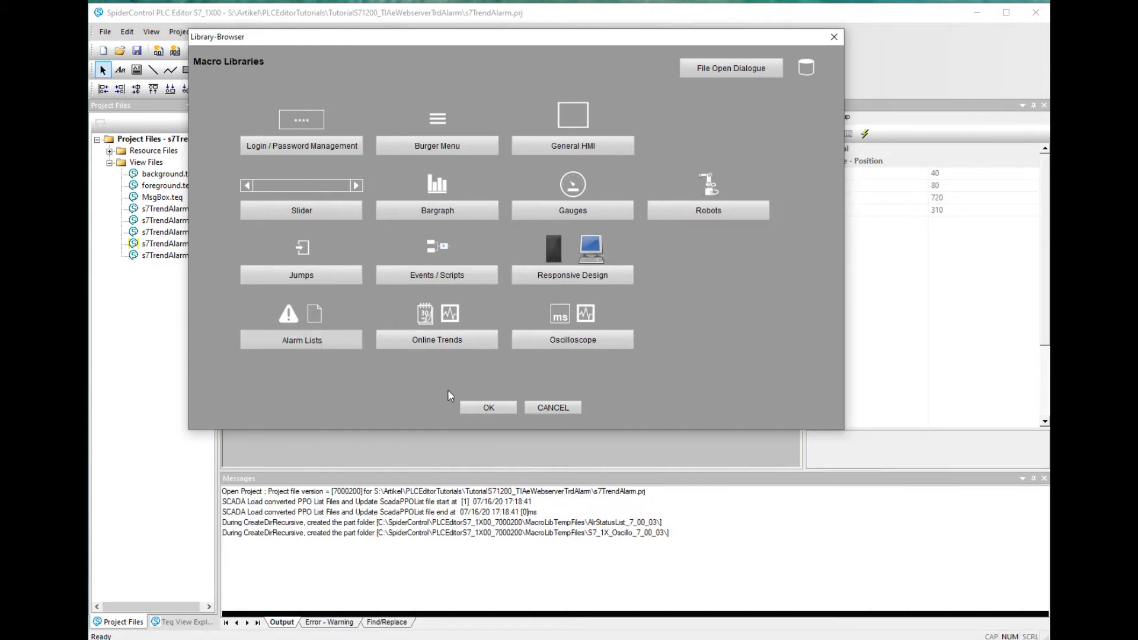
left_click(301, 339)
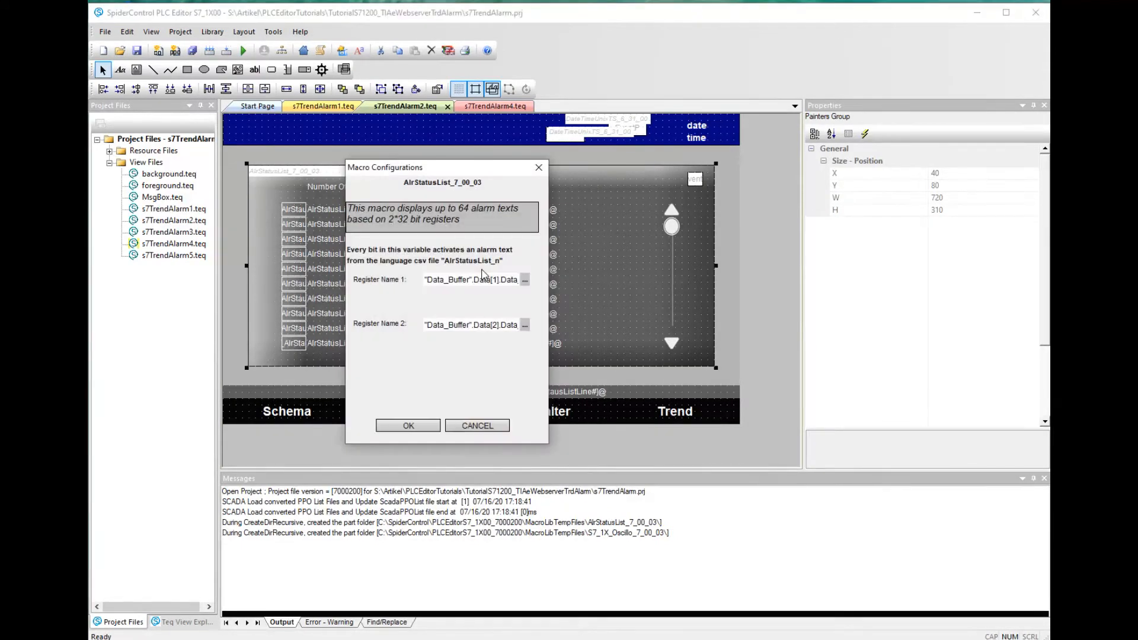
mouse_move(487, 289)
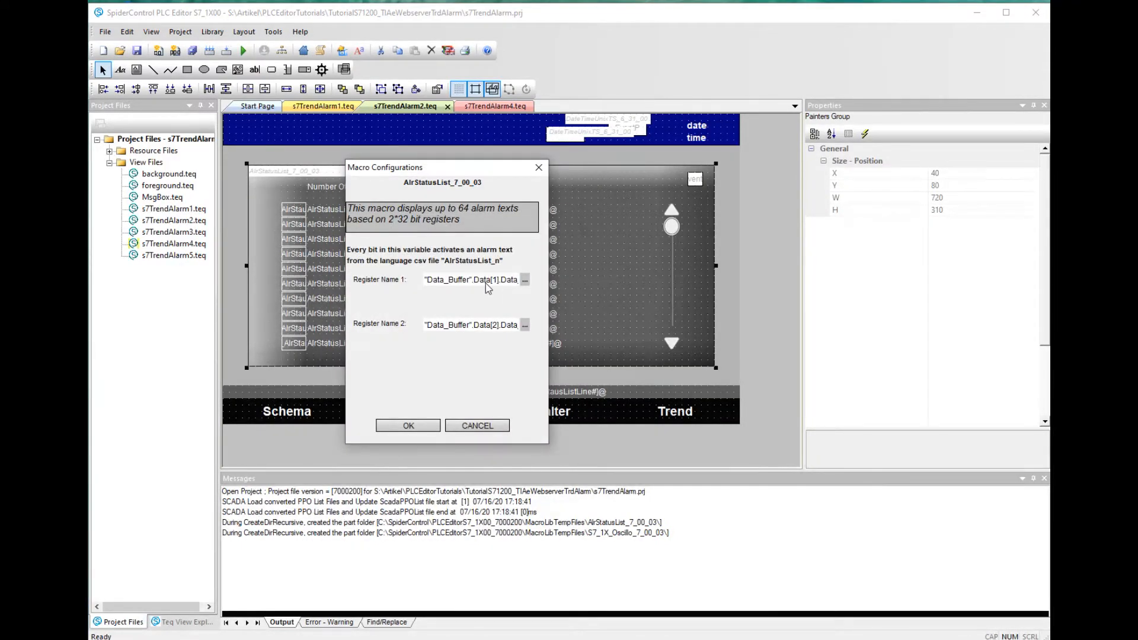
triple_click(472, 280)
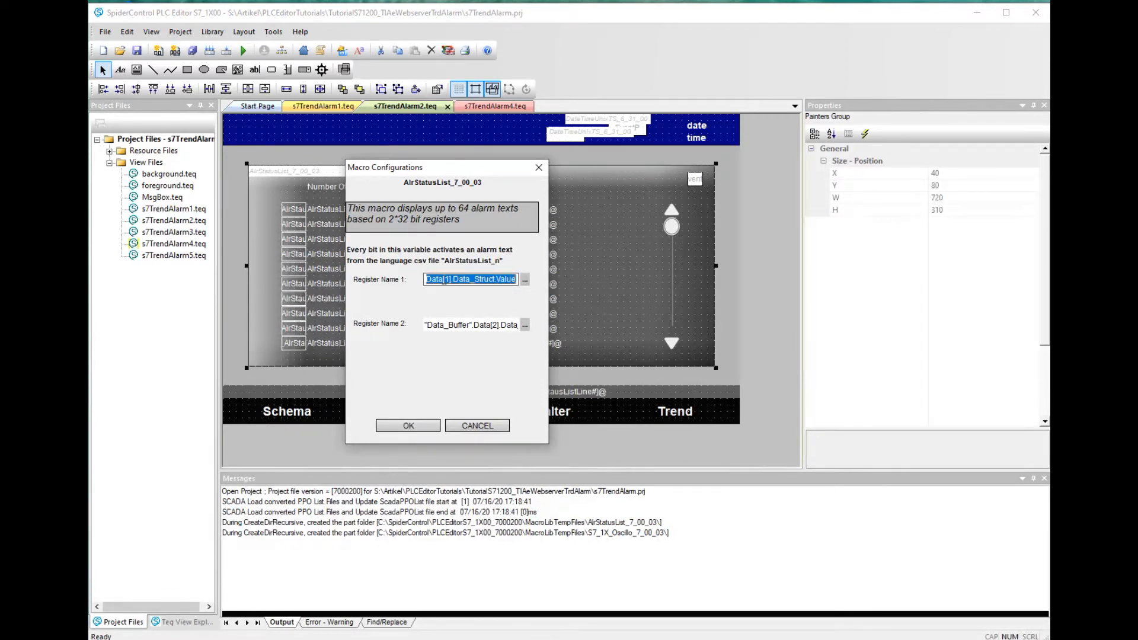
mouse_move(496, 299)
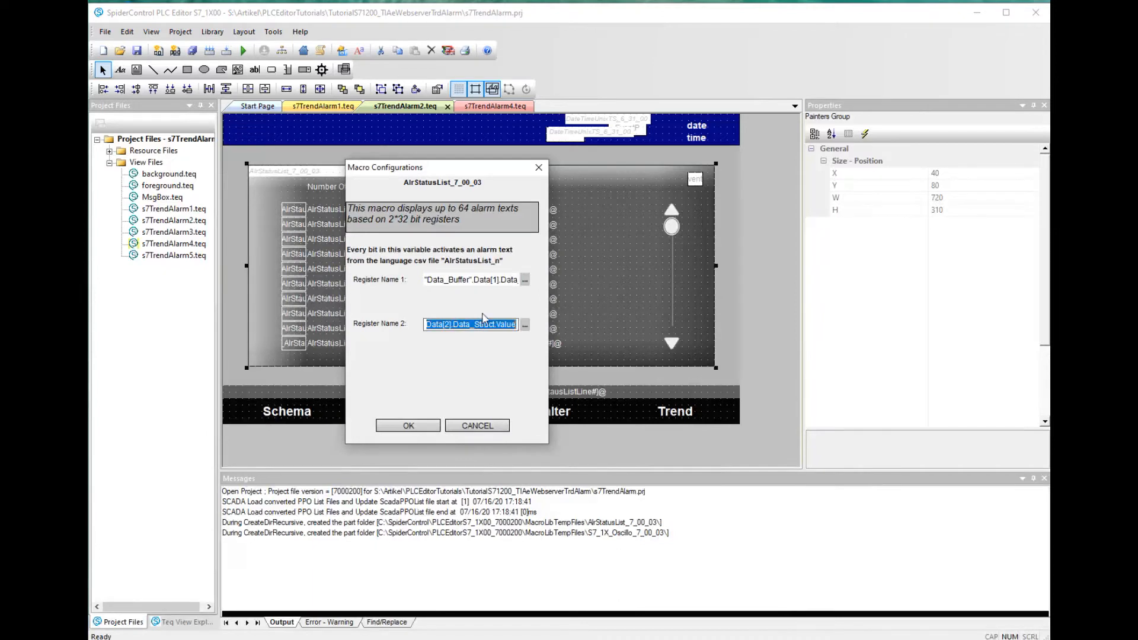
mouse_move(476, 426)
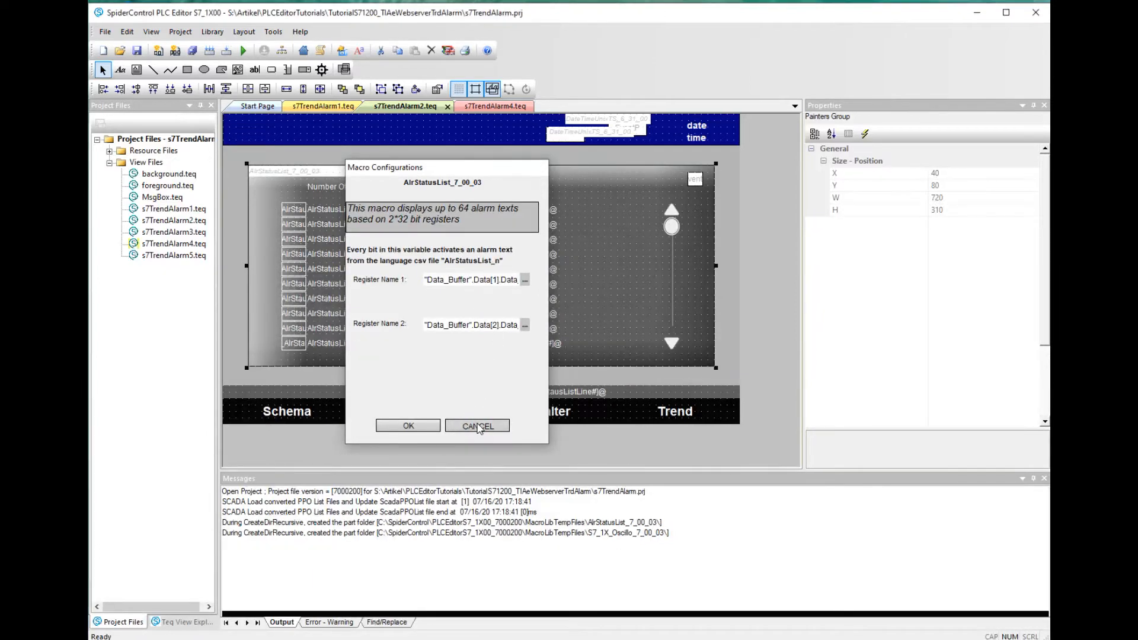
left_click(477, 426)
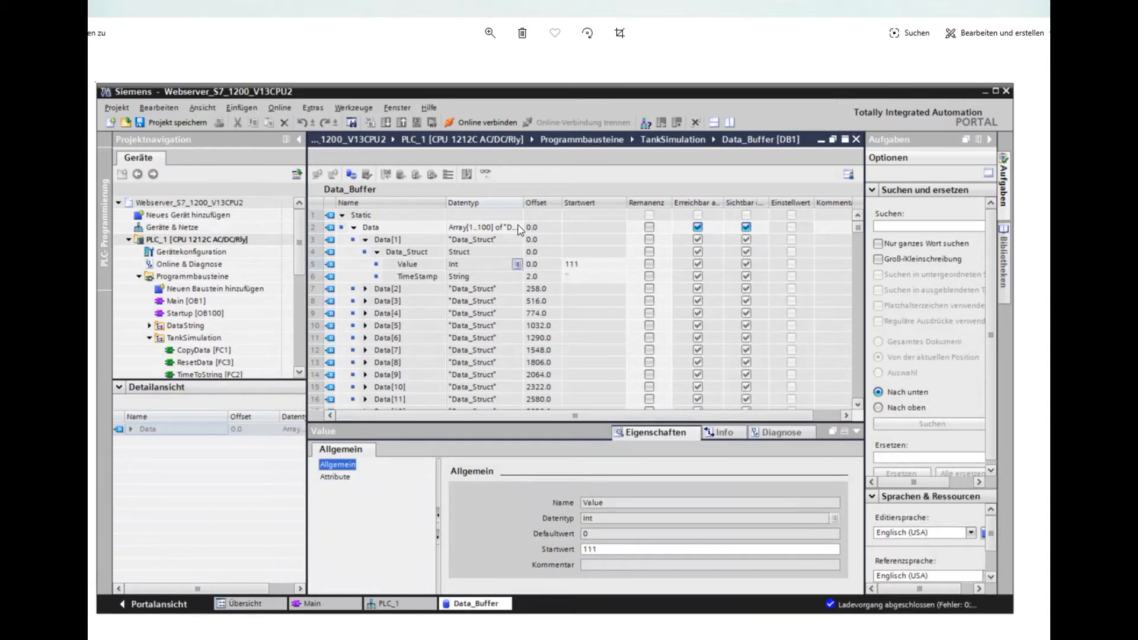
mouse_move(467, 302)
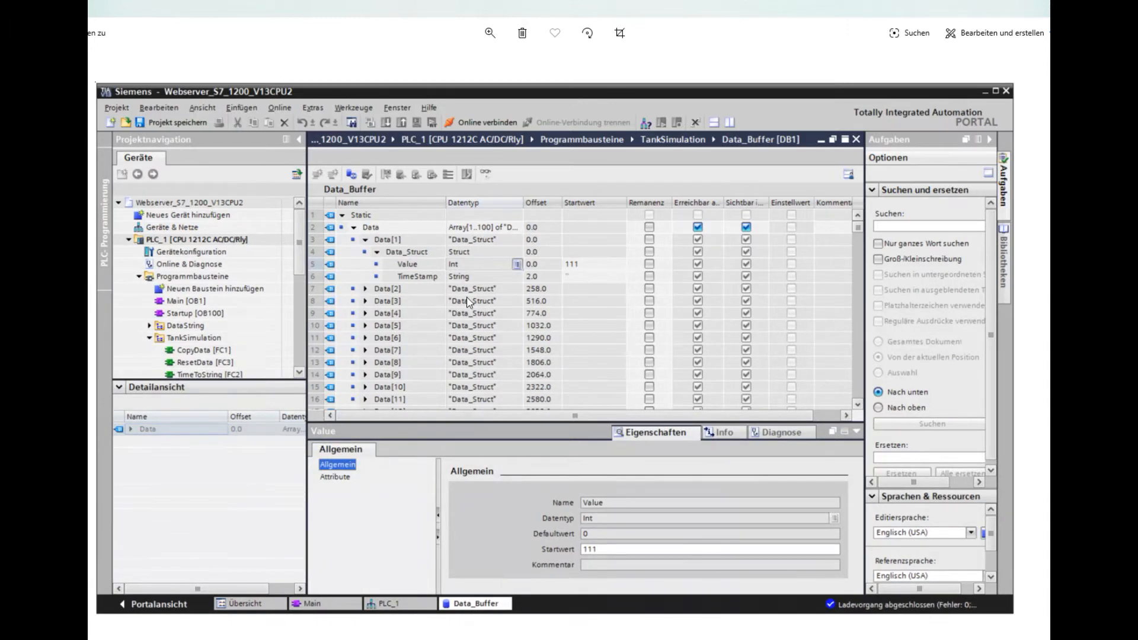
mouse_move(455, 278)
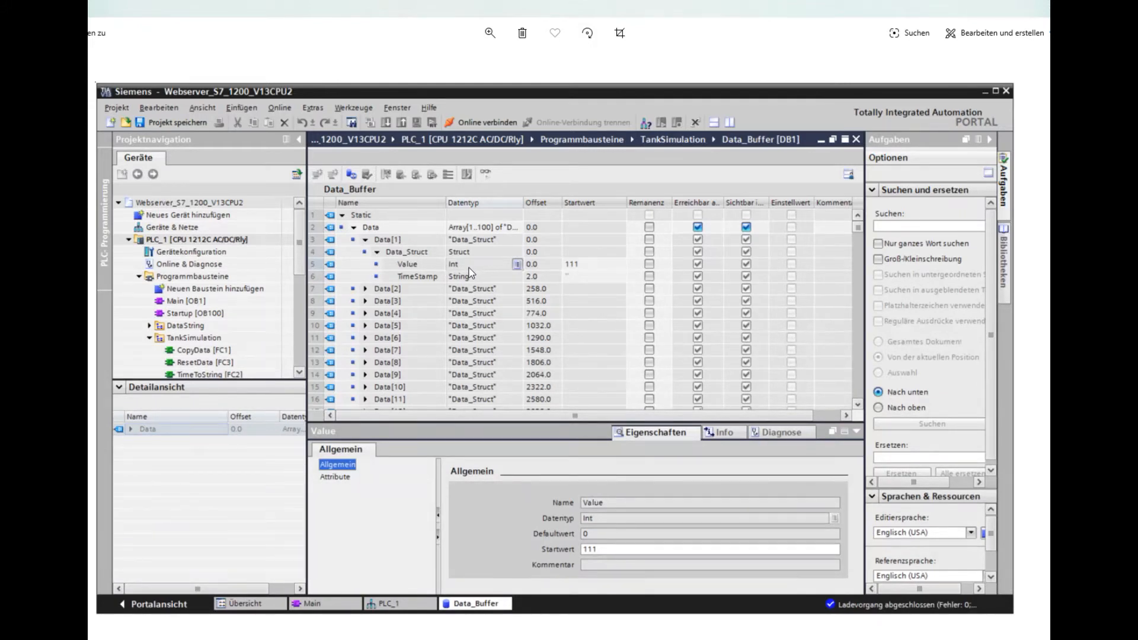
mouse_move(472, 289)
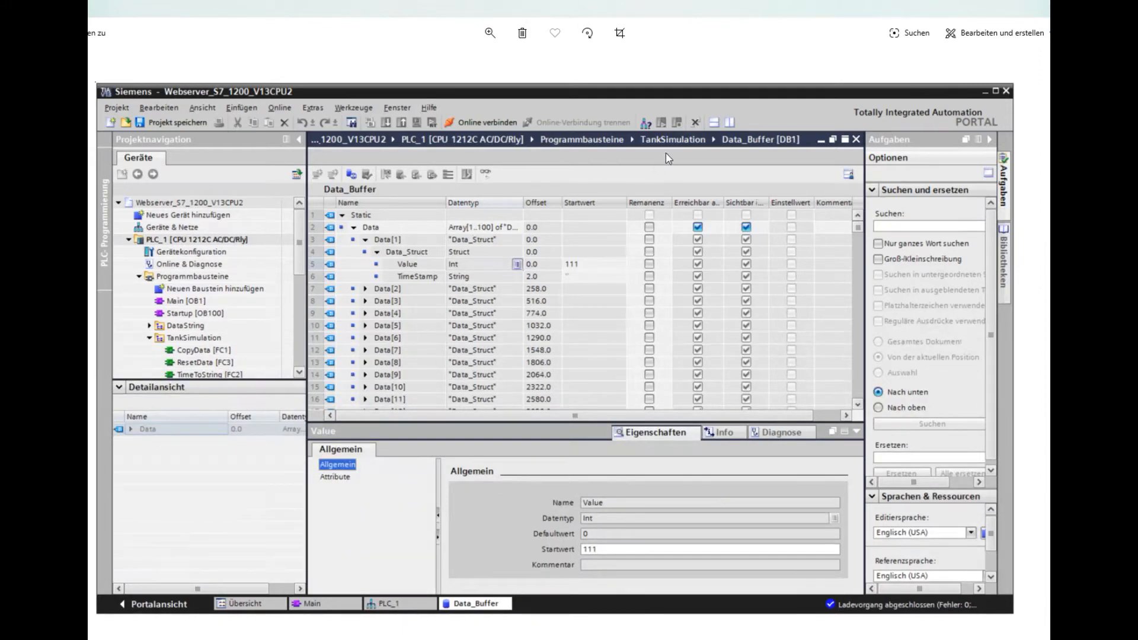
mouse_move(981, 92)
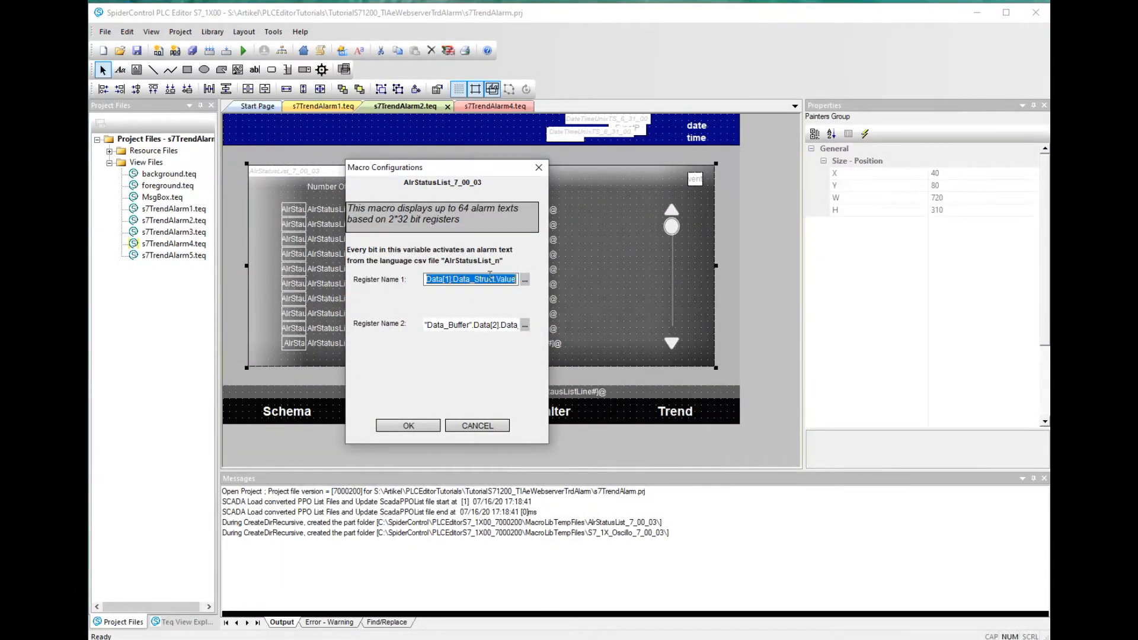
Cancel the alarm list Macro Configurations unchanged and expand Resource Files in the project tree
left_click(476, 425)
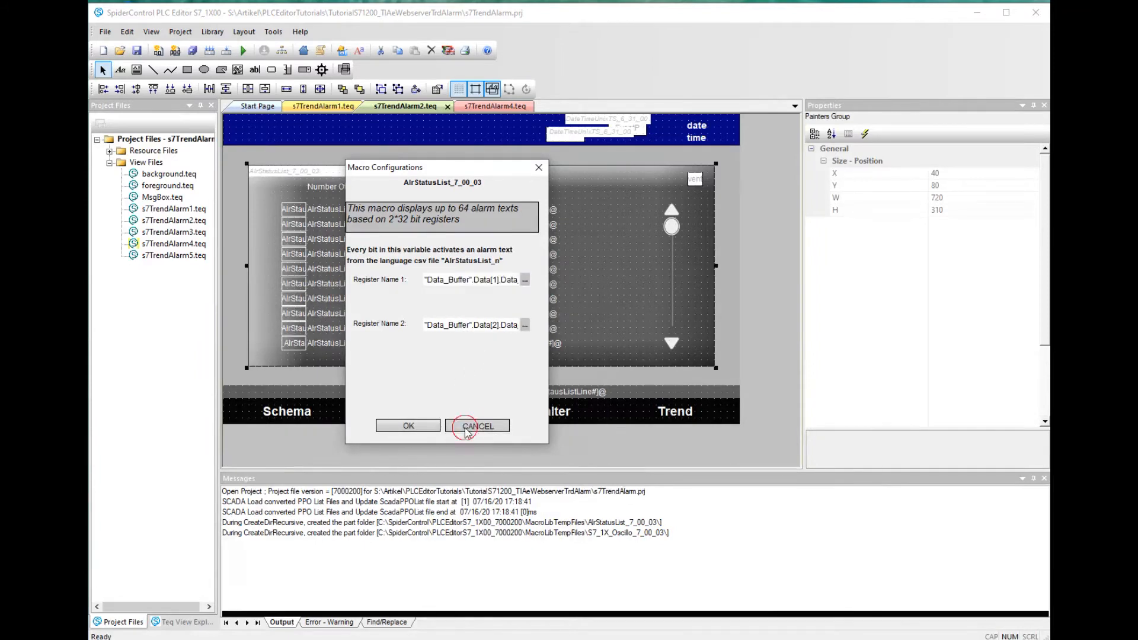
left_click(476, 426)
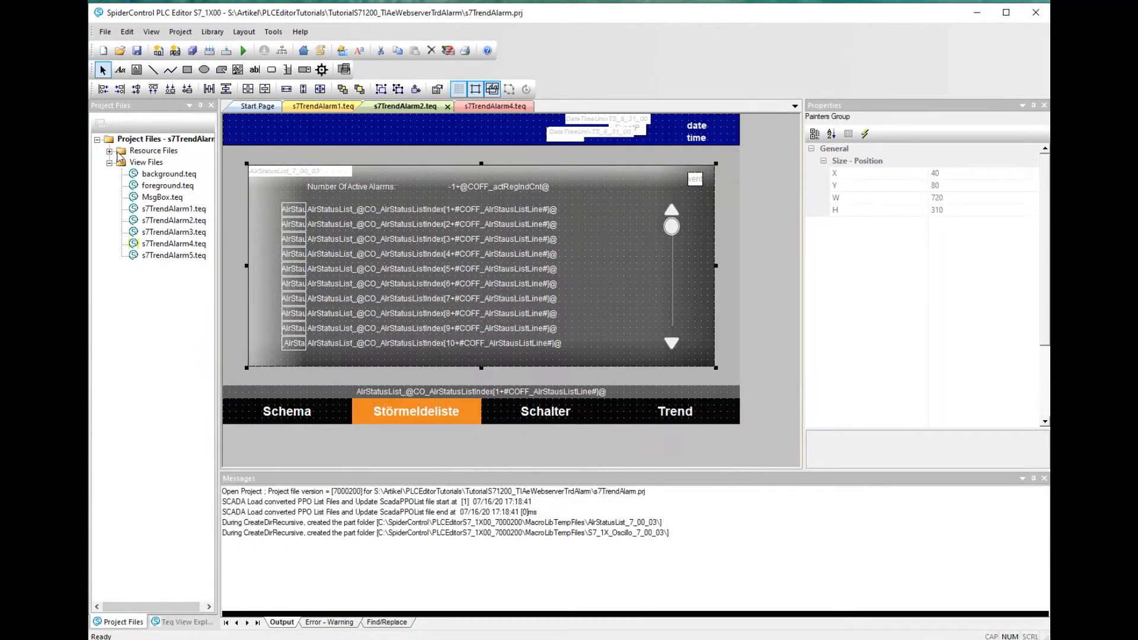
left_click(112, 151)
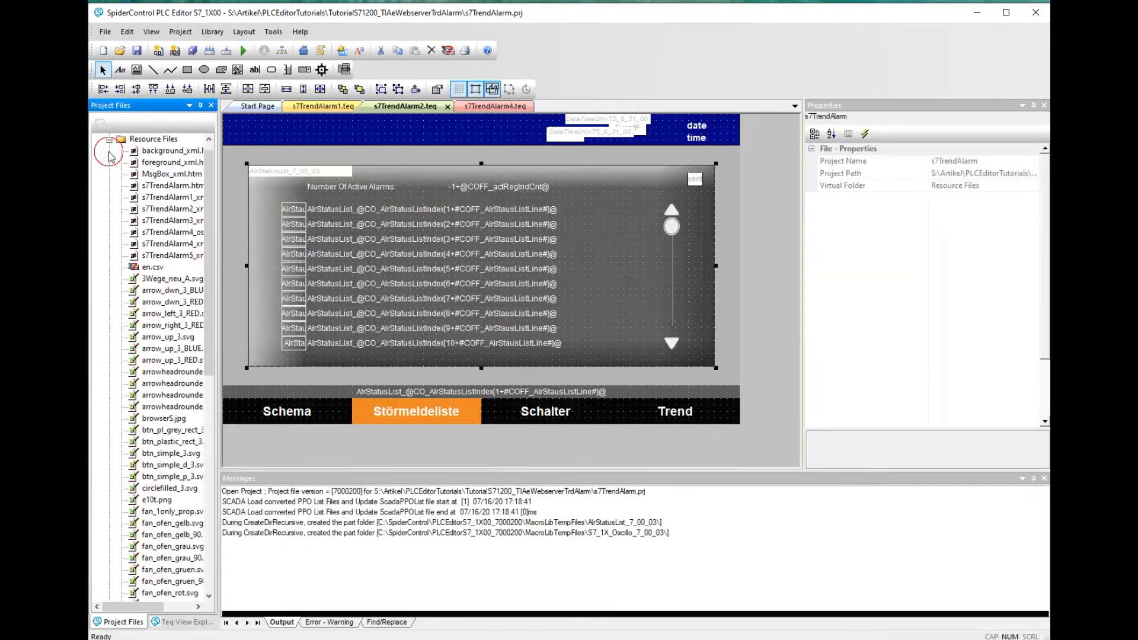
Inspect the AlrStatusList alarm texts in en.csv, close it and select the oscilloscope on the Trend page
double_click(153, 267)
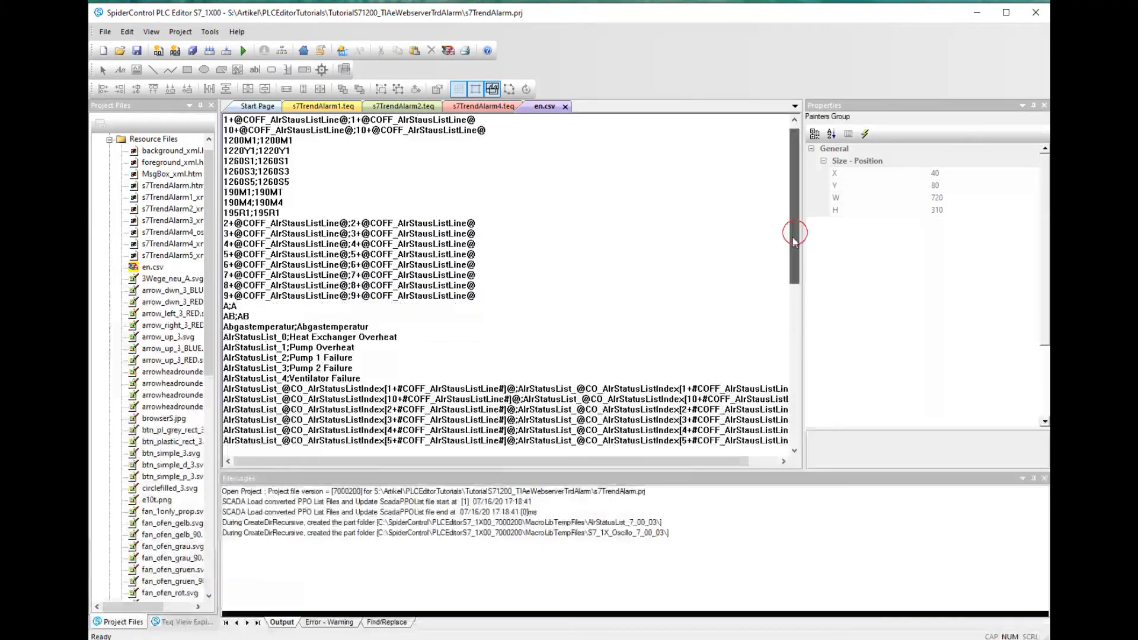
scroll("down", 3)
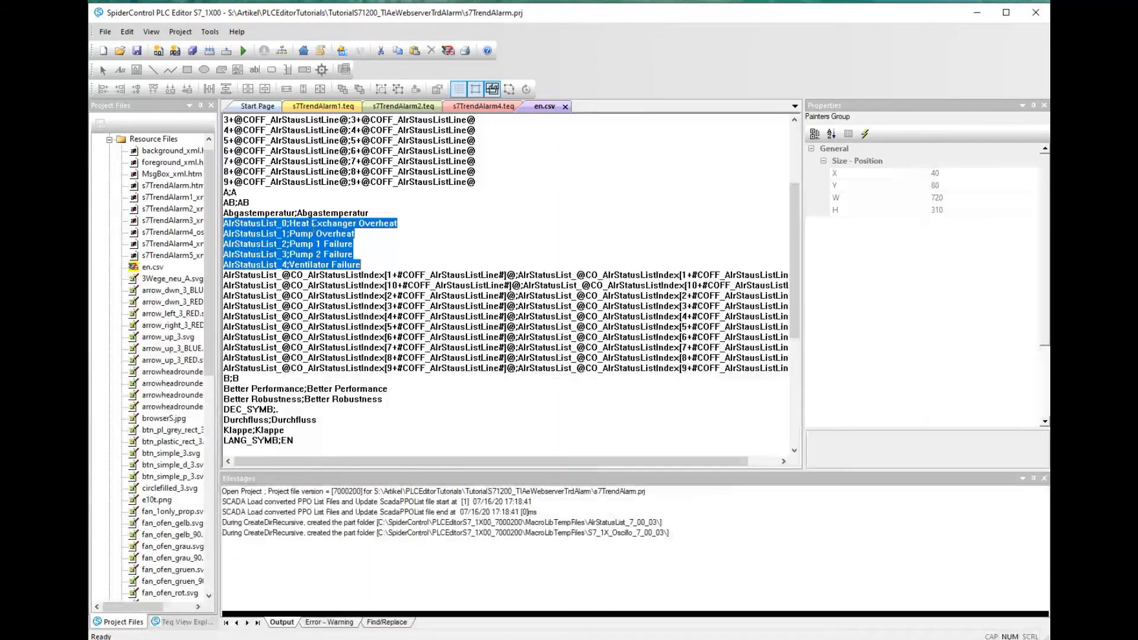
mouse_move(564, 107)
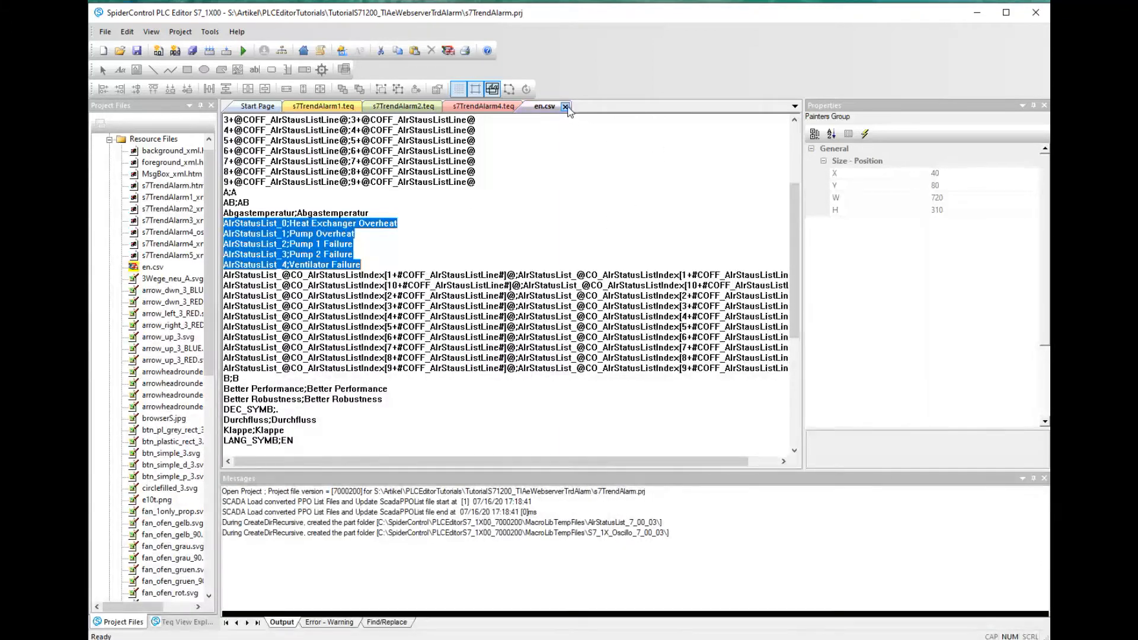
left_click(566, 107)
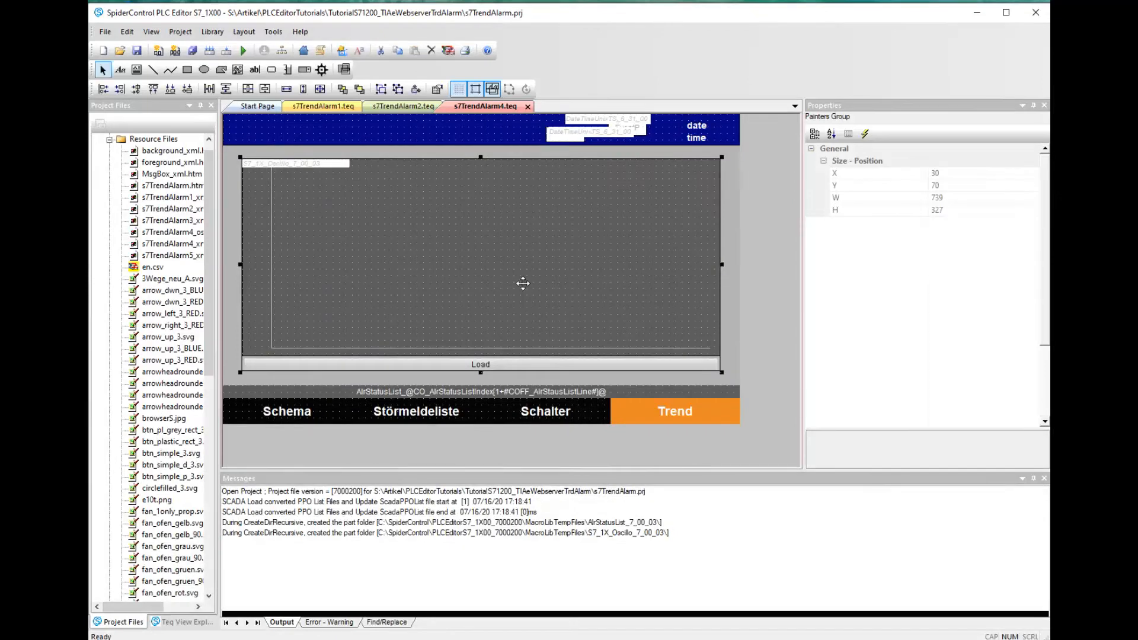
left_click(172, 255)
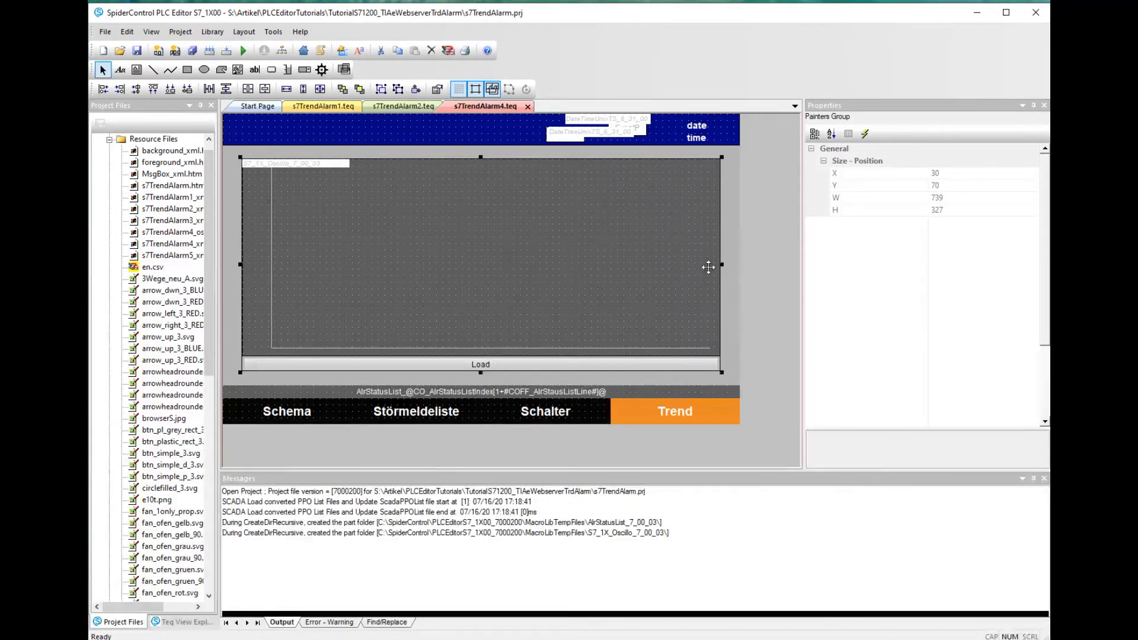
left_click(379, 89)
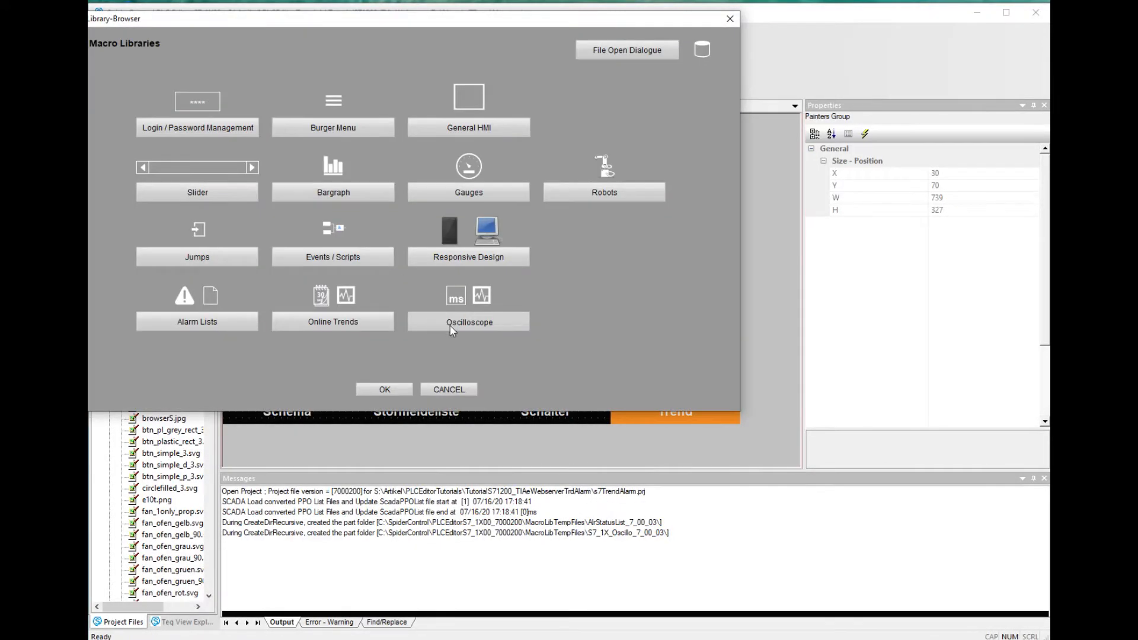
left_click(468, 321)
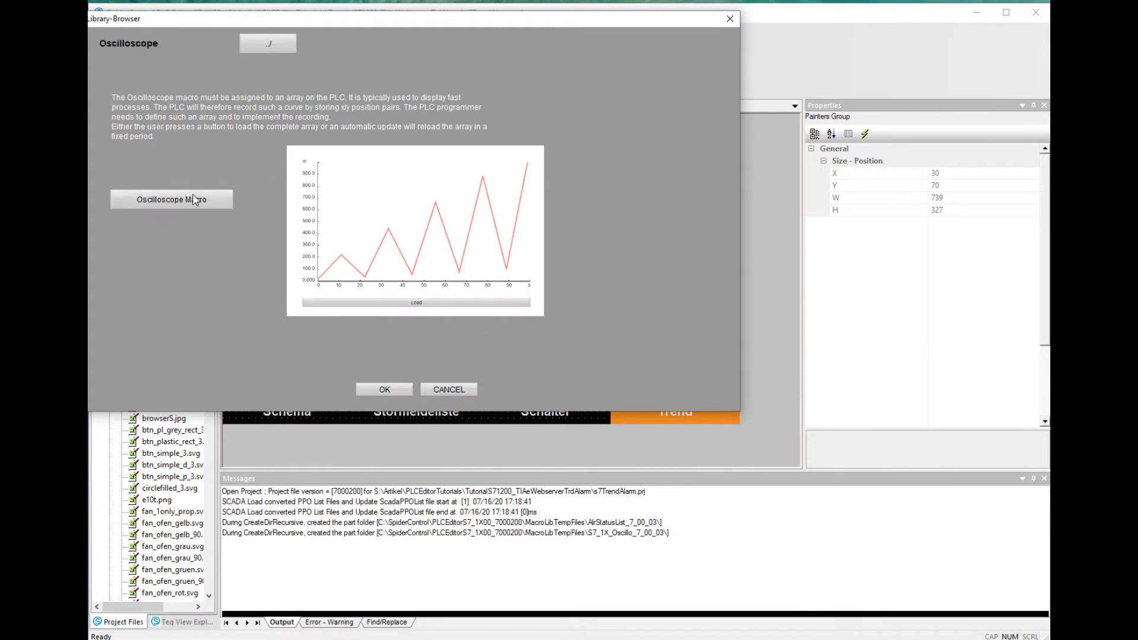
mouse_move(197, 206)
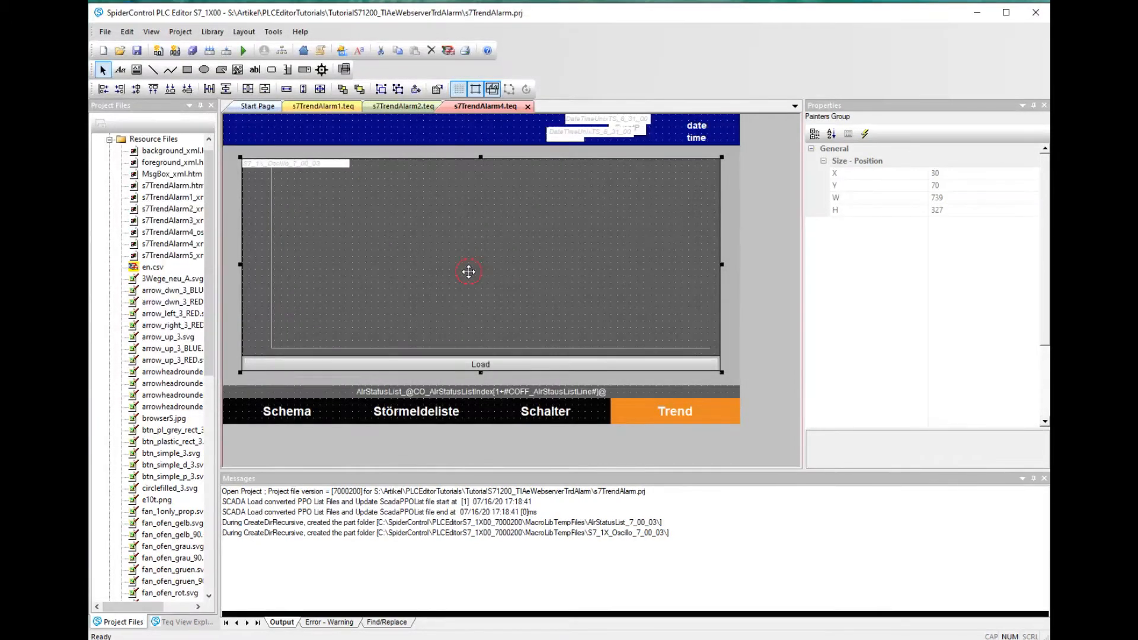
double_click(467, 271)
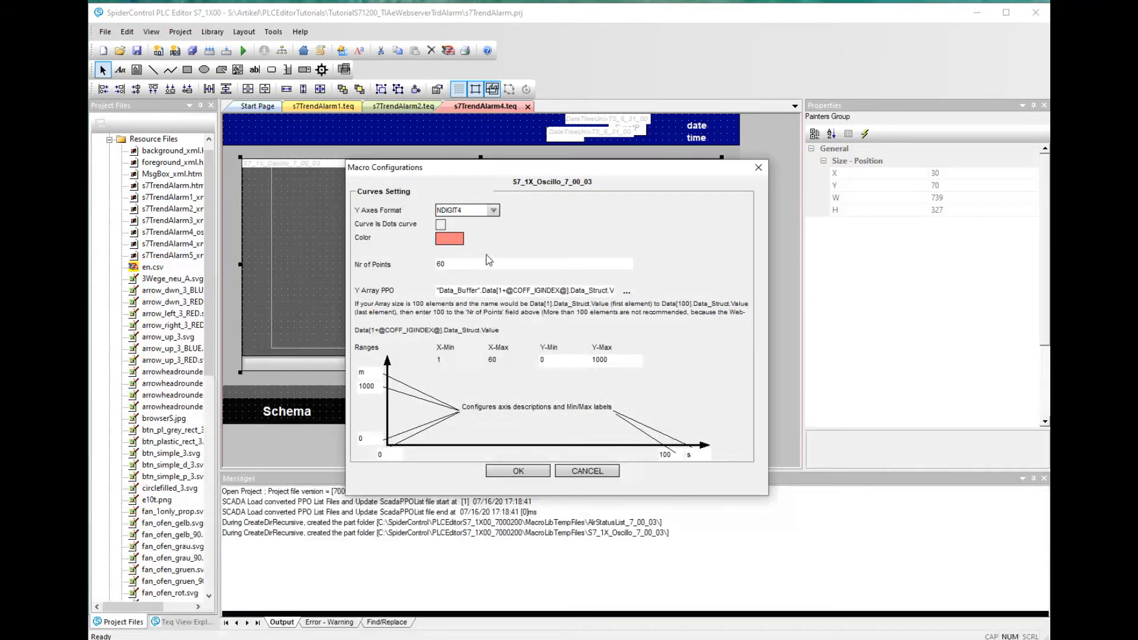
mouse_move(453, 256)
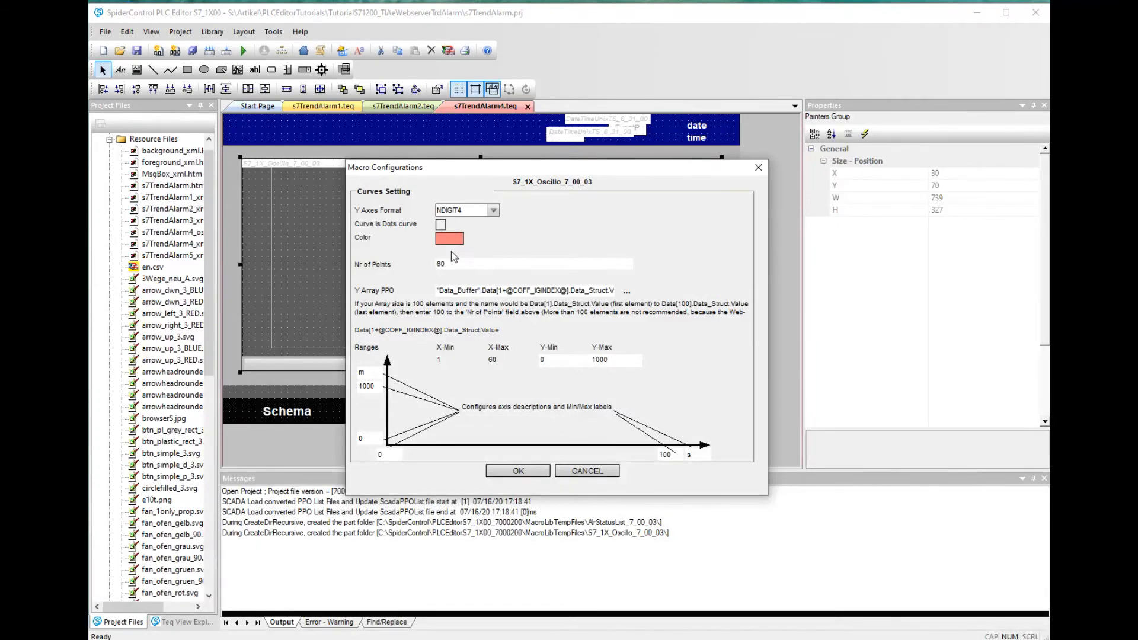
mouse_move(449, 246)
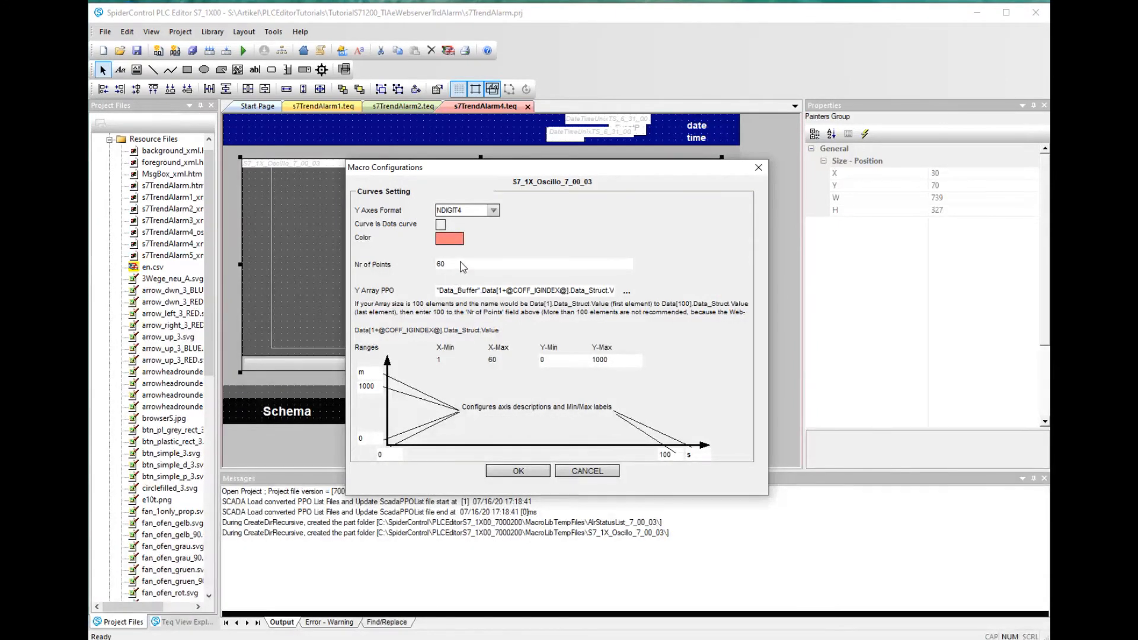
mouse_move(652, 277)
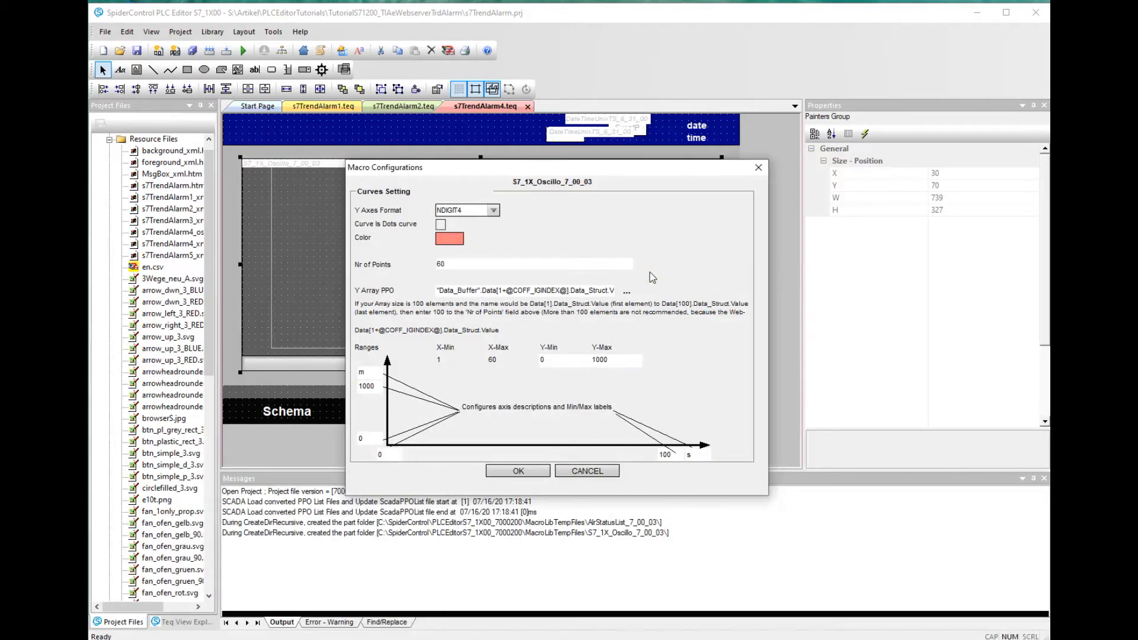
mouse_move(604, 288)
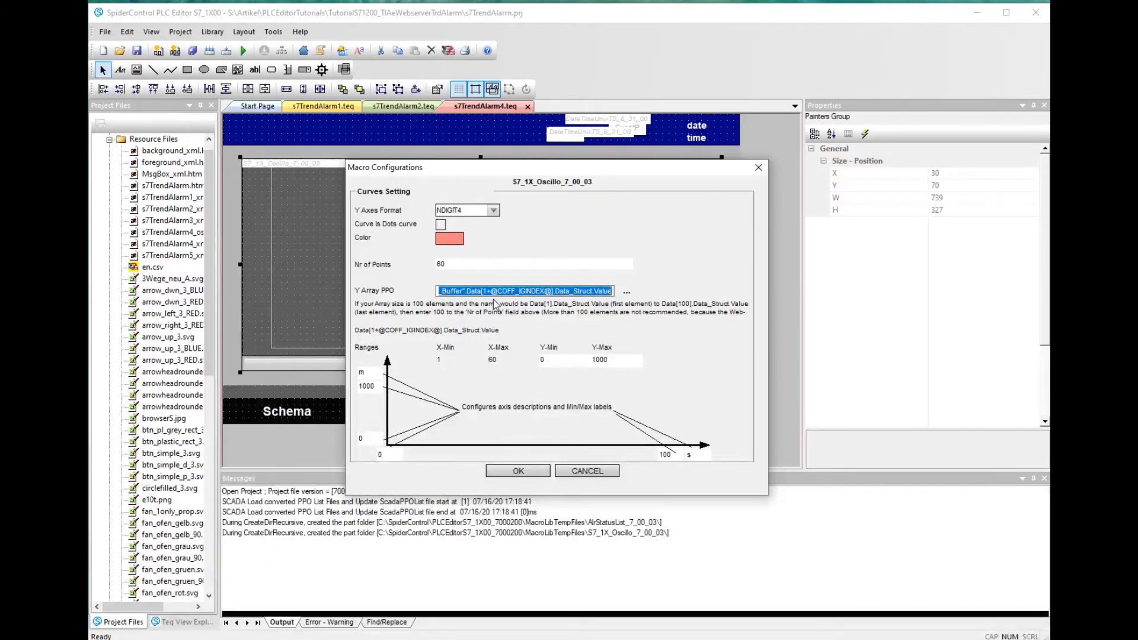
mouse_move(664, 284)
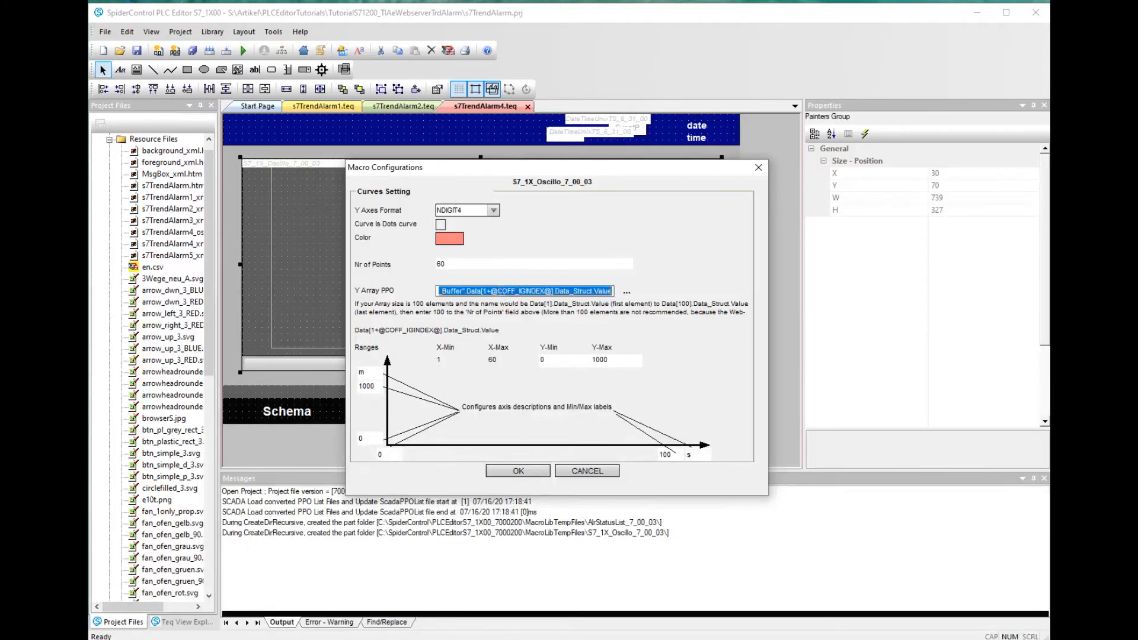
left_click(486, 291)
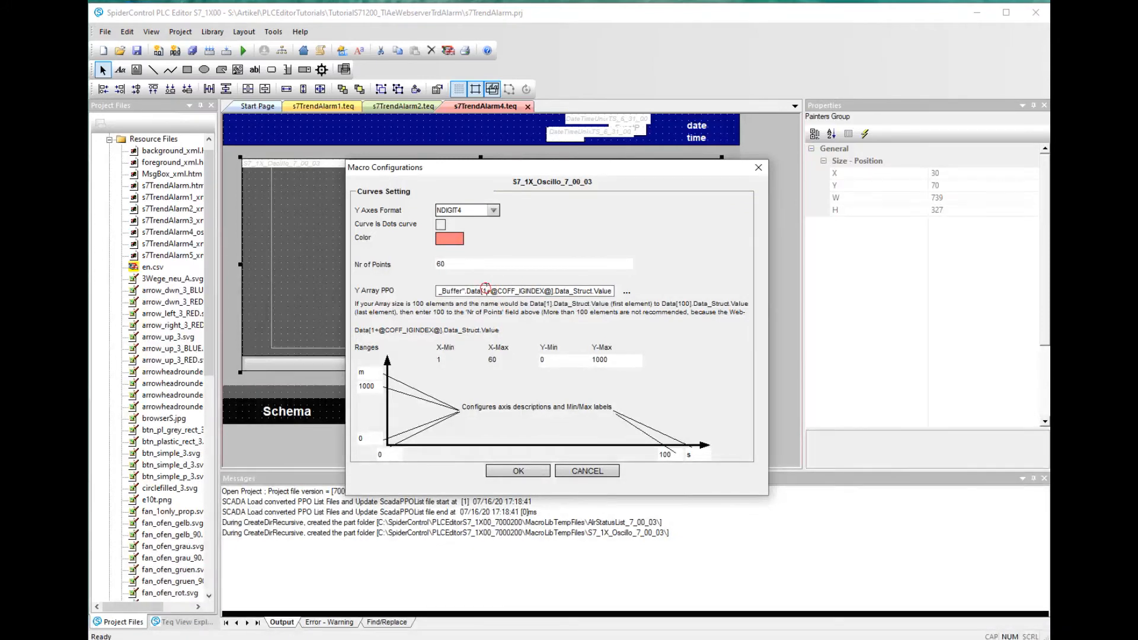
double_click(524, 290)
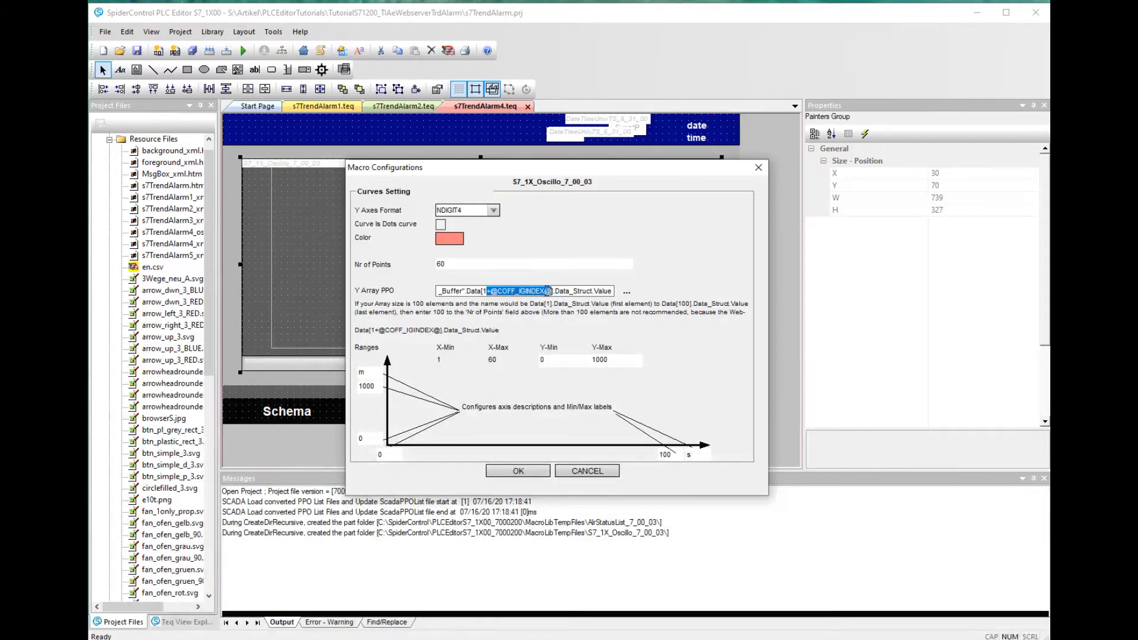
mouse_move(574, 316)
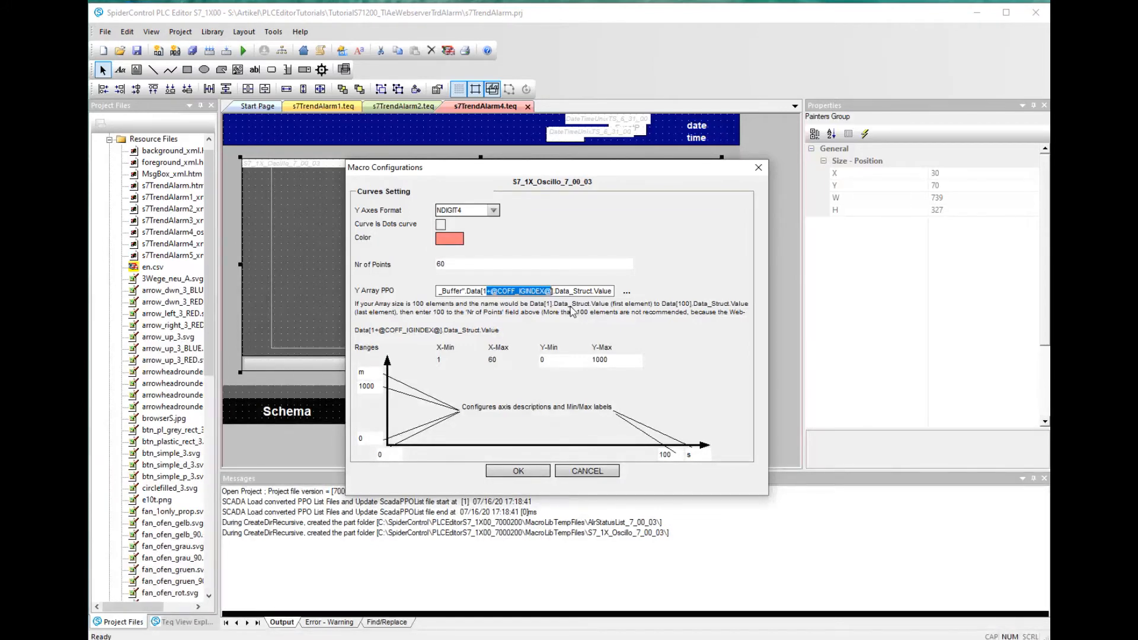
mouse_move(348, 460)
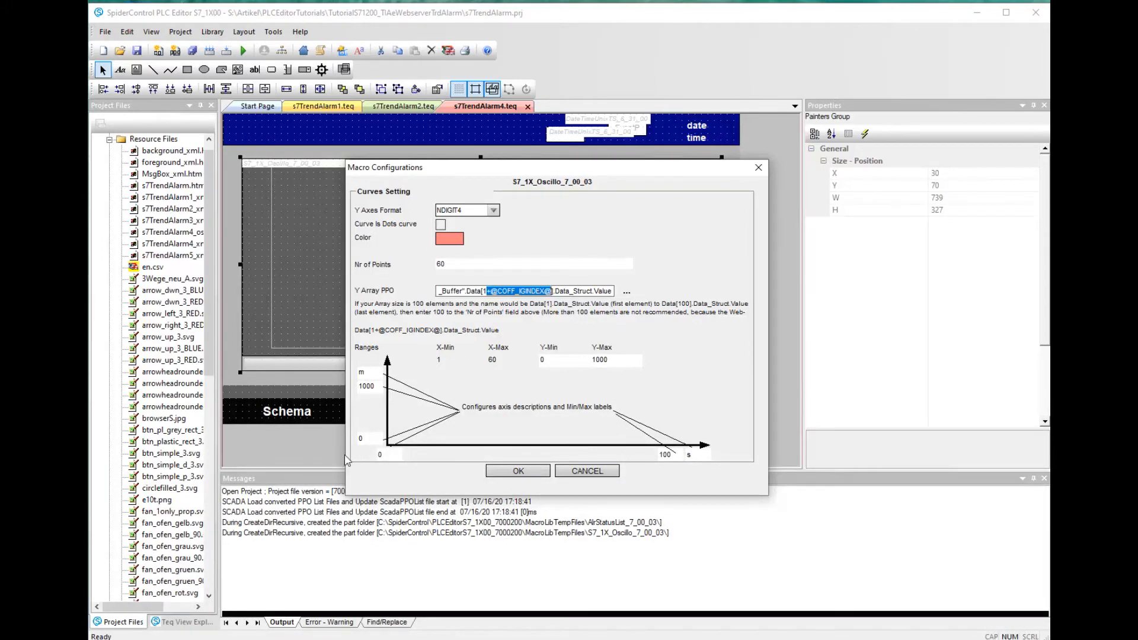
left_click(368, 387)
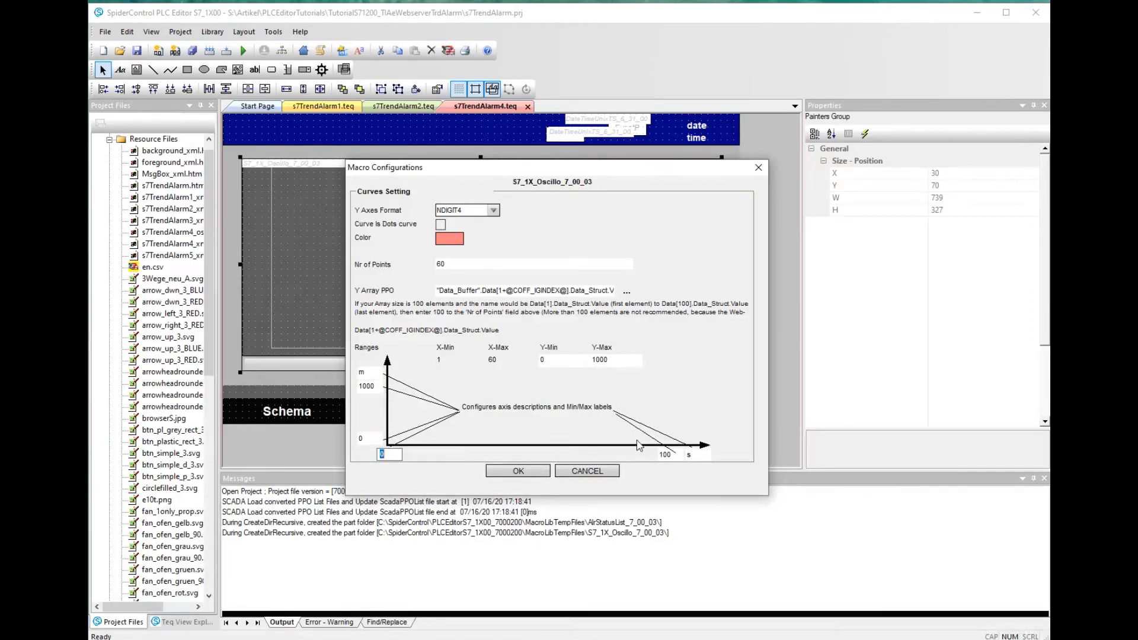
left_click(669, 454)
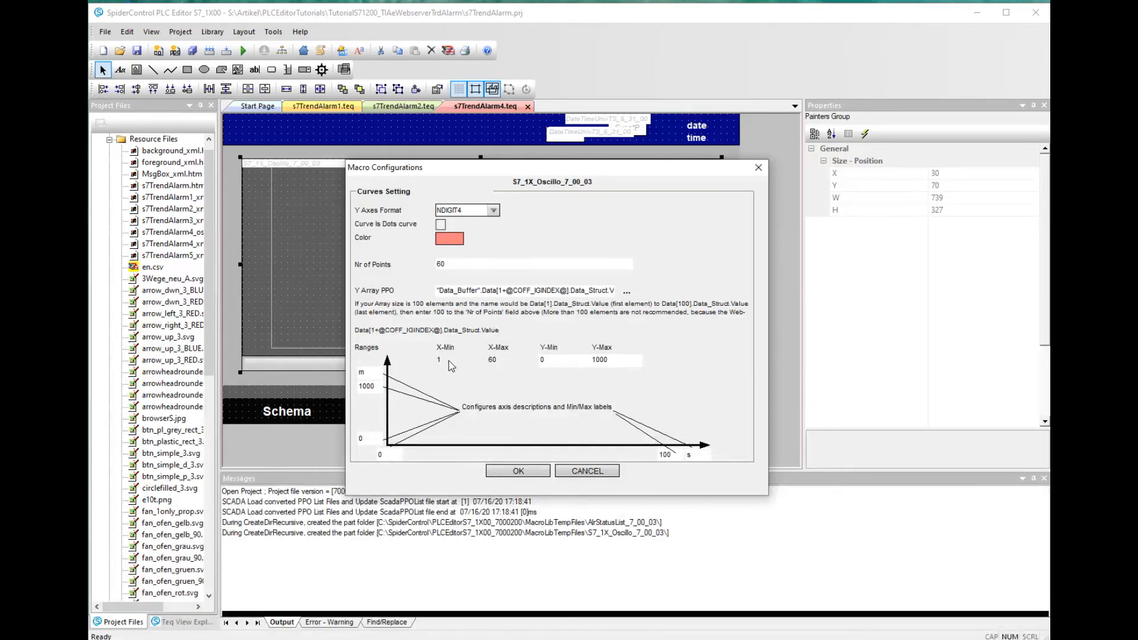
mouse_move(446, 369)
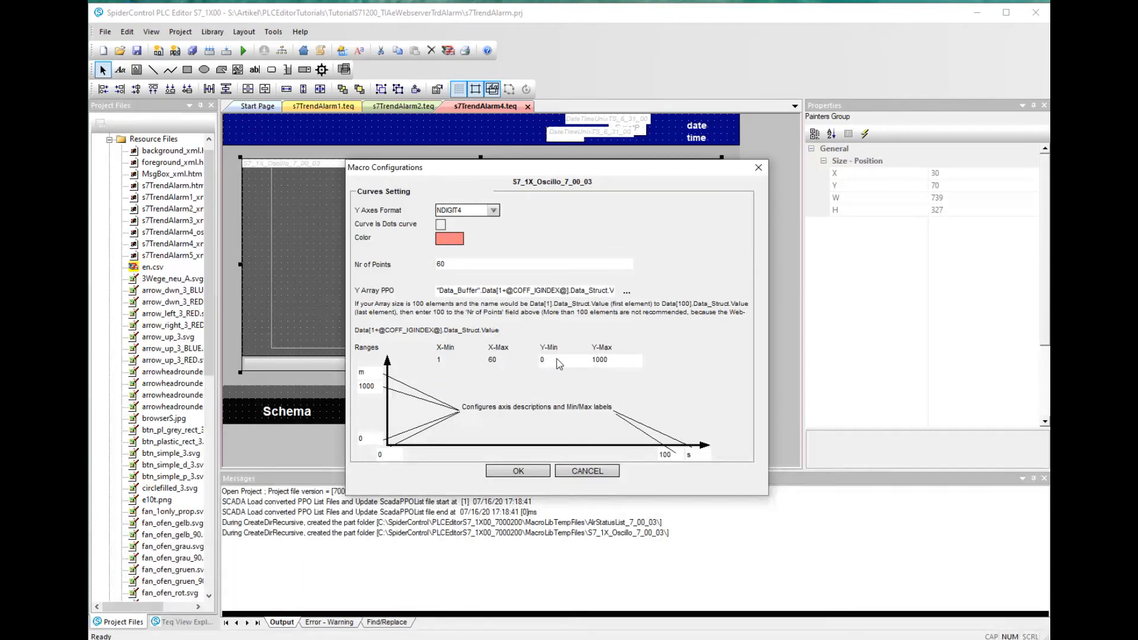
left_click(550, 360)
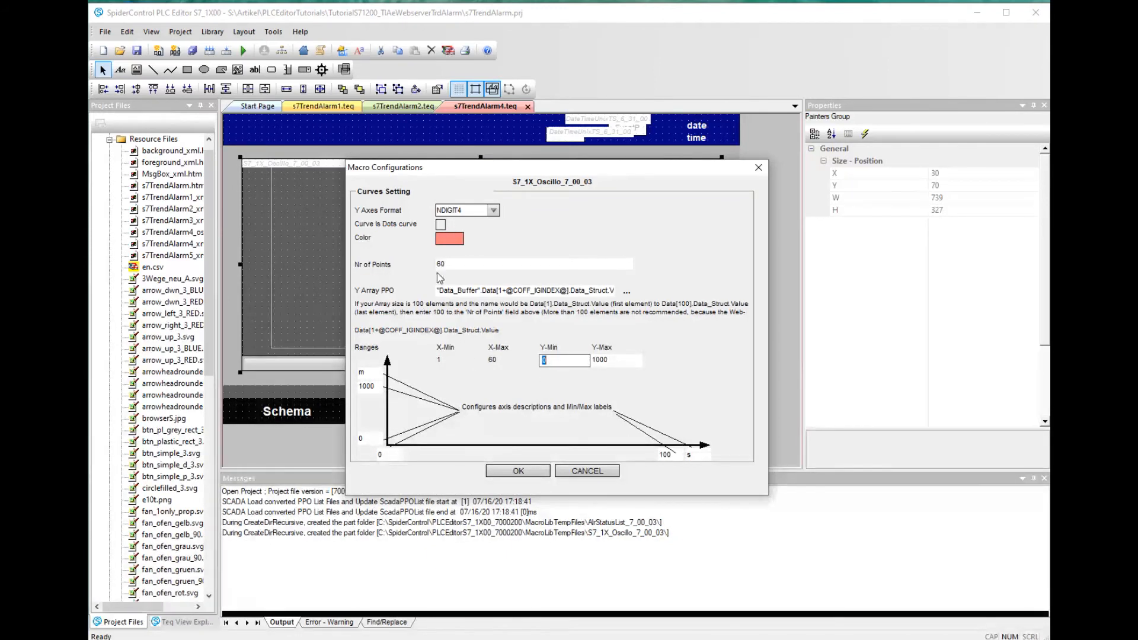
mouse_move(449, 374)
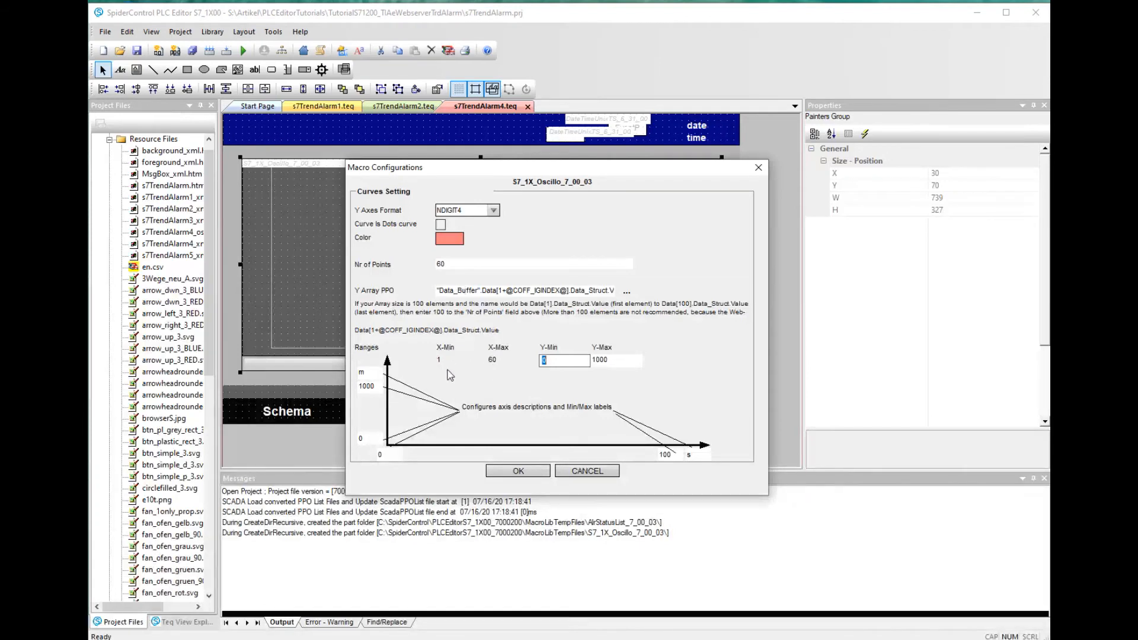
left_click(613, 361)
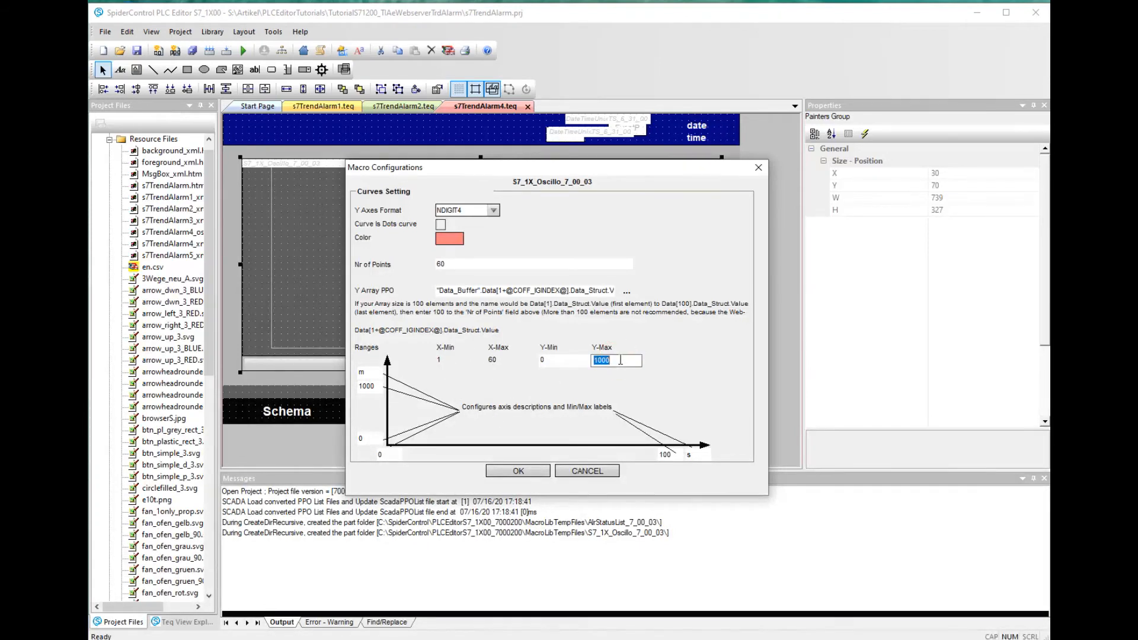
mouse_move(562, 366)
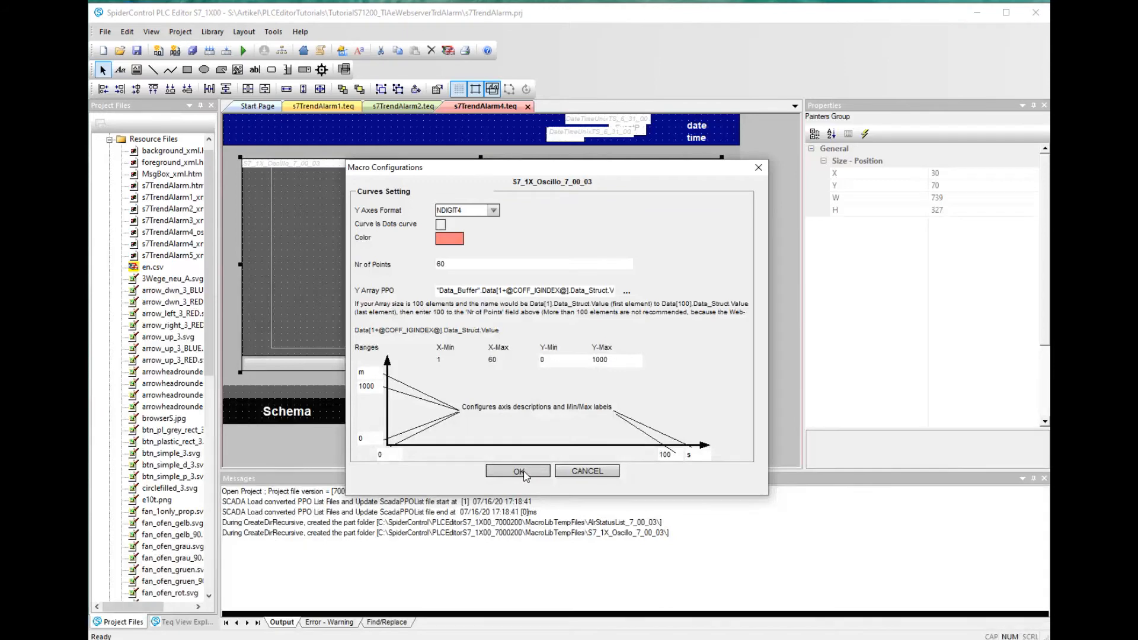
Confirm the curve settings, build with 0 errors and deploy into the DeployToTia2 folder
left_click(517, 471)
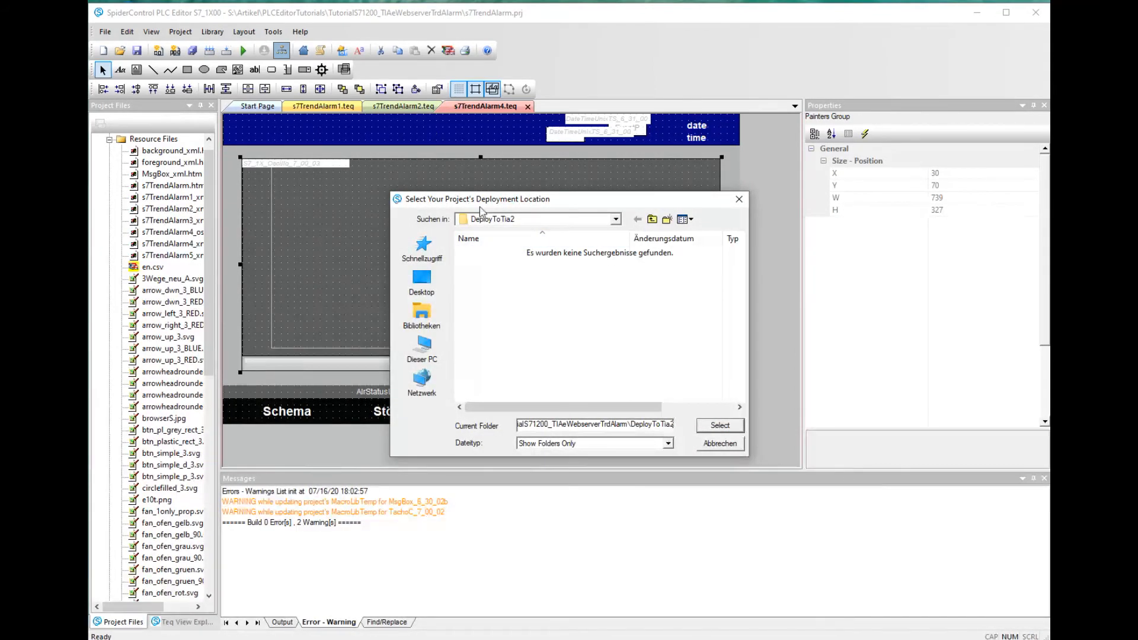
left_click(615, 218)
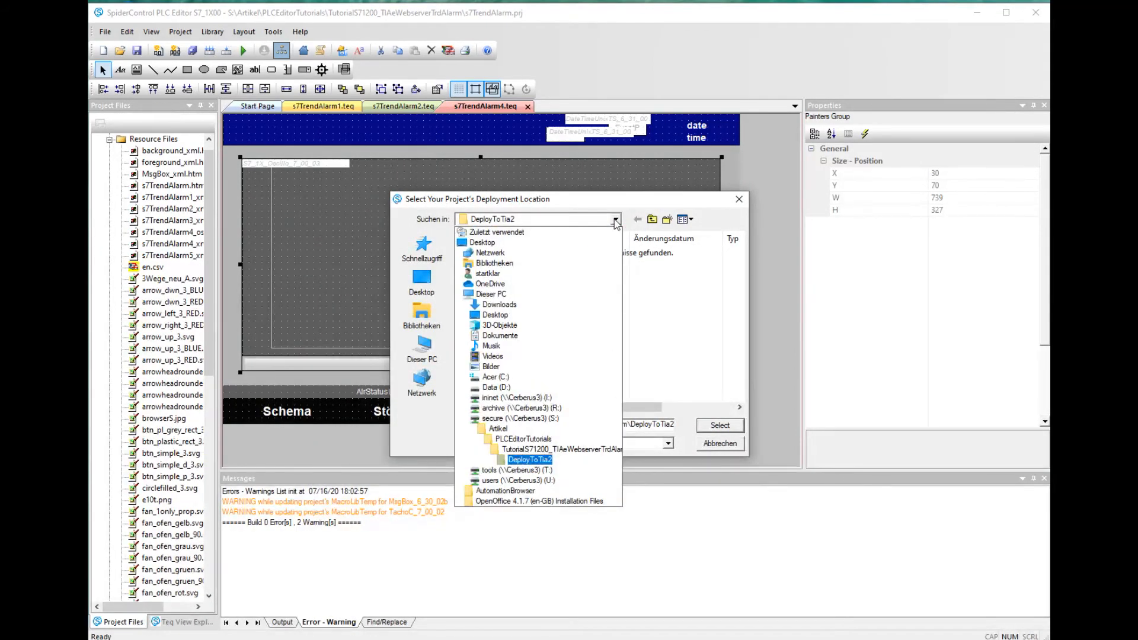
left_click(529, 460)
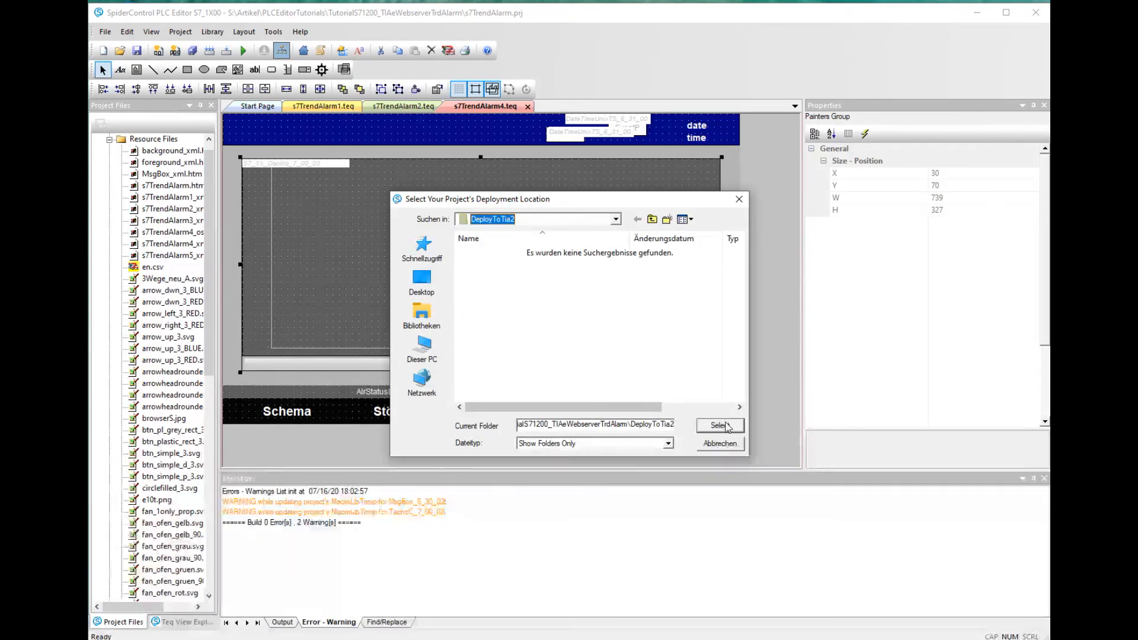
left_click(719, 425)
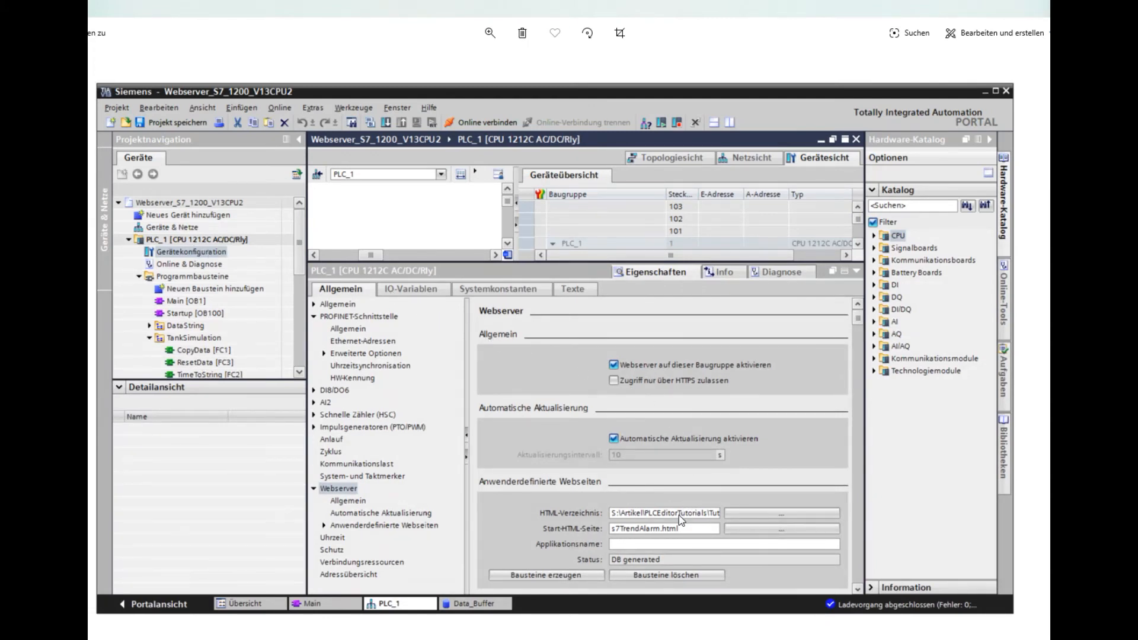
mouse_move(688, 521)
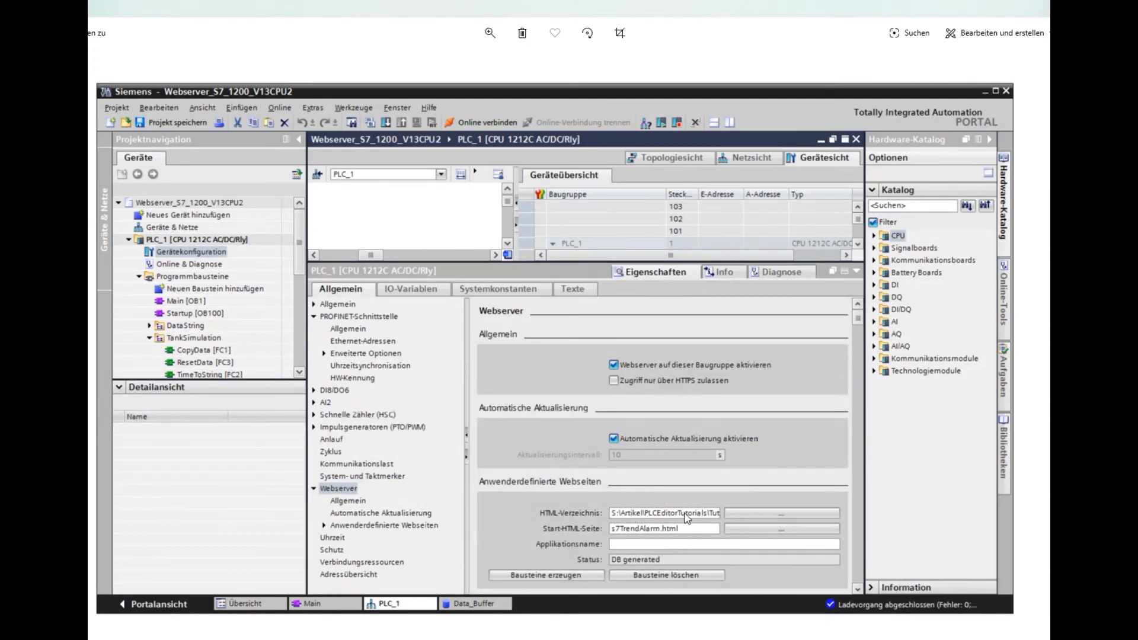
mouse_move(695, 537)
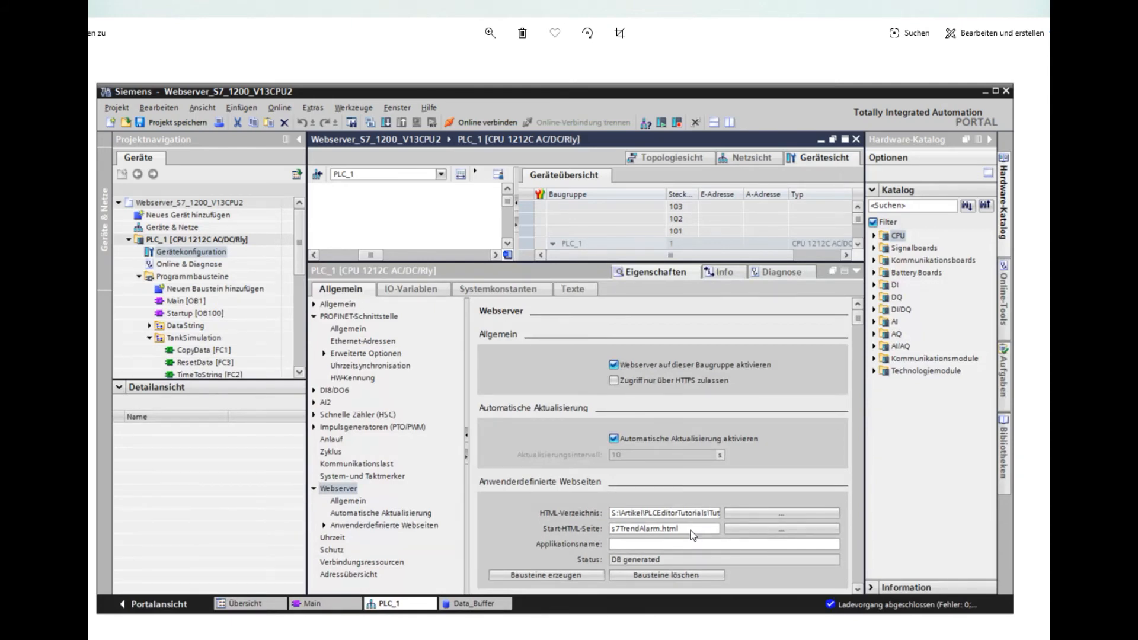
mouse_move(697, 535)
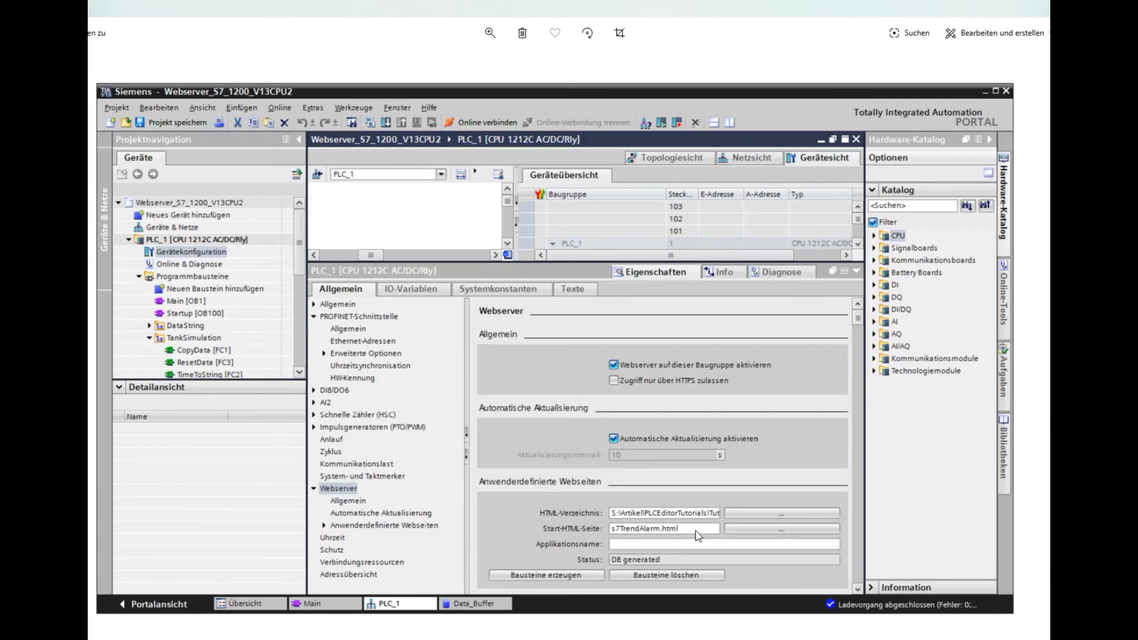
mouse_move(586, 566)
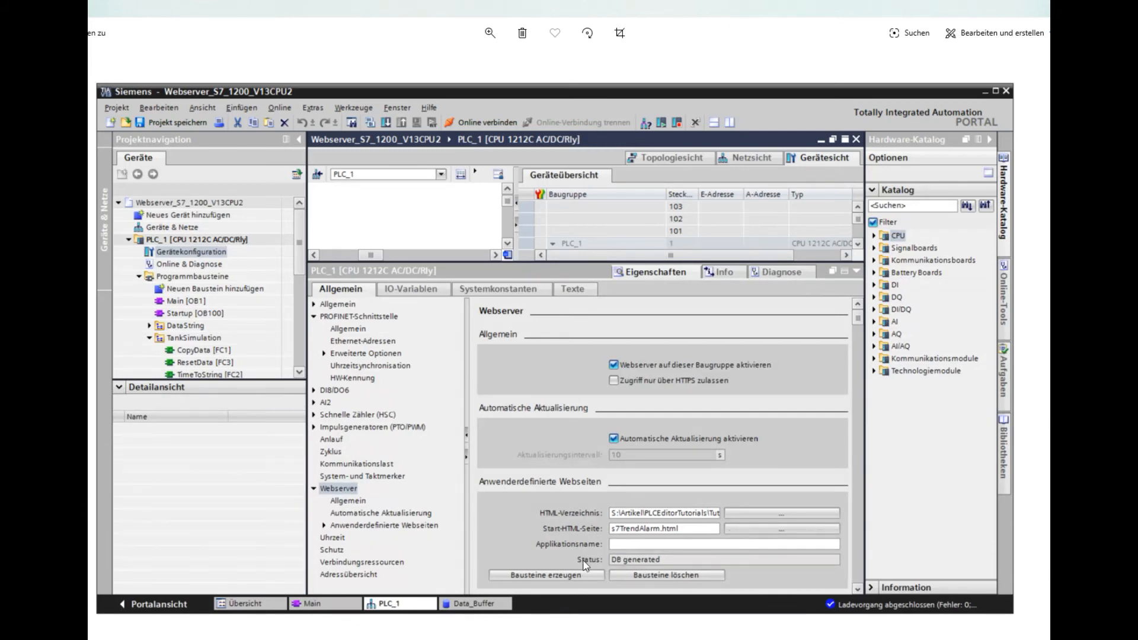
mouse_move(396, 472)
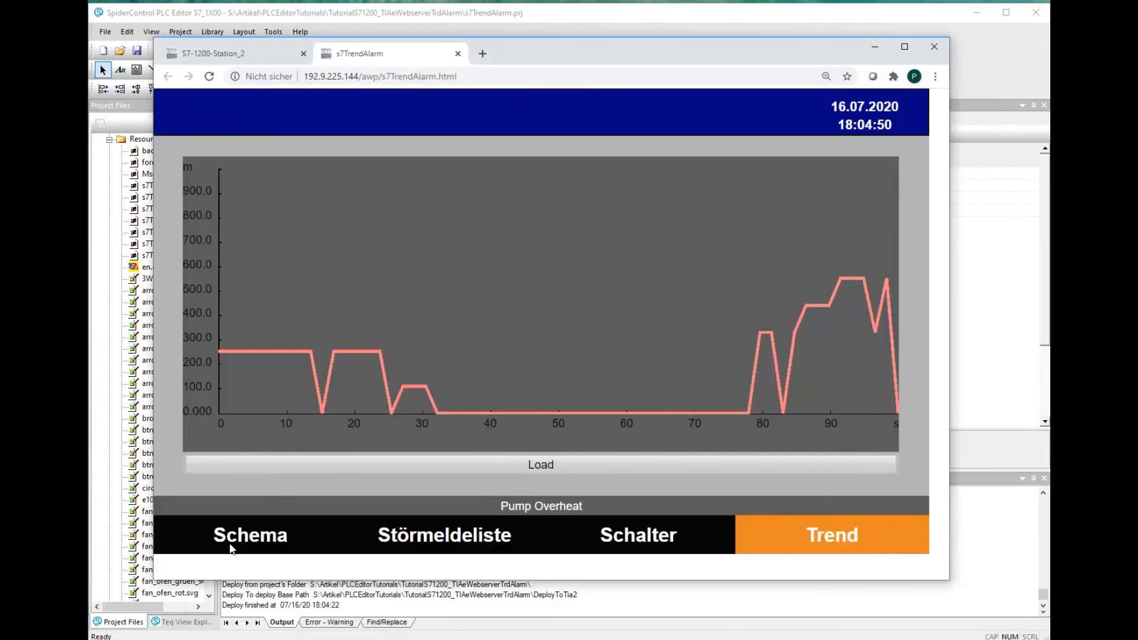
Show the deployed s7TrendAlarm HMI's Schema page with live plant values in Chrome
left_click(249, 535)
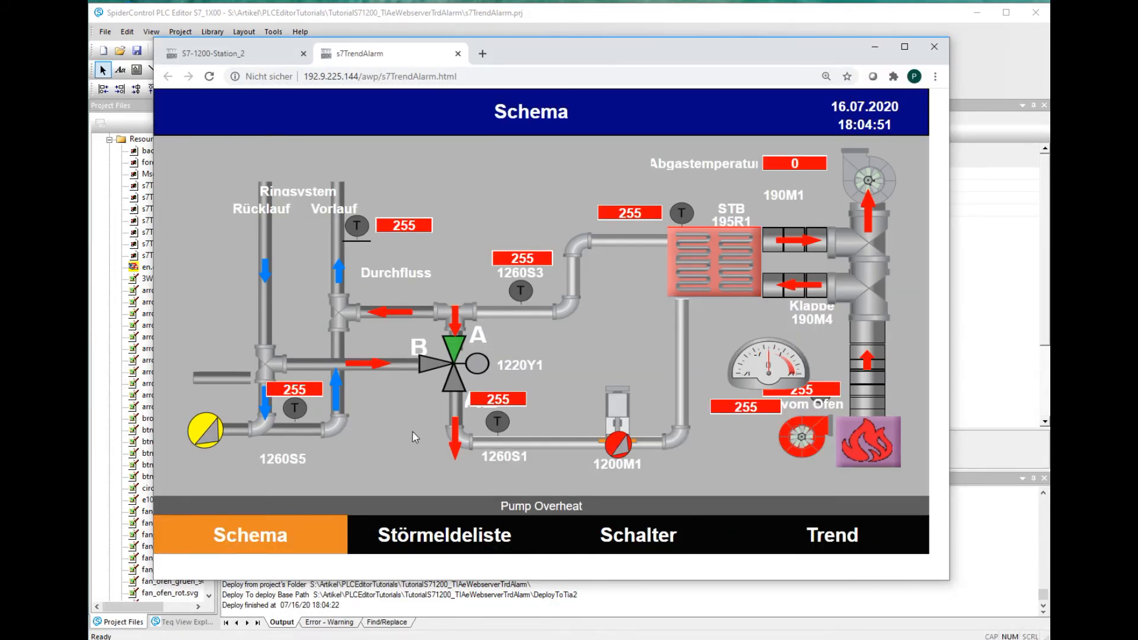
mouse_move(573, 363)
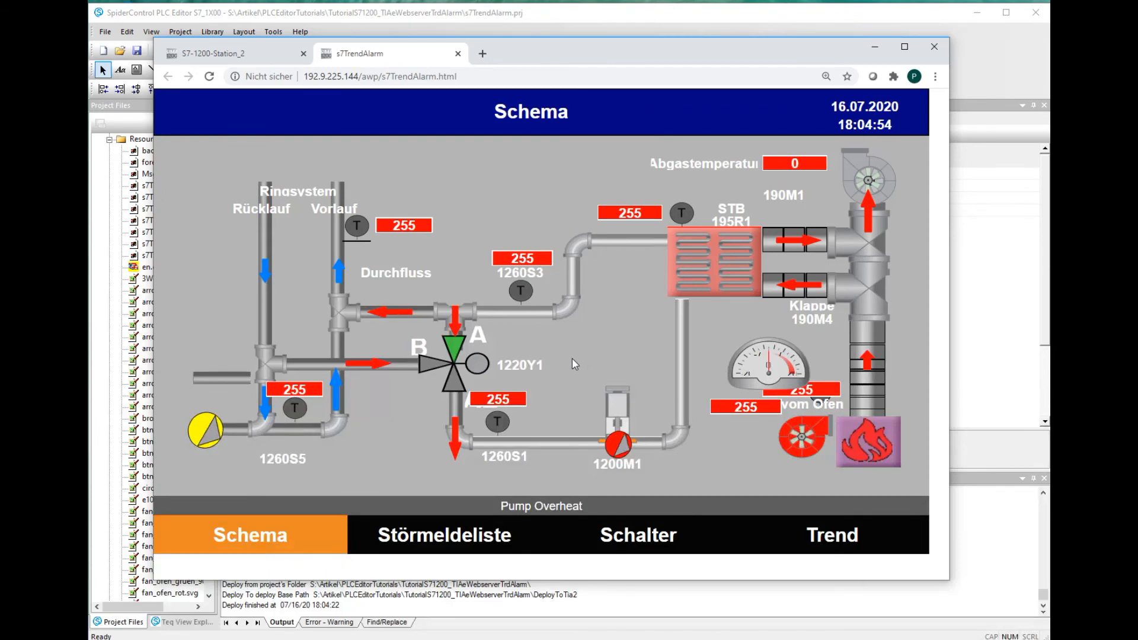
left_click(825, 76)
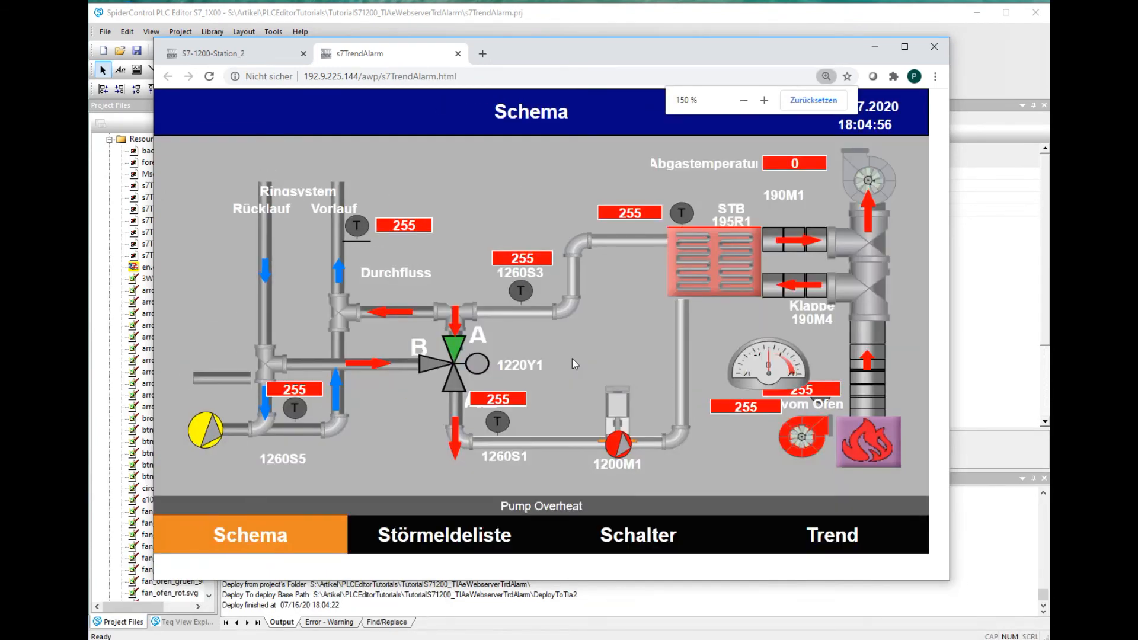